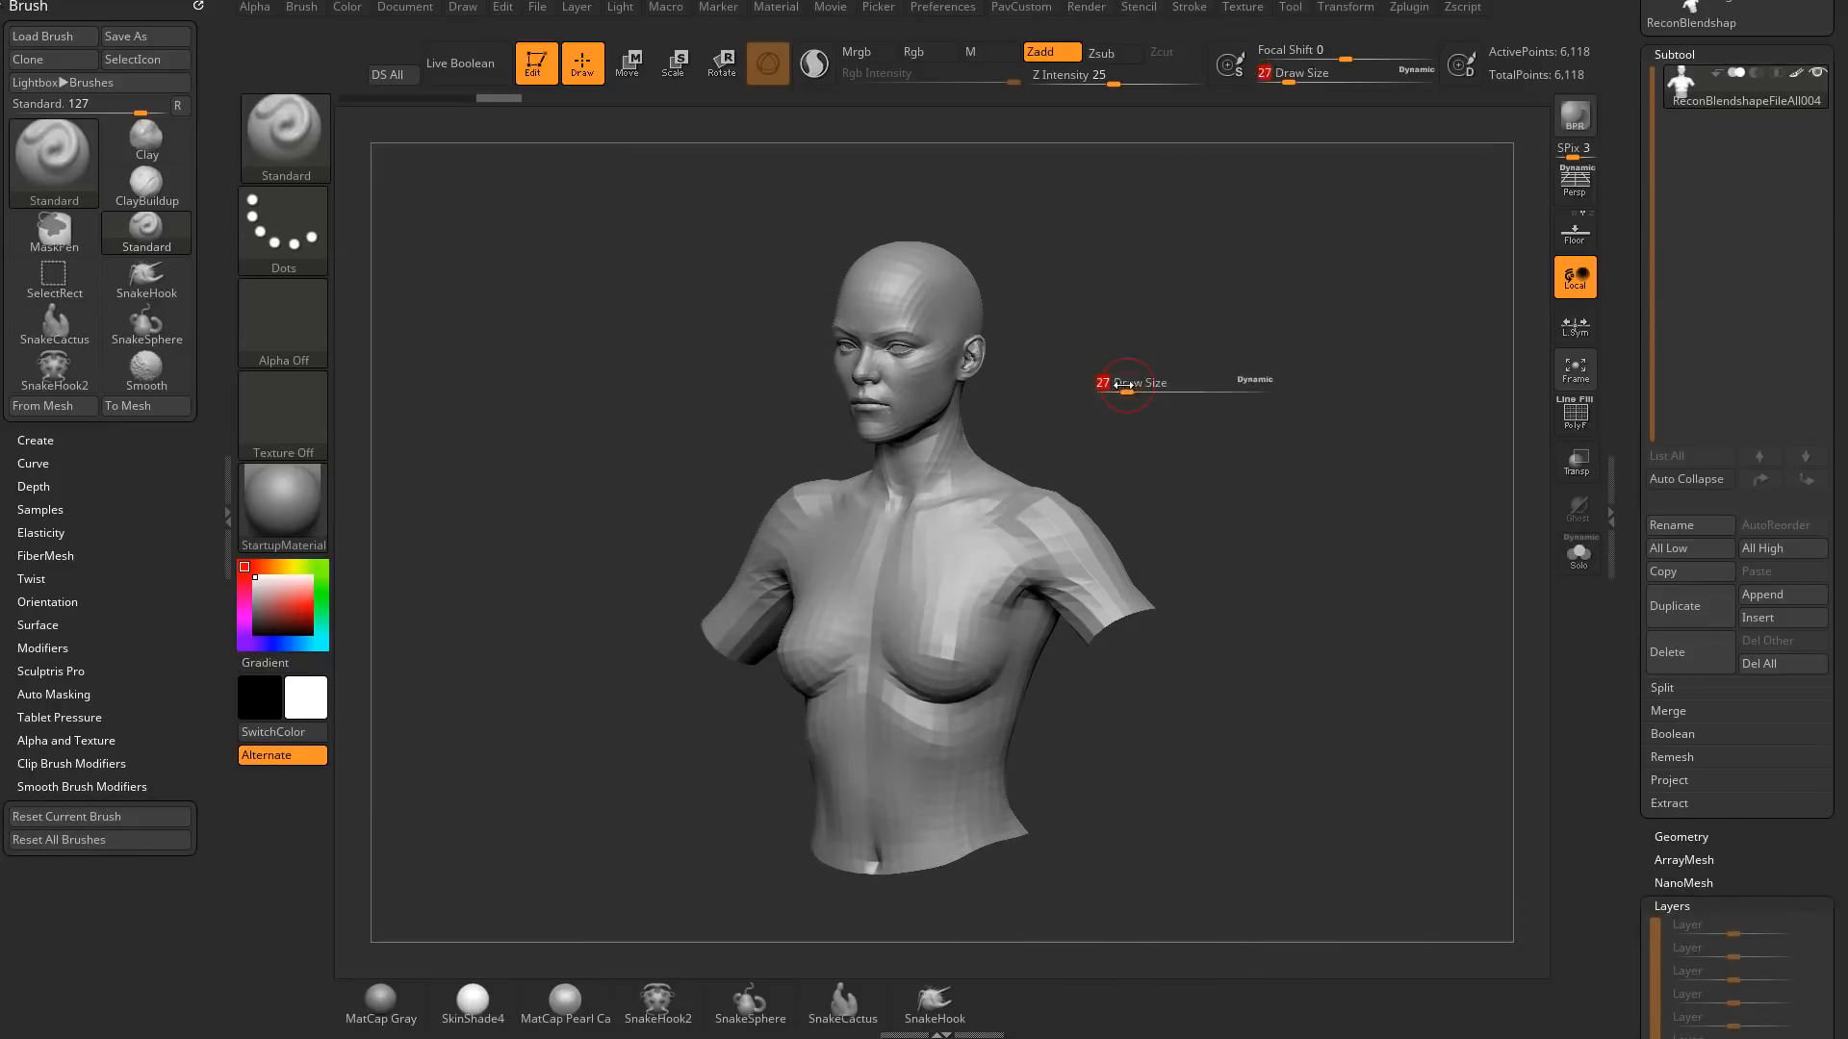
# Enlarge the Draw Size, then show the Maya Blend Shapes options from the Zplugin menu
pyautogui.moveTo(1126, 383); pyautogui.dragTo(1205, 412)
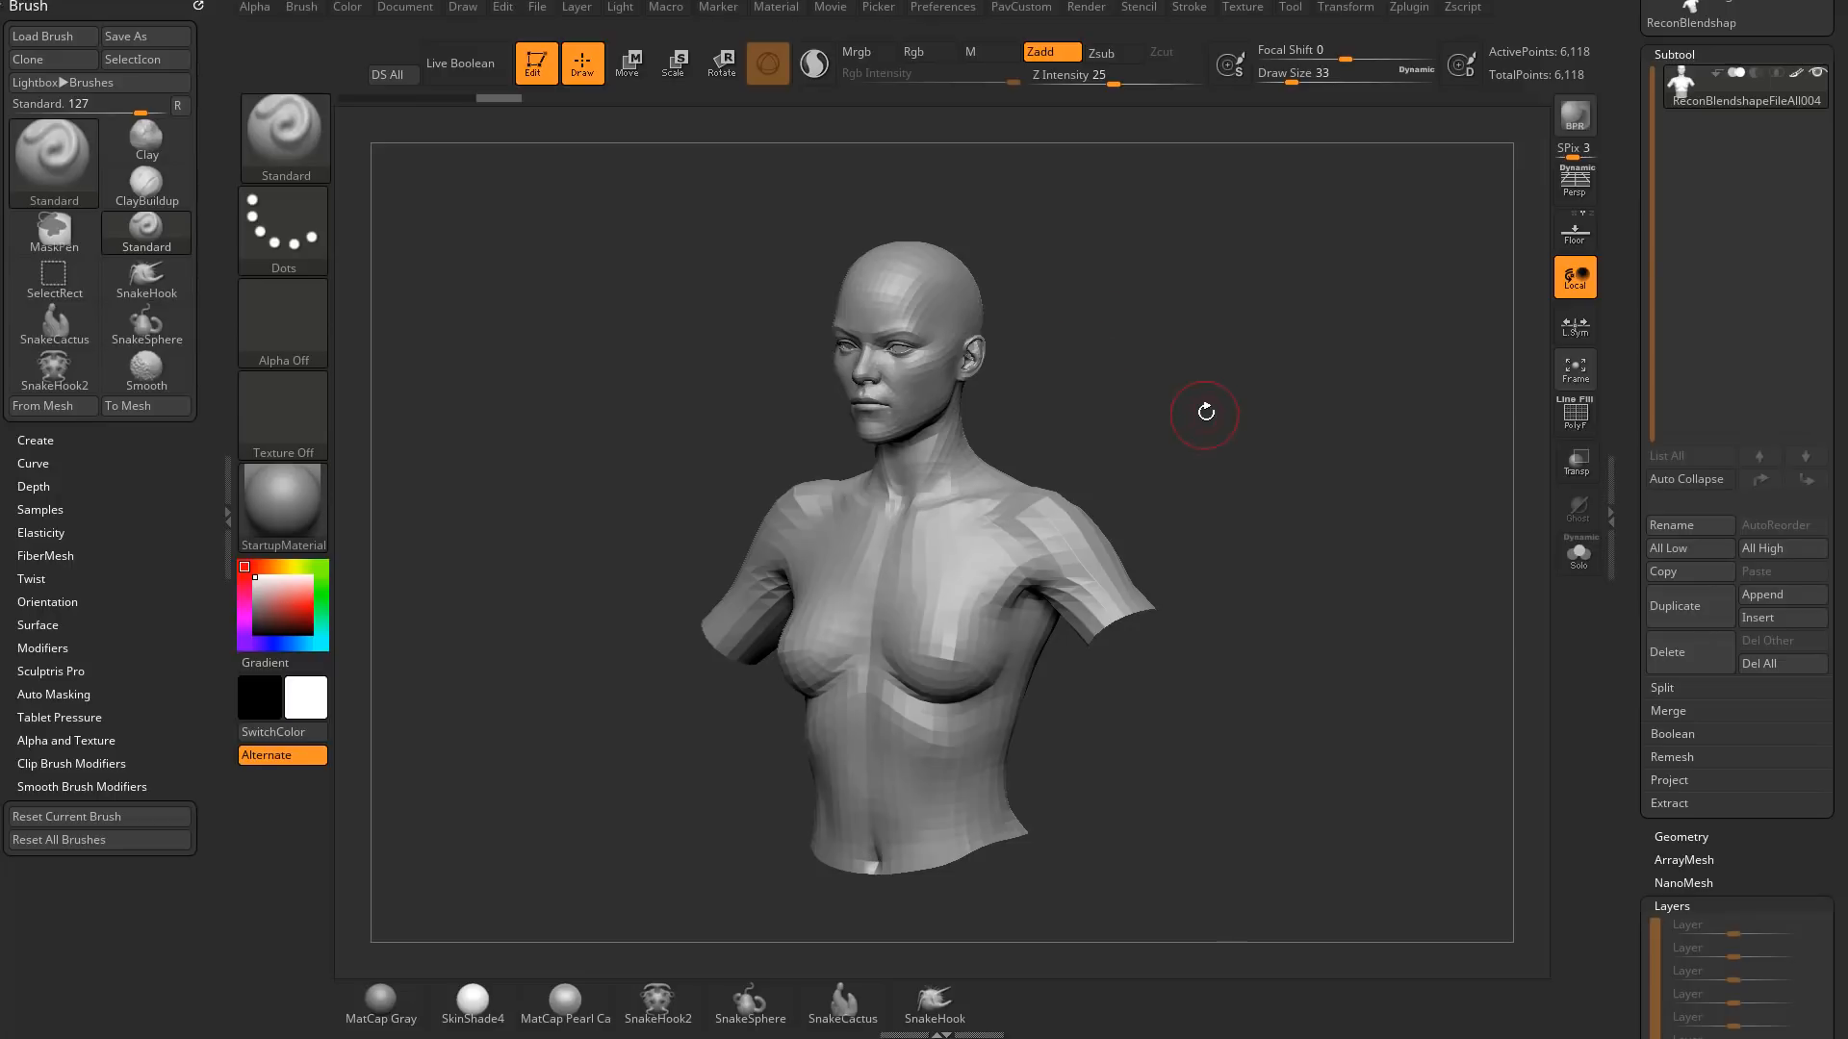
pyautogui.moveTo(1205, 399)
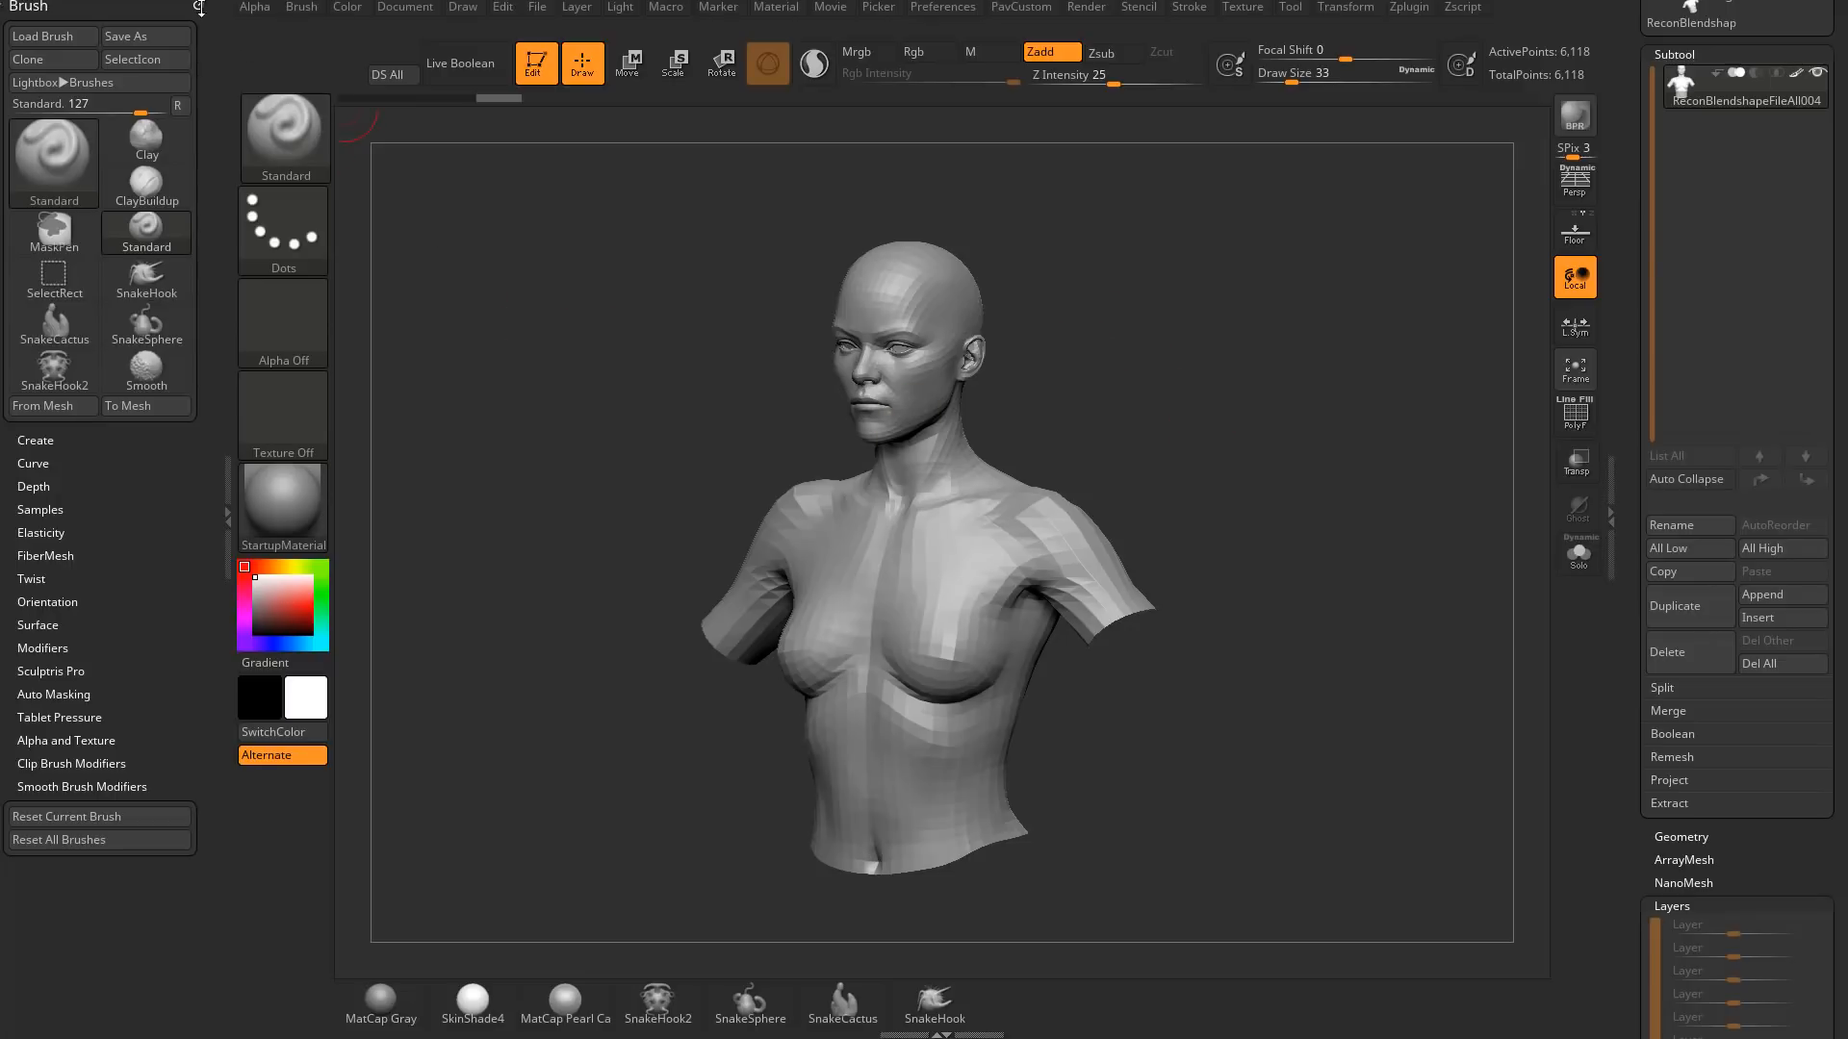
pyautogui.click(1408, 8)
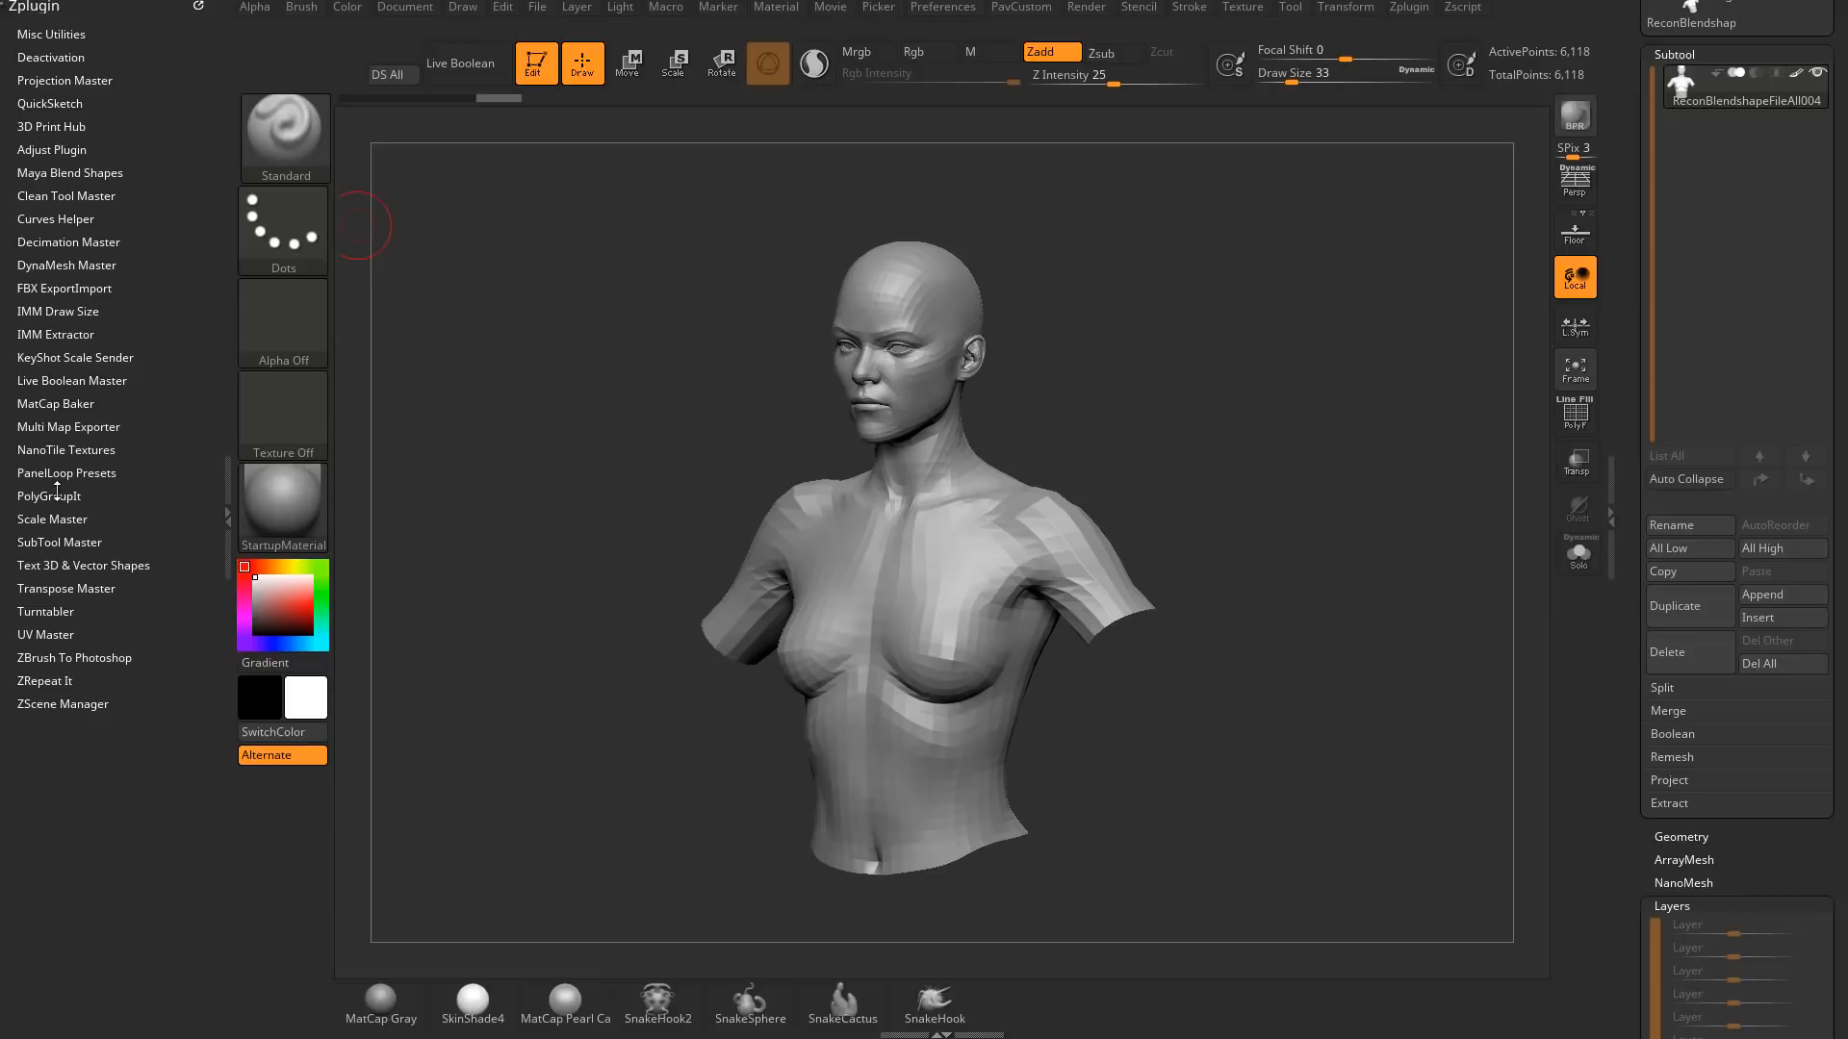
pyautogui.click(69, 171)
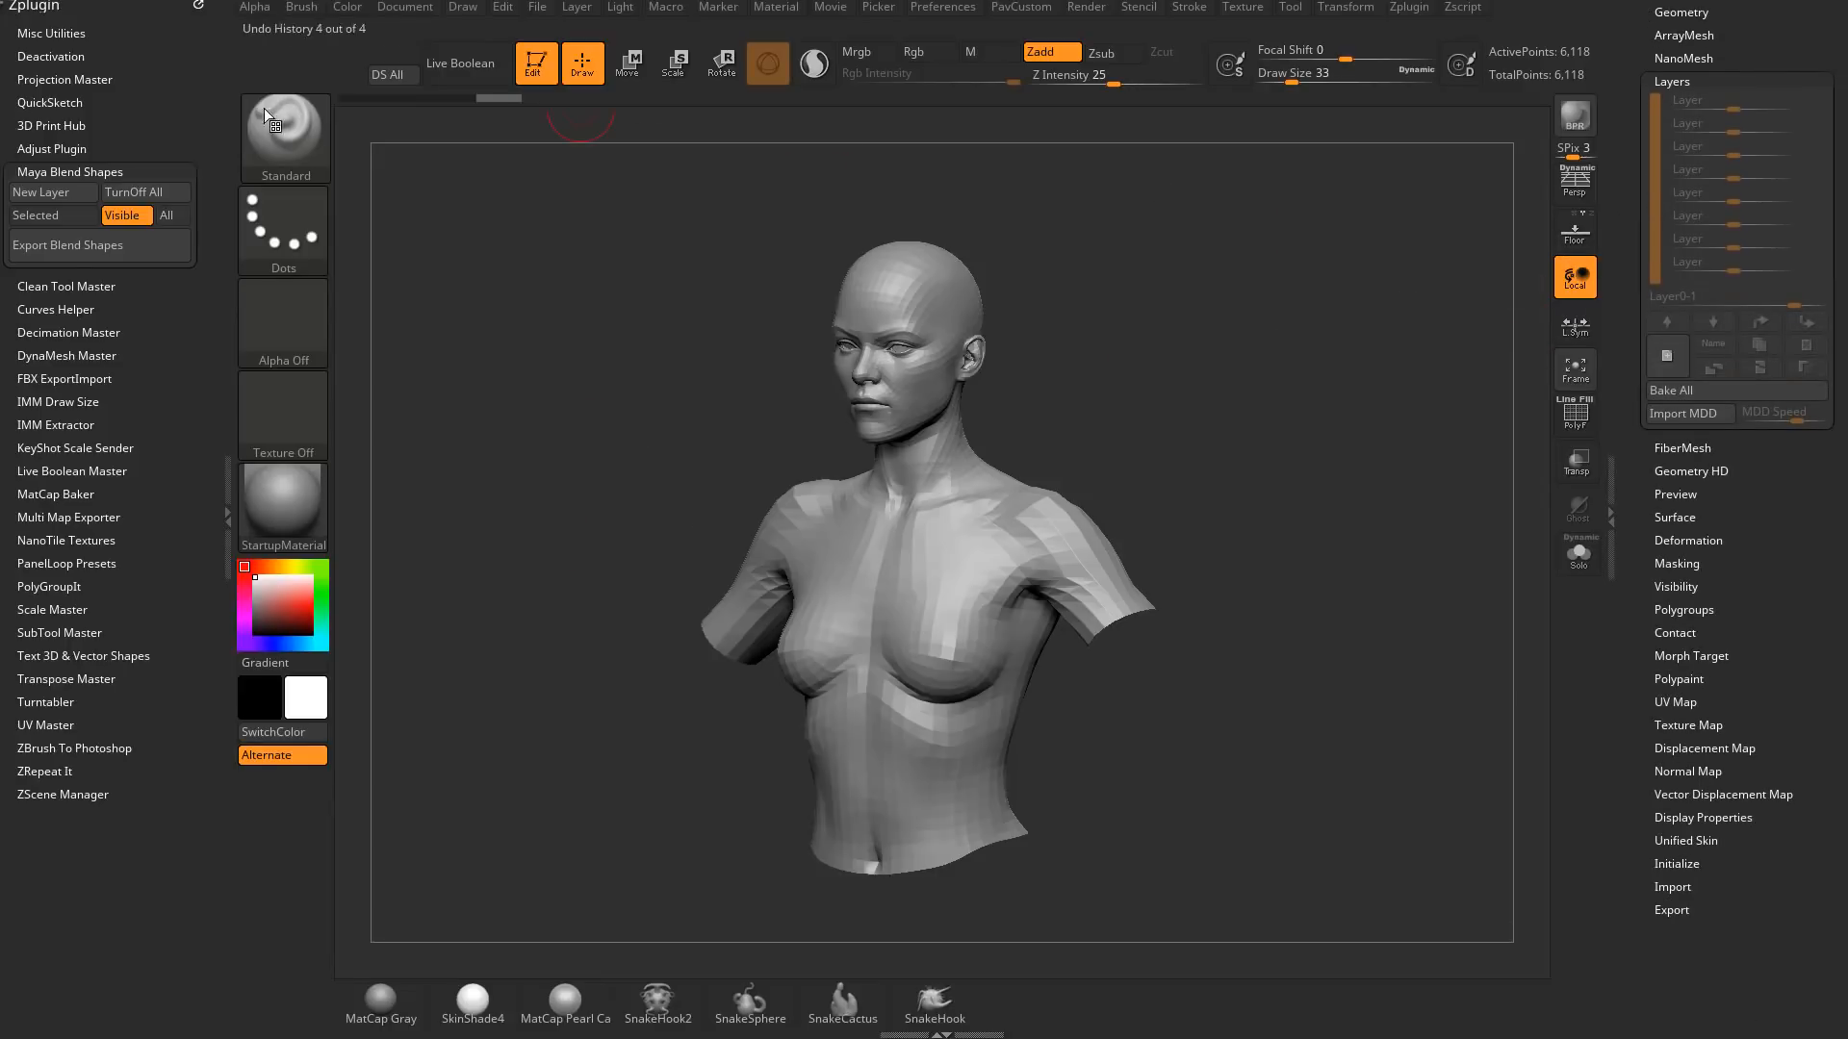
# Add a new sculpt layer, pull the jaw open with the Move brush, and name it jawopen
pyautogui.click(39, 192)
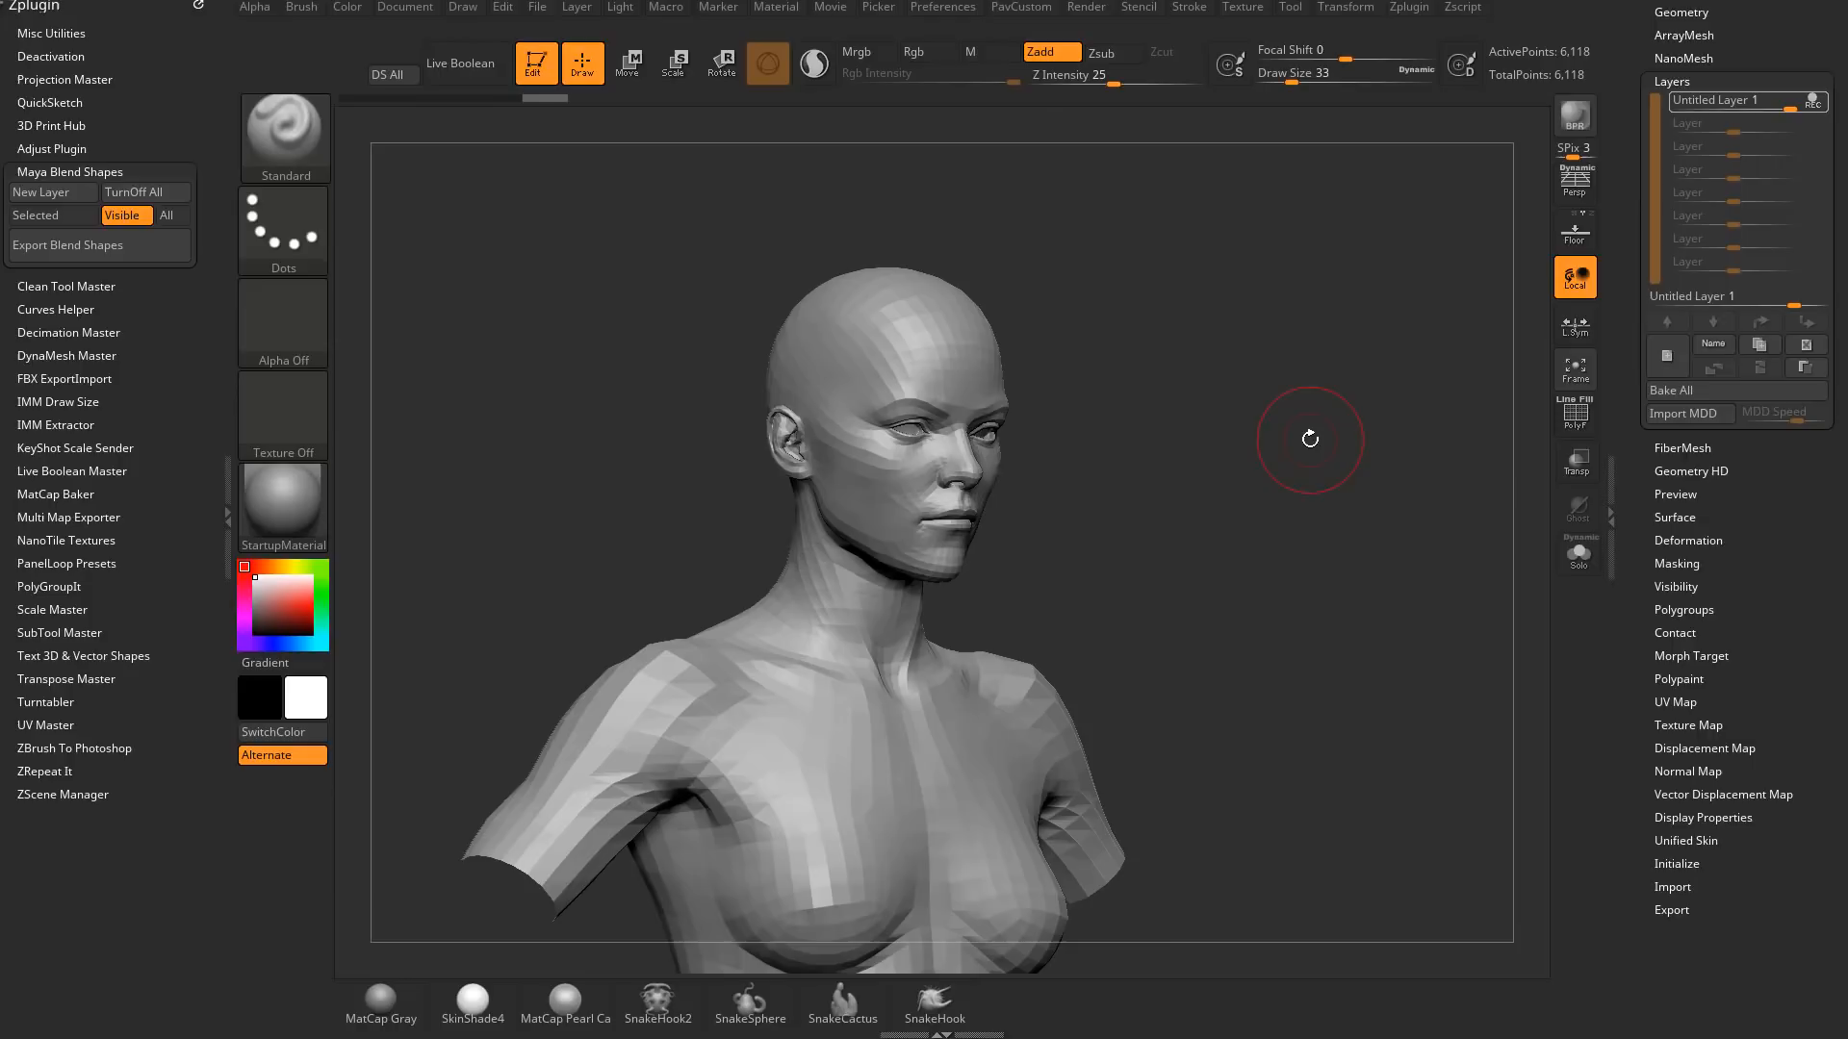
pyautogui.moveTo(1309, 438); pyautogui.dragTo(1293, 423)
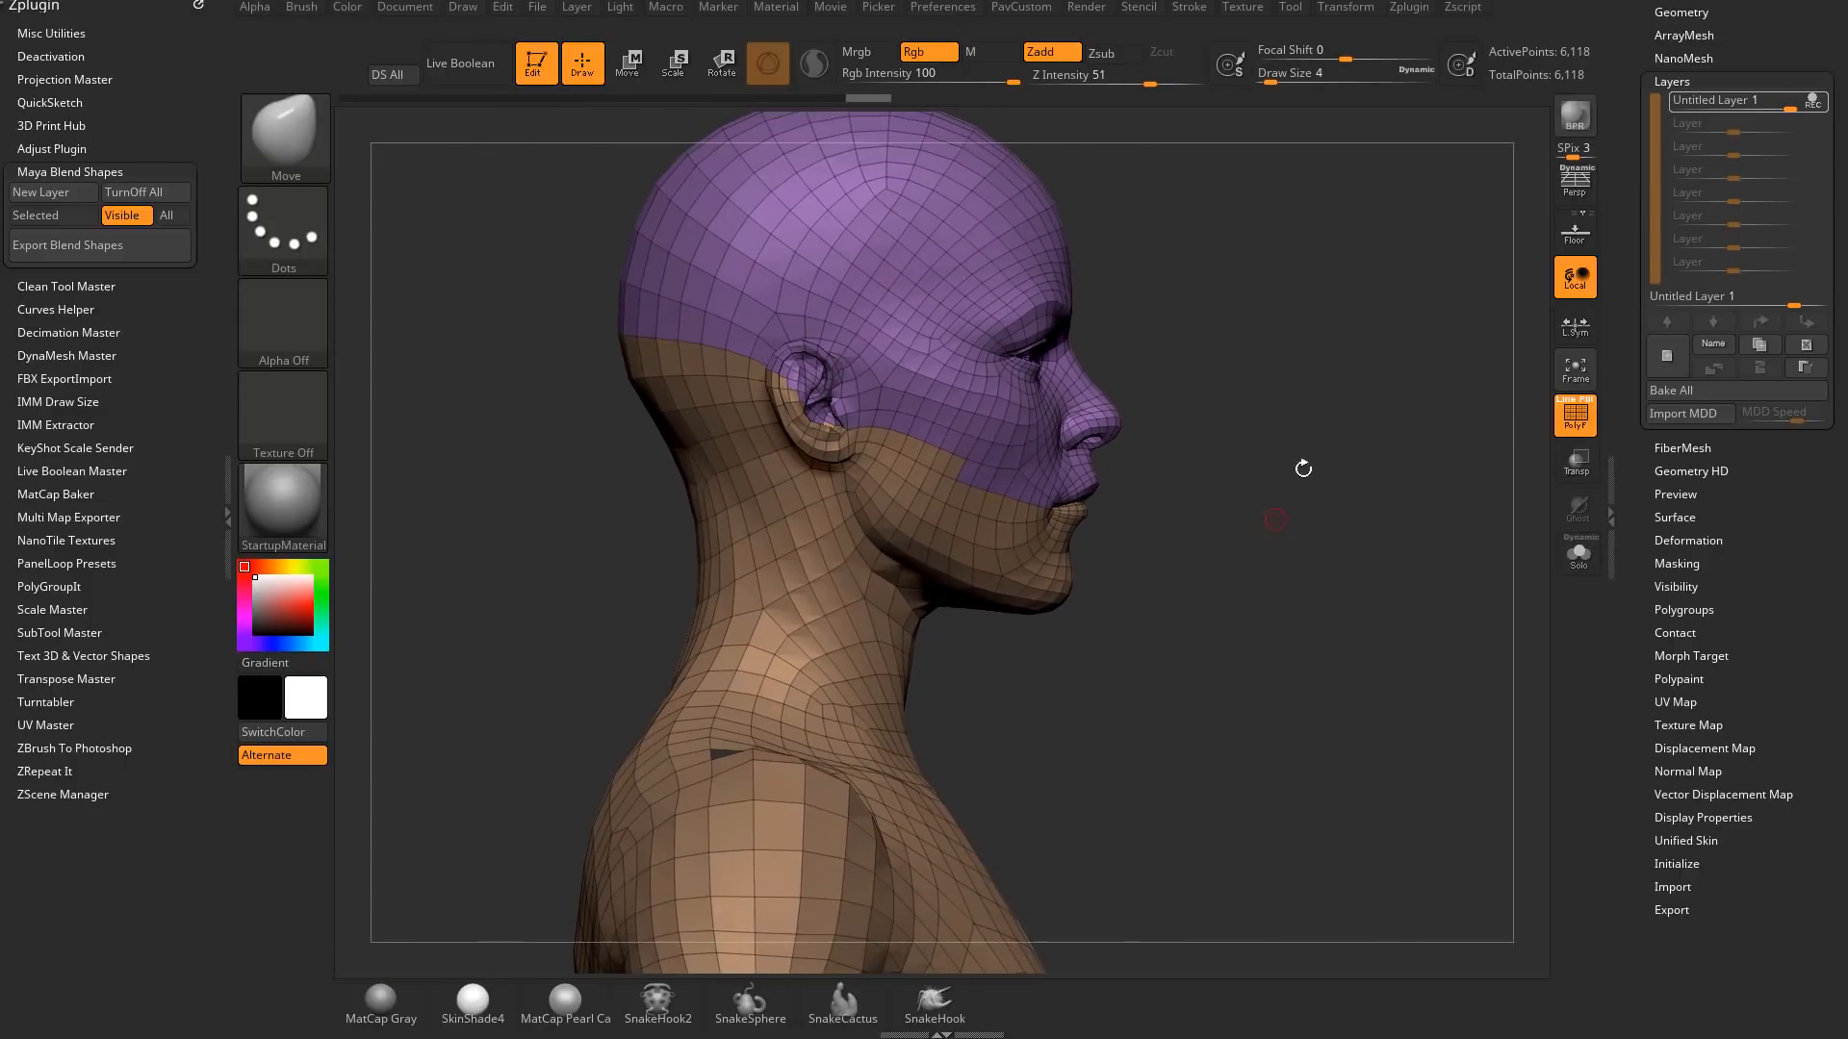
pyautogui.click(627, 62)
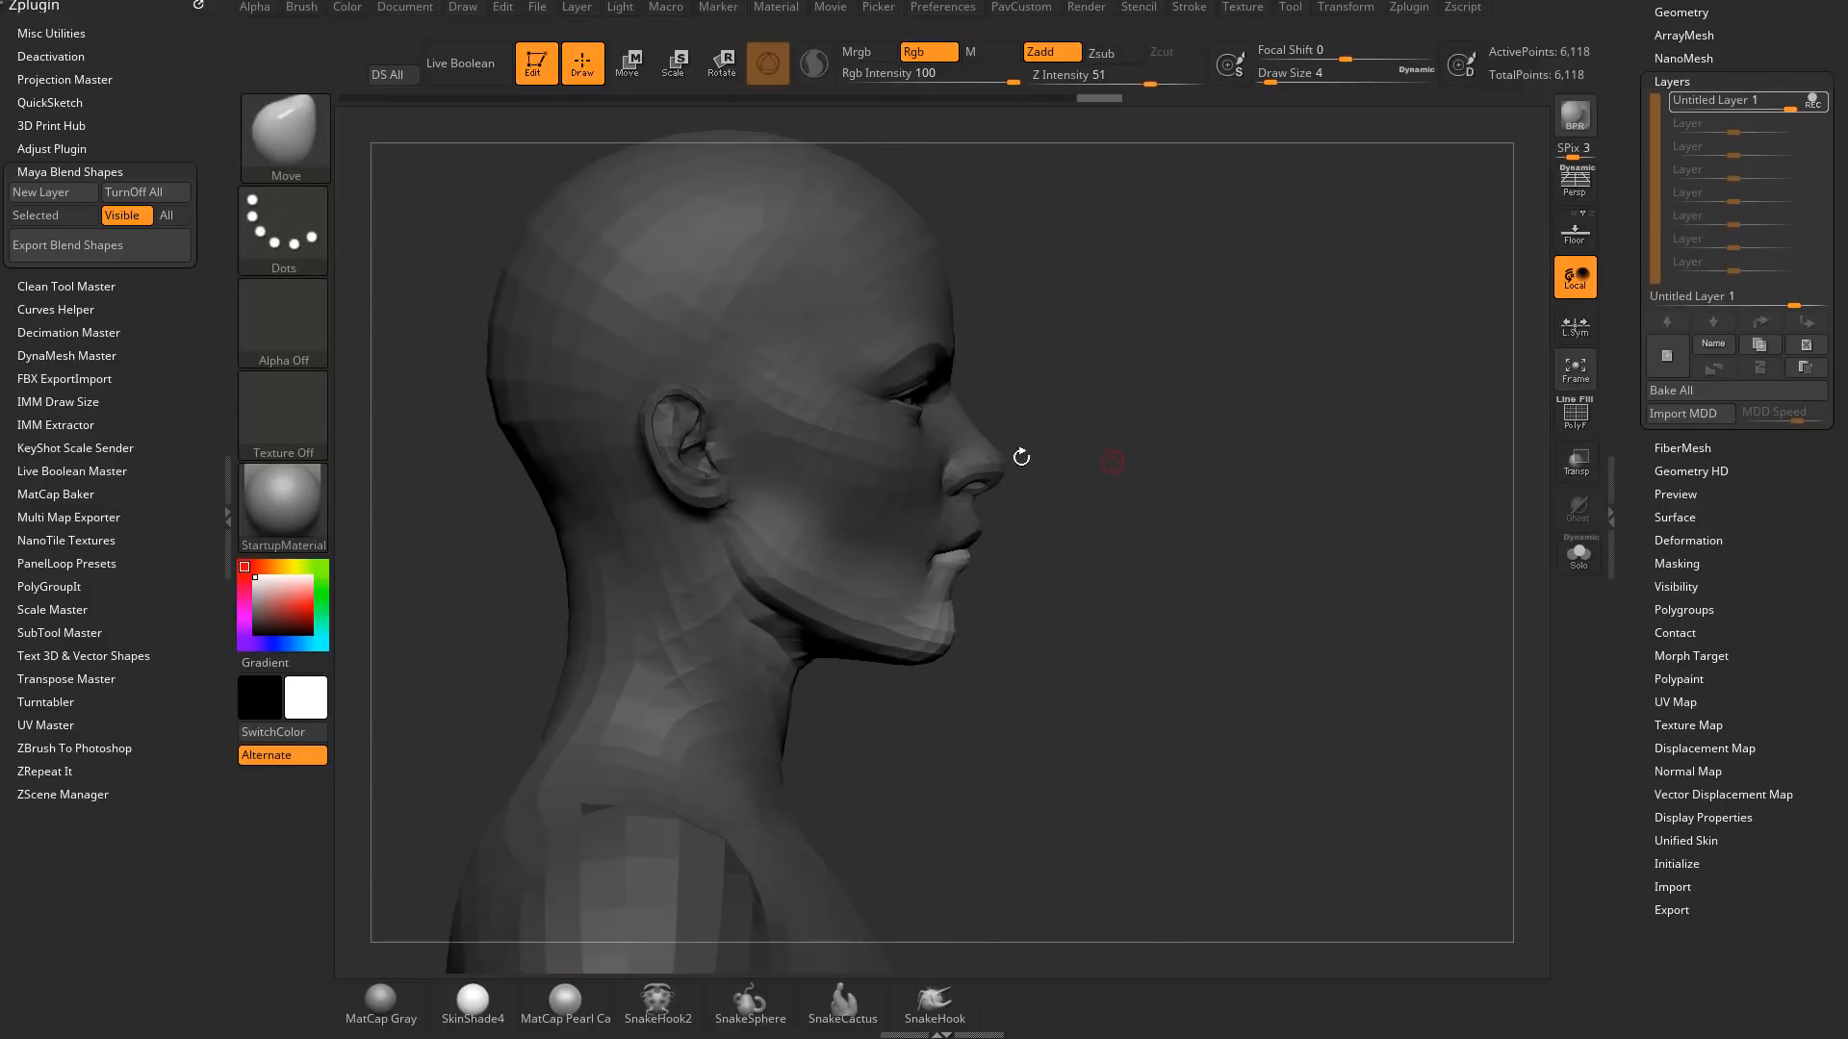
pyautogui.click(627, 61)
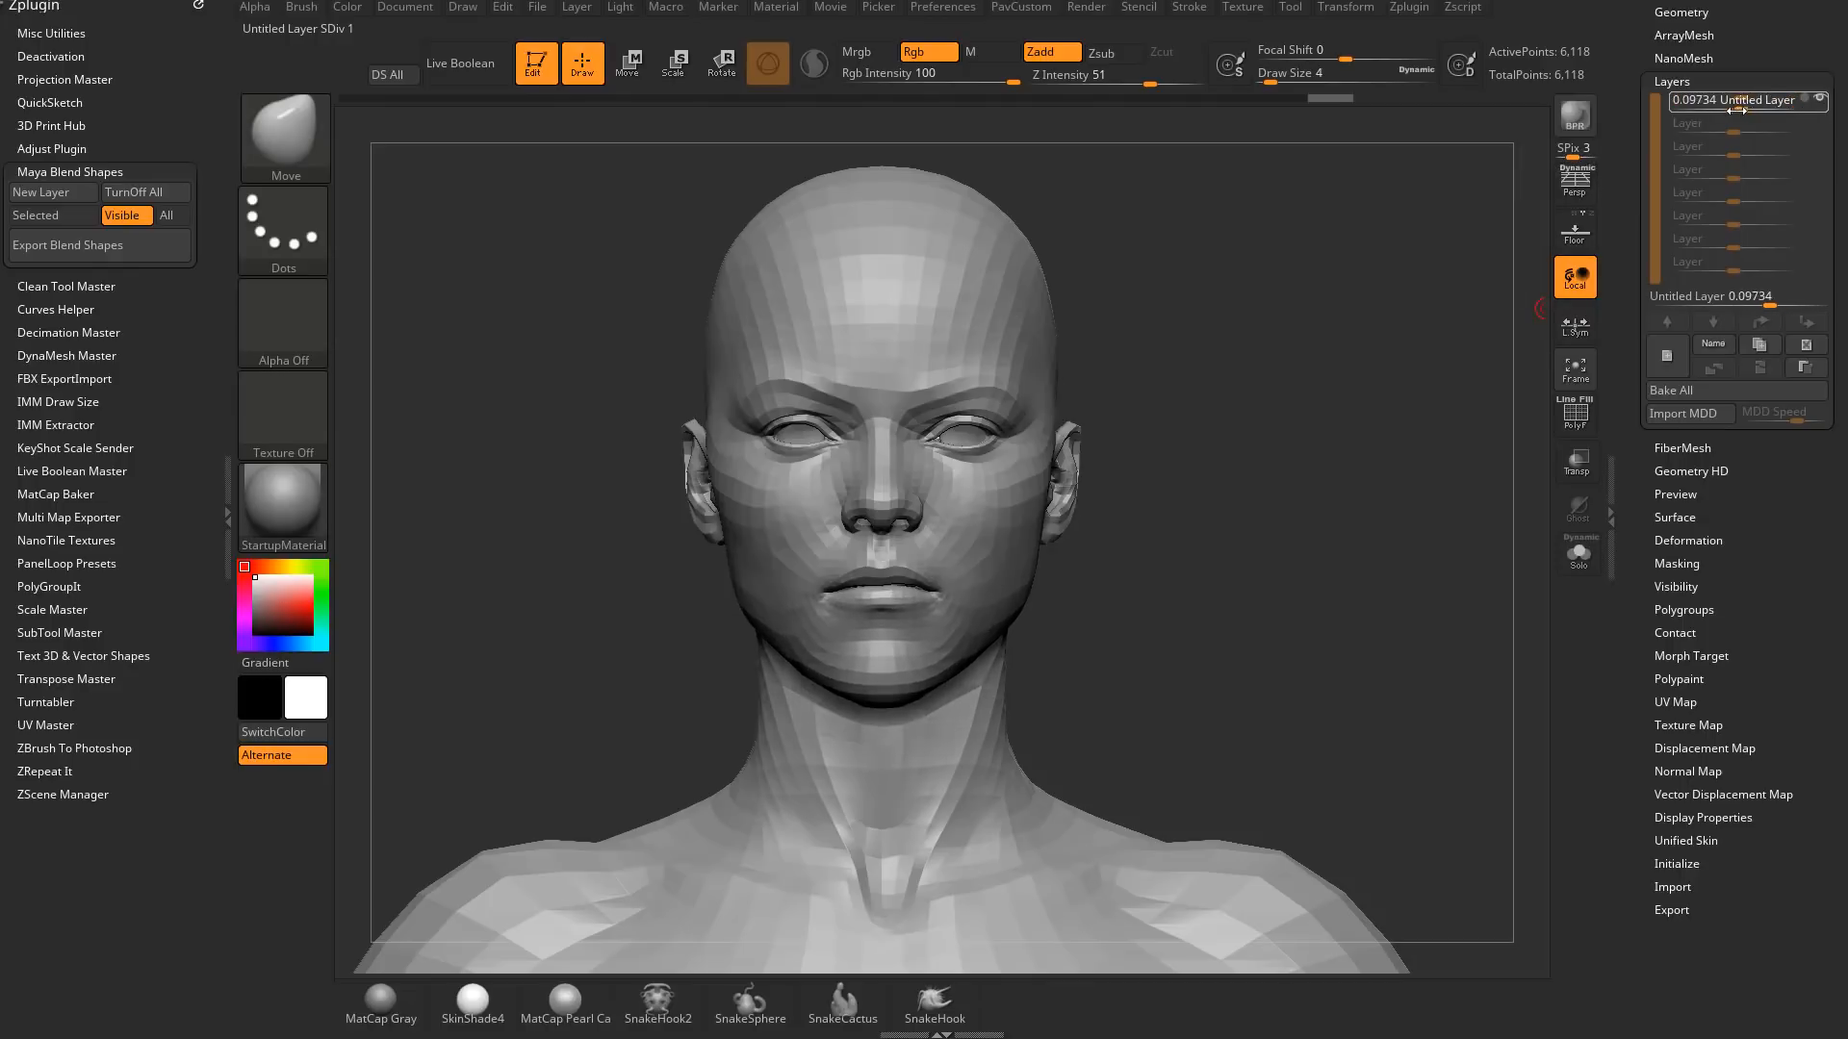
pyautogui.click(1712, 345)
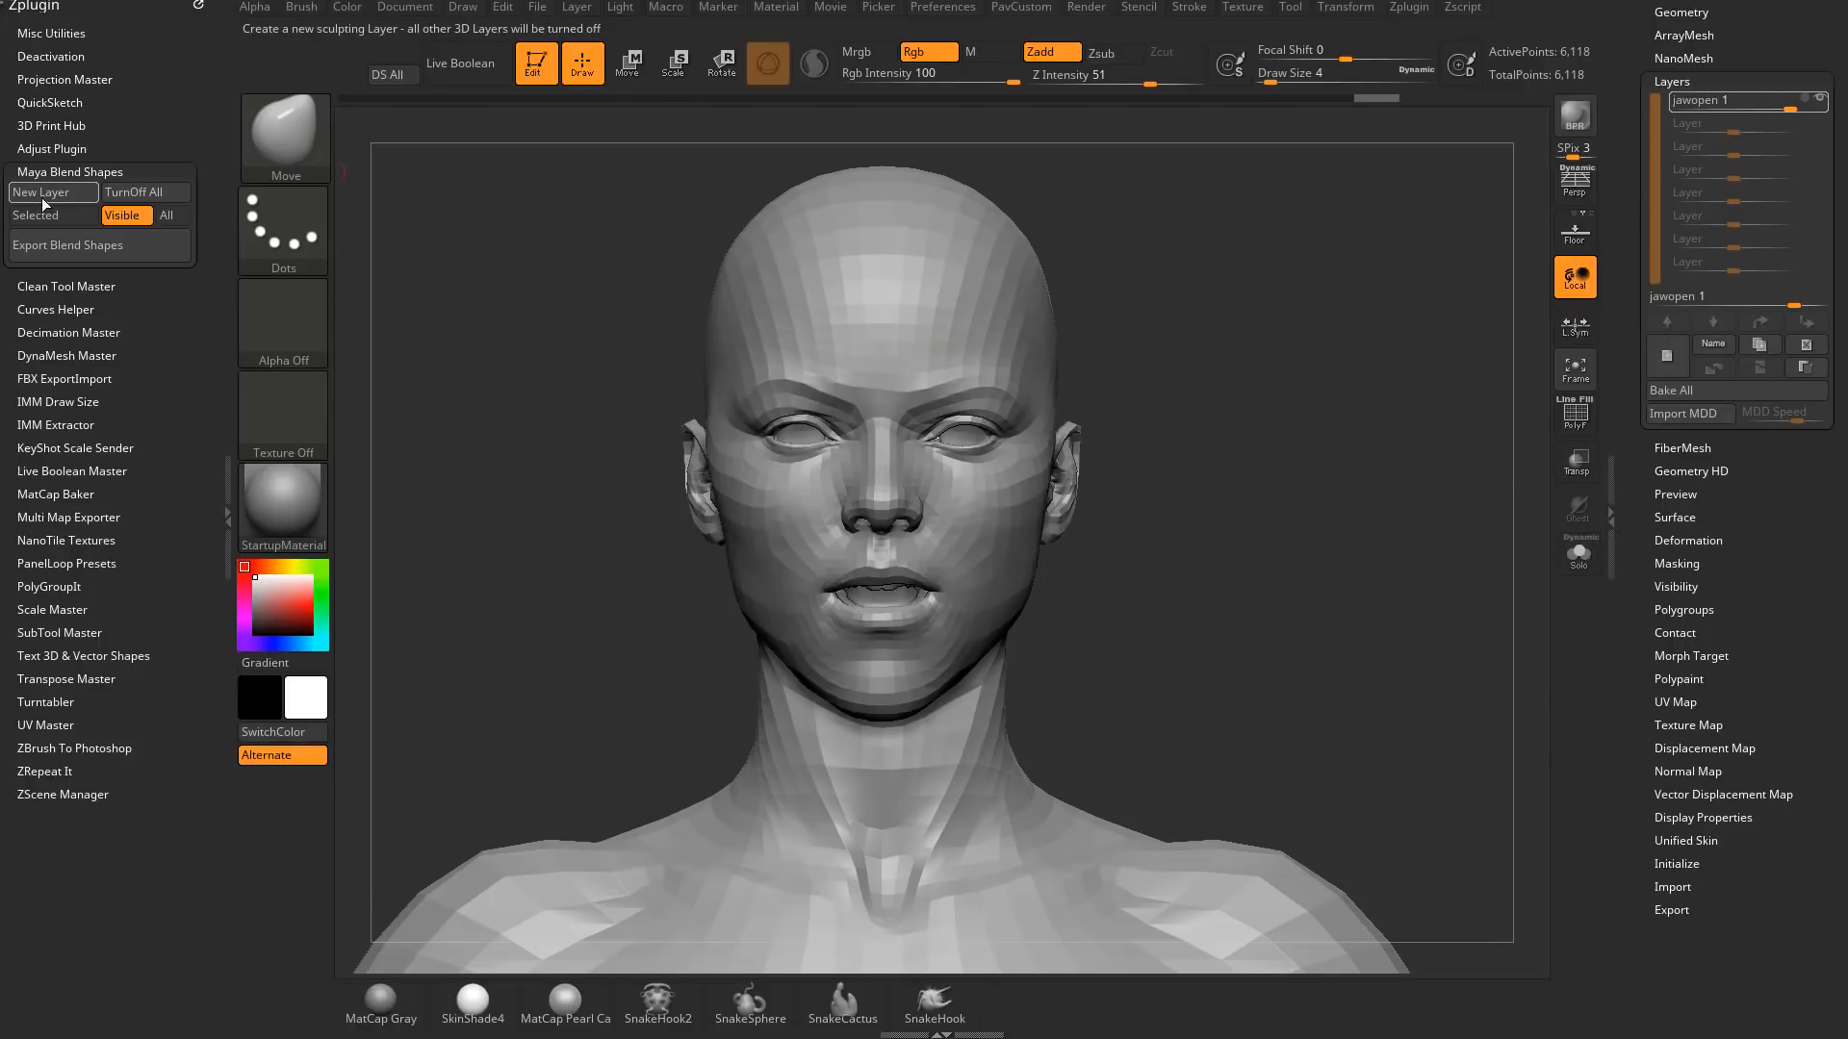
# Add another layer with the ears pulled into points and name it eargrow
pyautogui.click(40, 192)
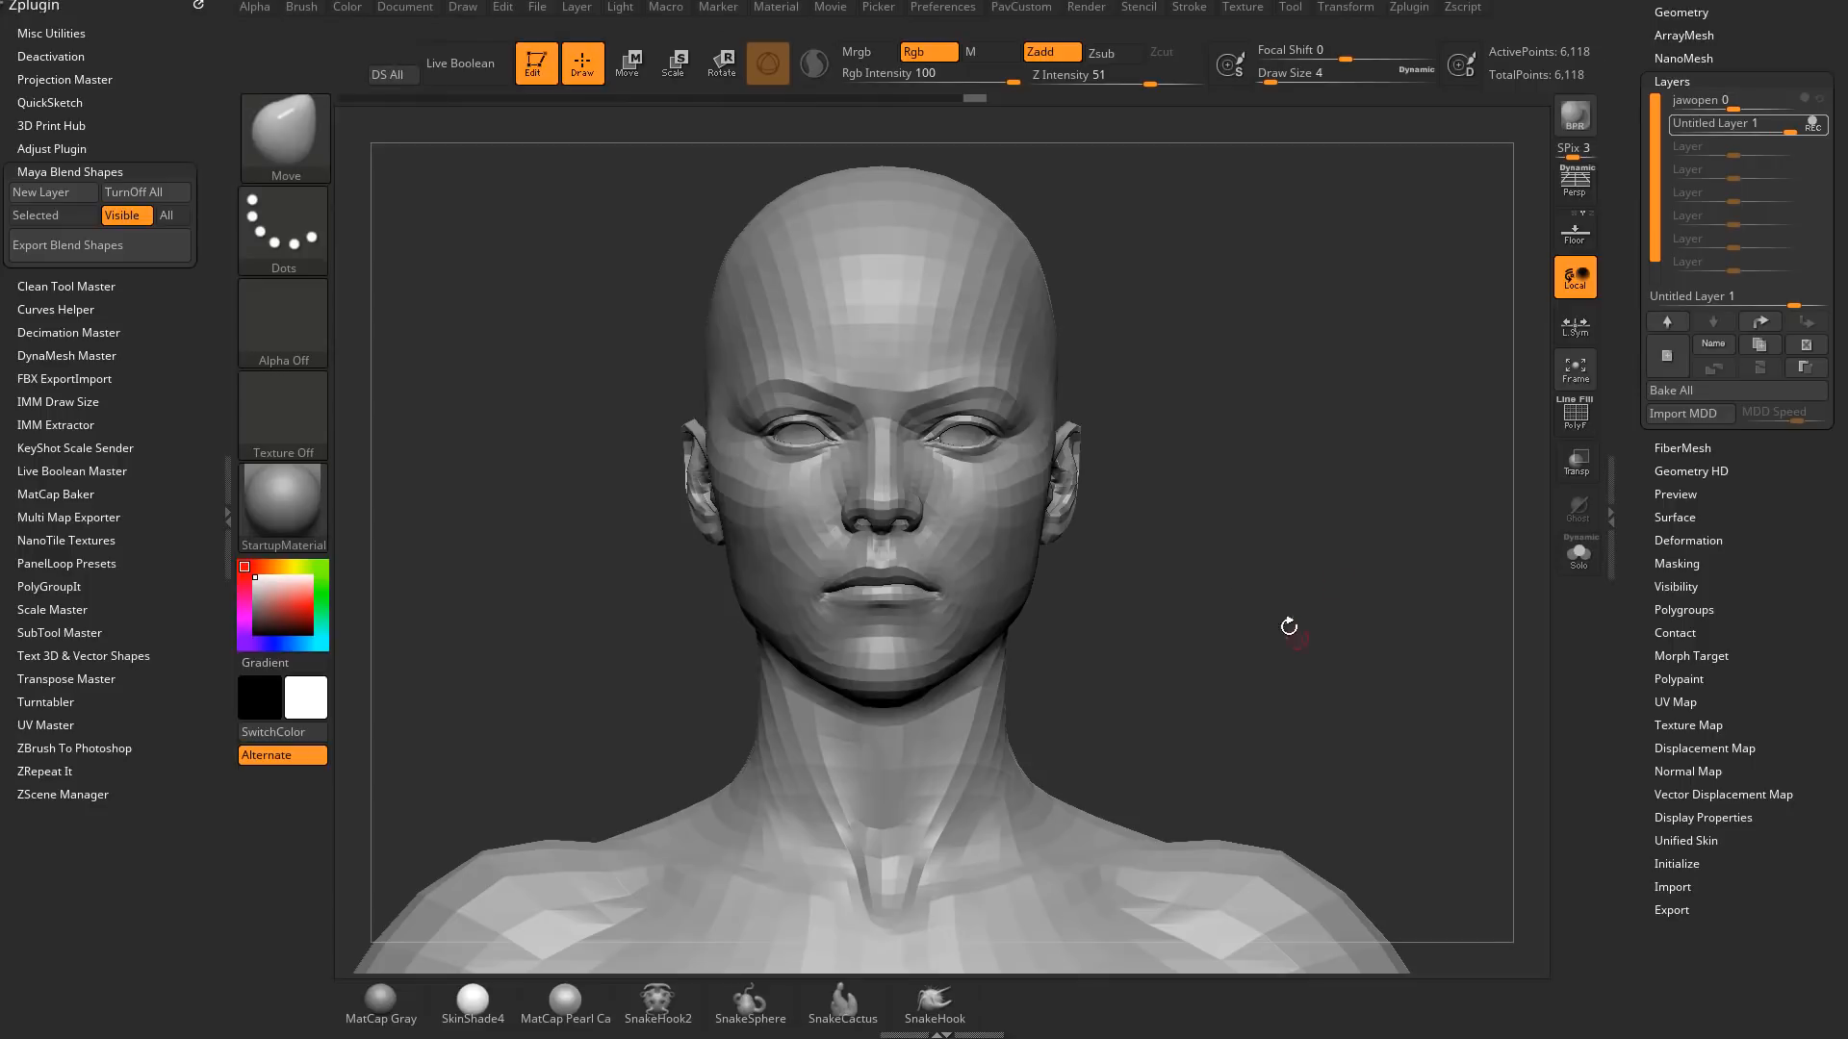
pyautogui.moveTo(1534, 455)
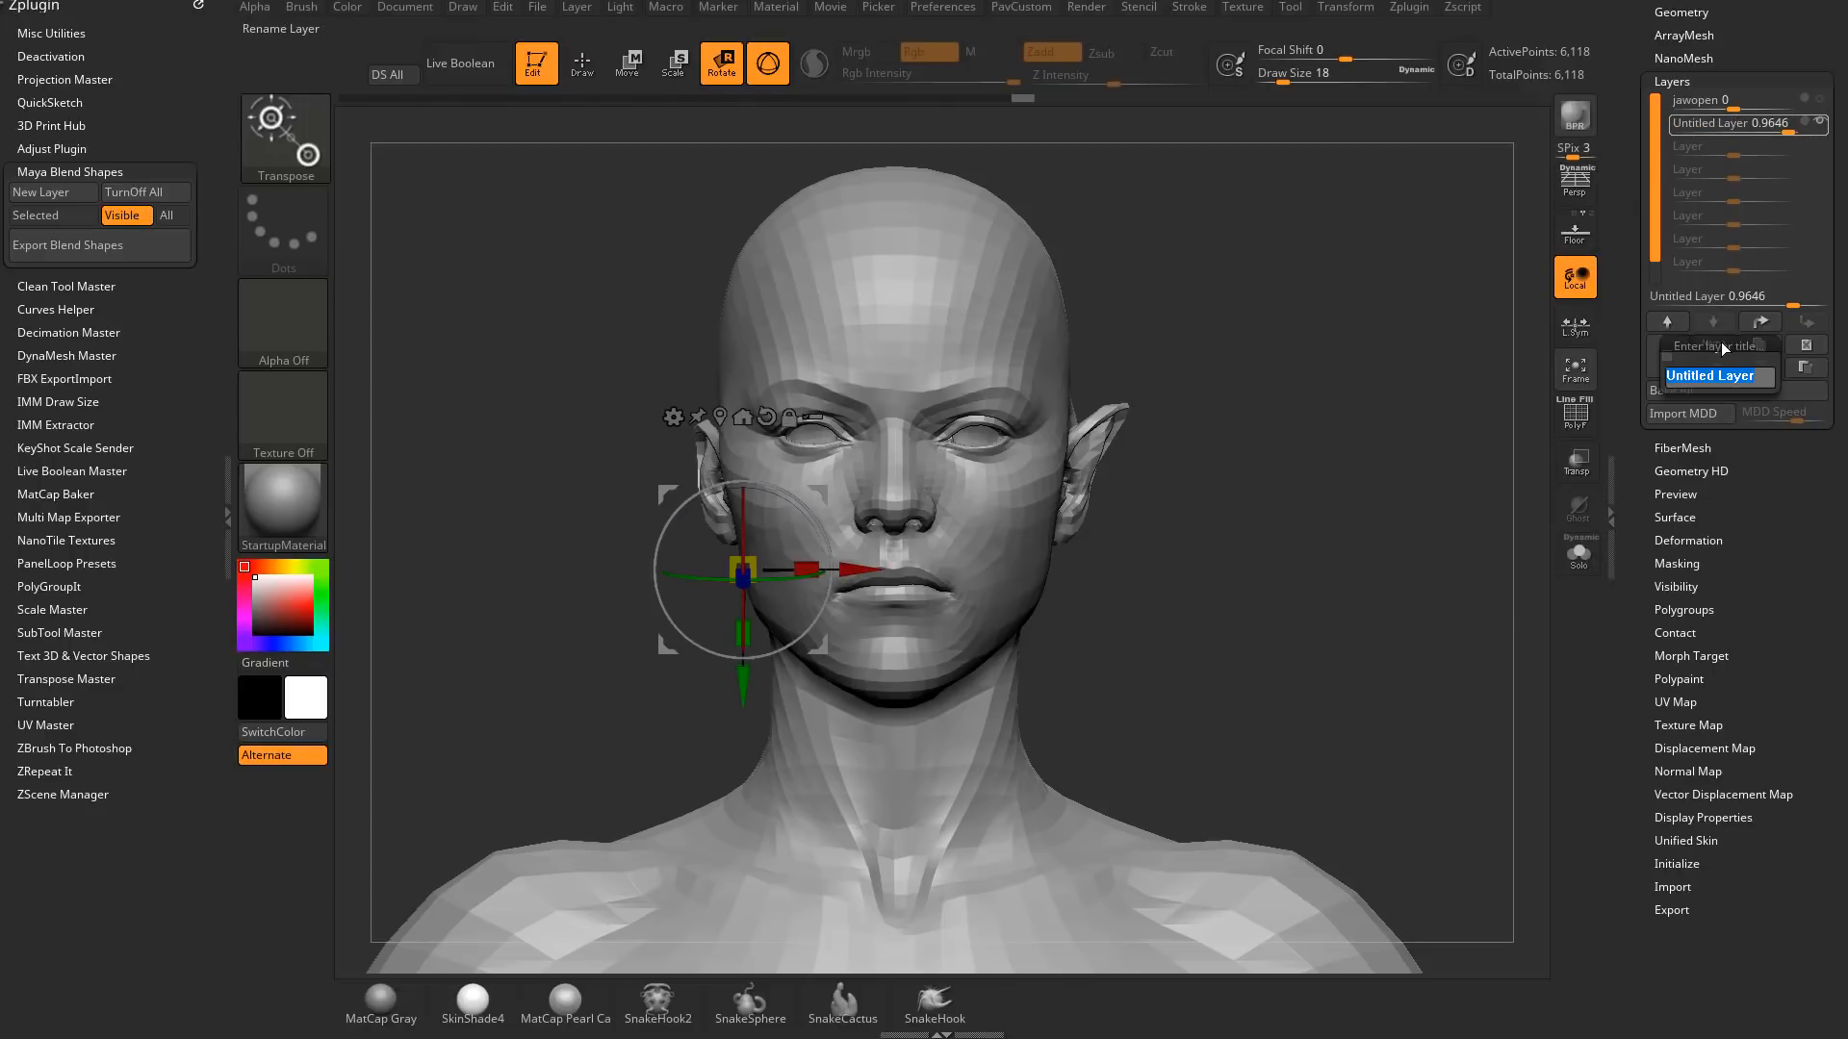
pyautogui.write('eargrow 0')
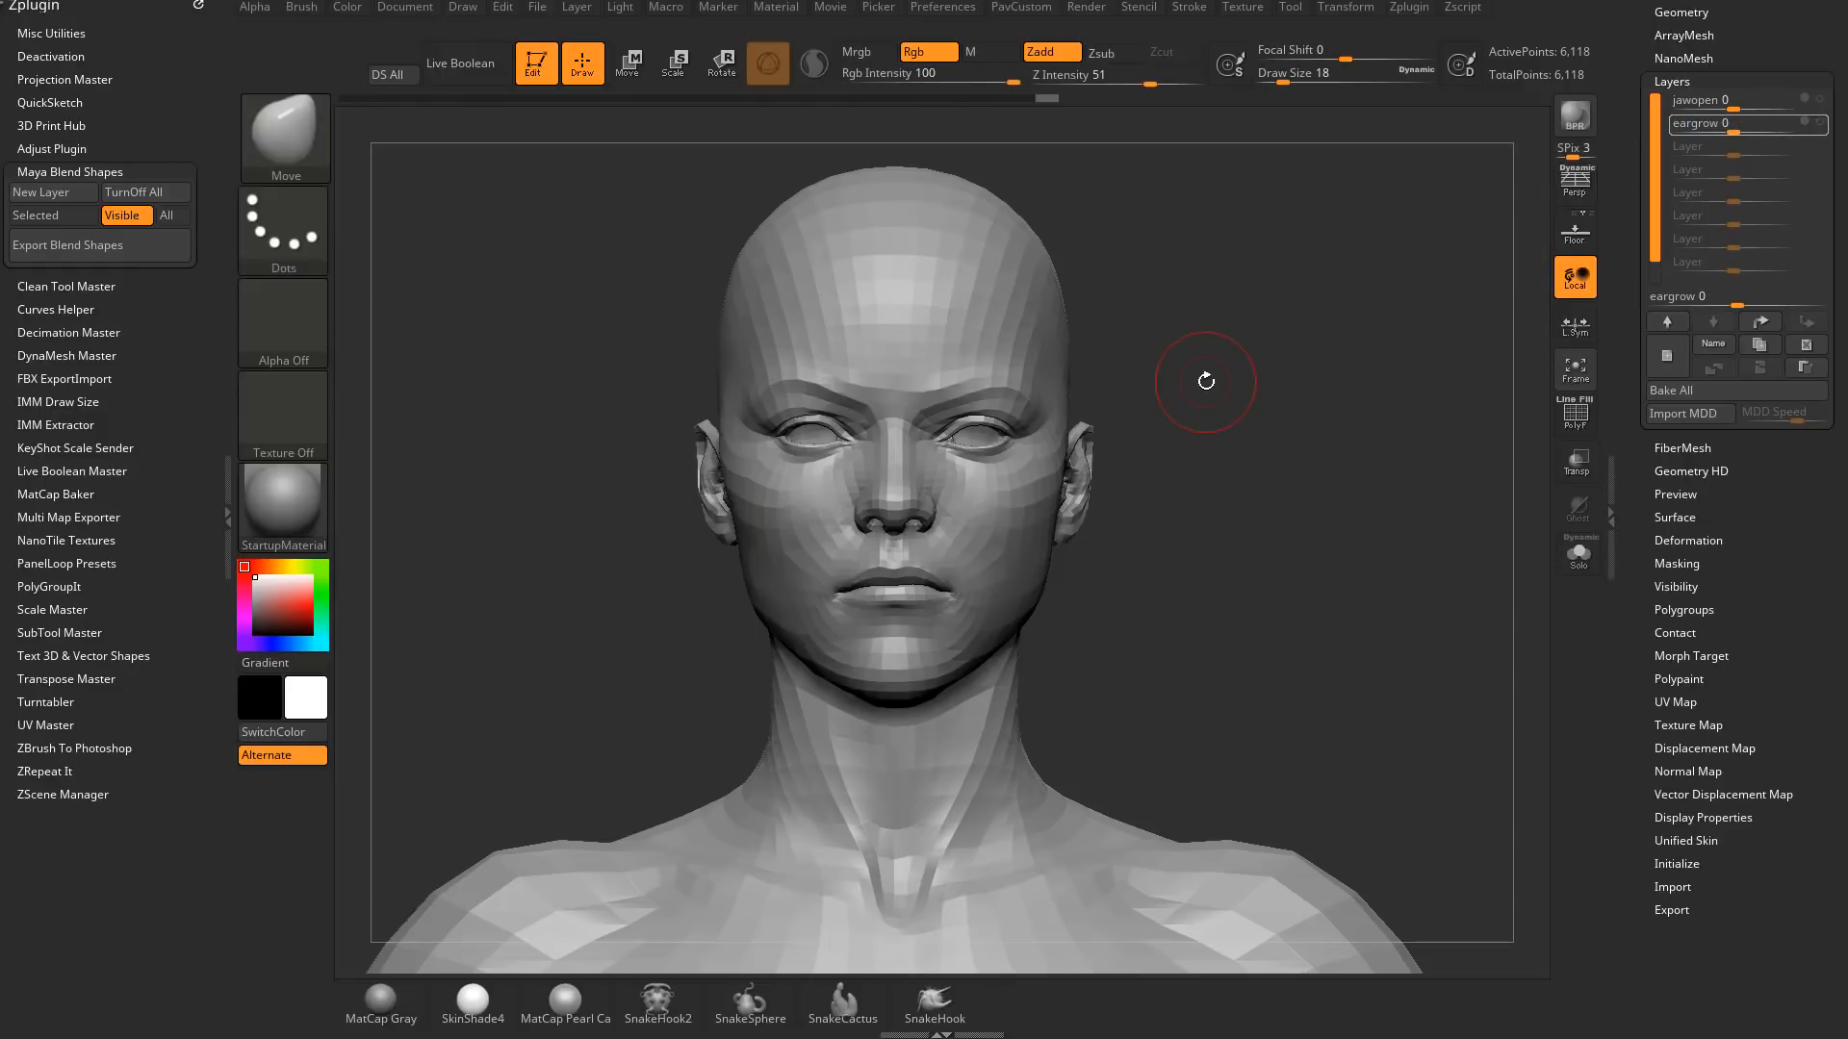
# Lasso-isolate the right ear into its own polygroup and grow it on a new eargrowR layer
pyautogui.click(1575, 416)
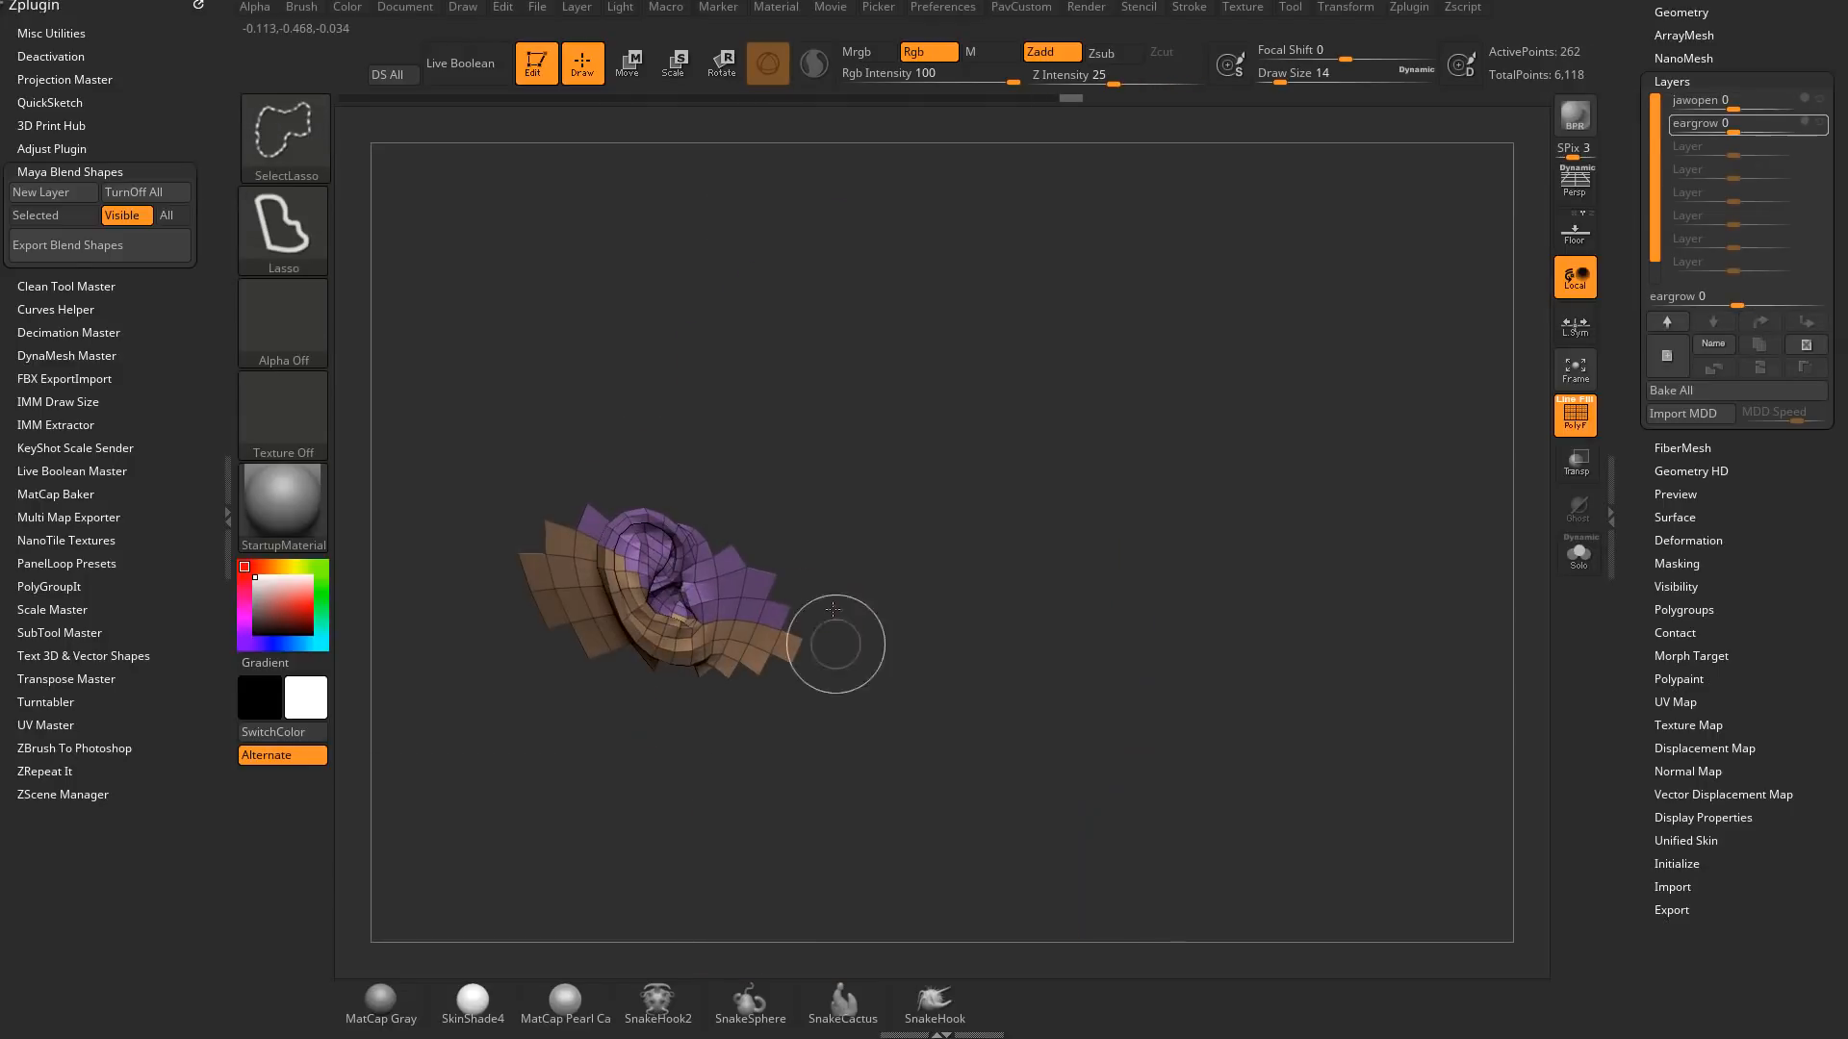
pyautogui.moveTo(837, 642); pyautogui.dragTo(566, 494)
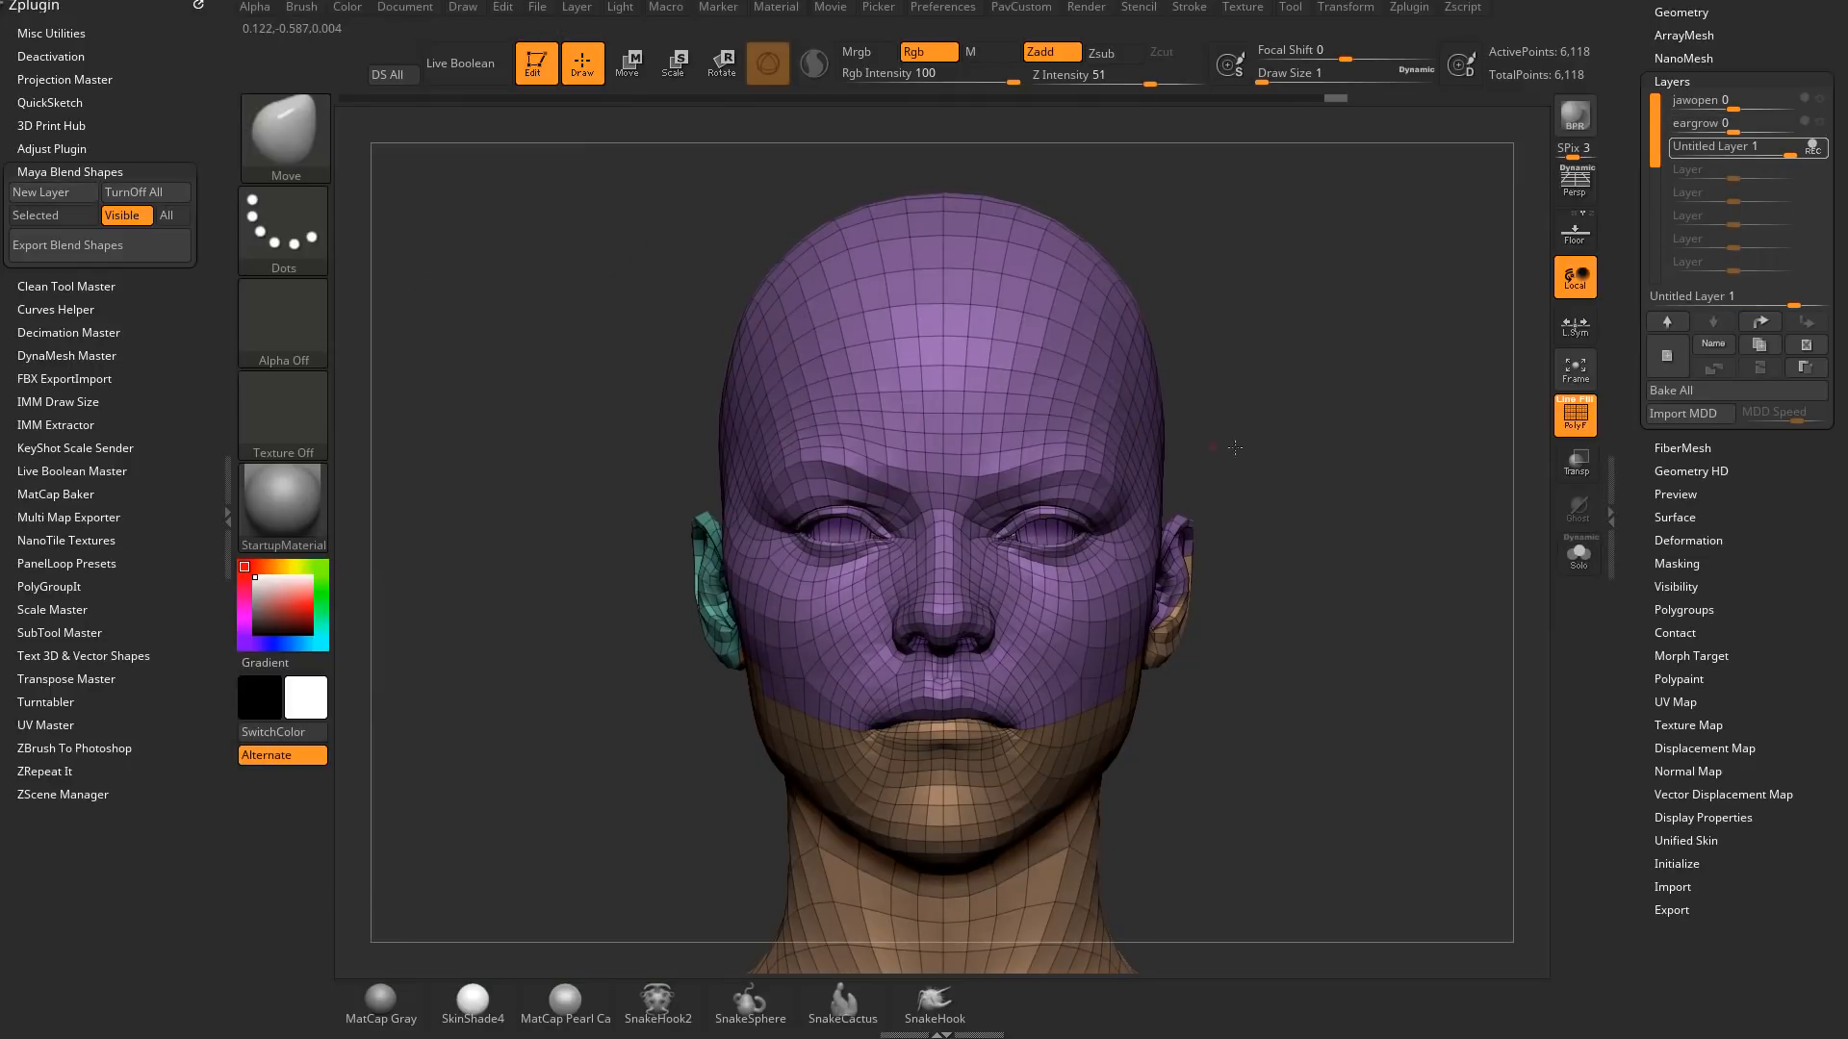
pyautogui.moveTo(1233, 448); pyautogui.dragTo(1104, 487)
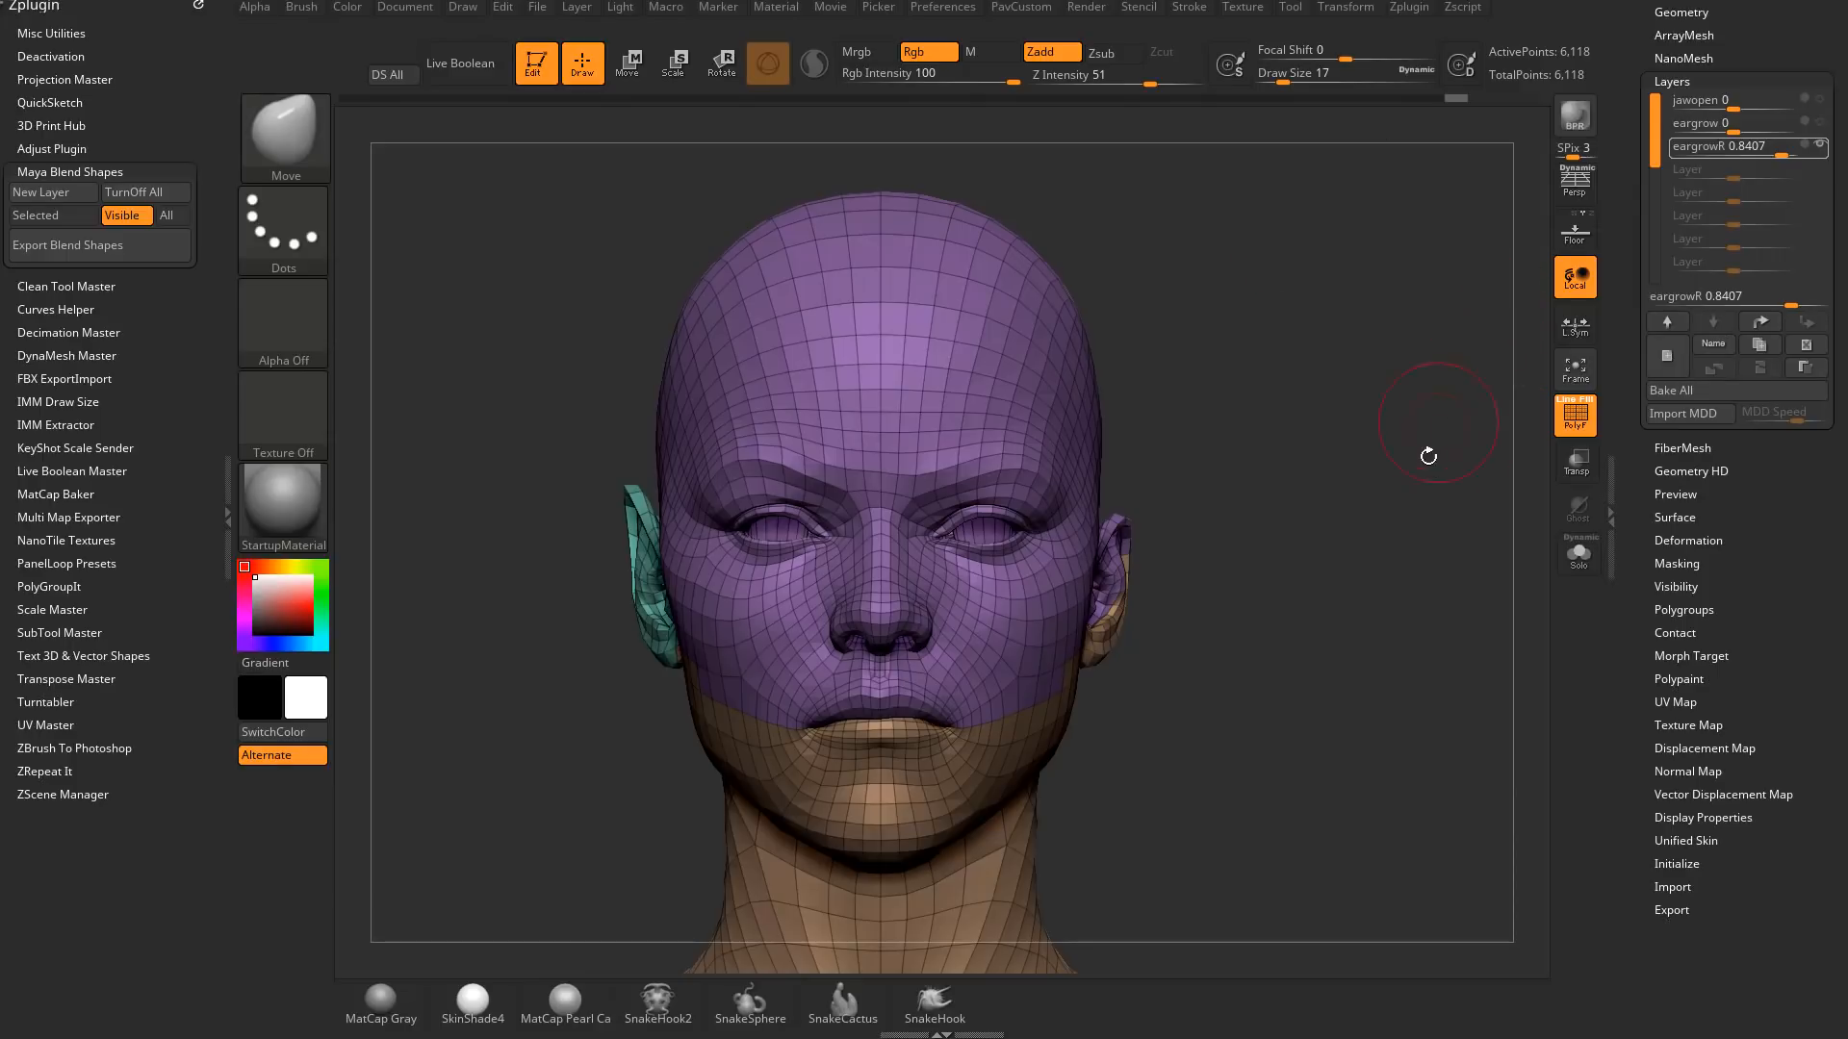
pyautogui.moveTo(1655, 654)
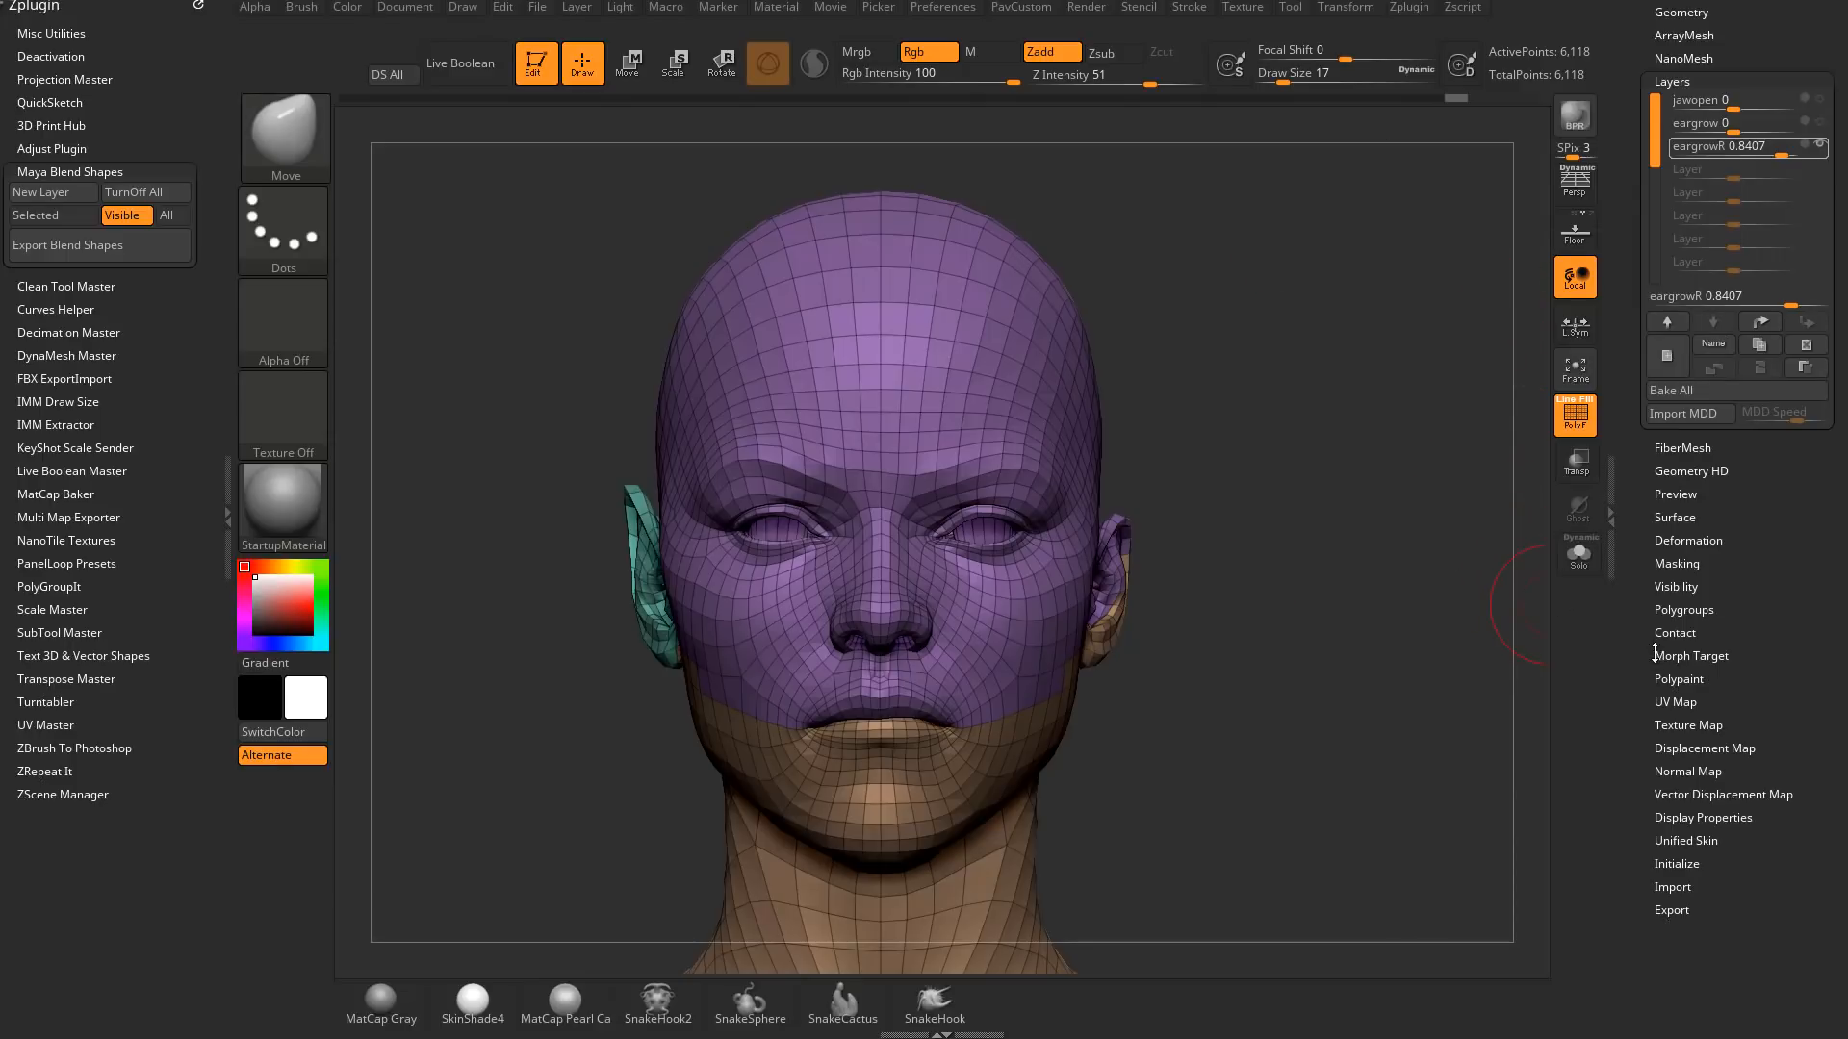
# Show the Morph Target options and switch to the finished head tool with eyelash subtools
pyautogui.click(1690, 656)
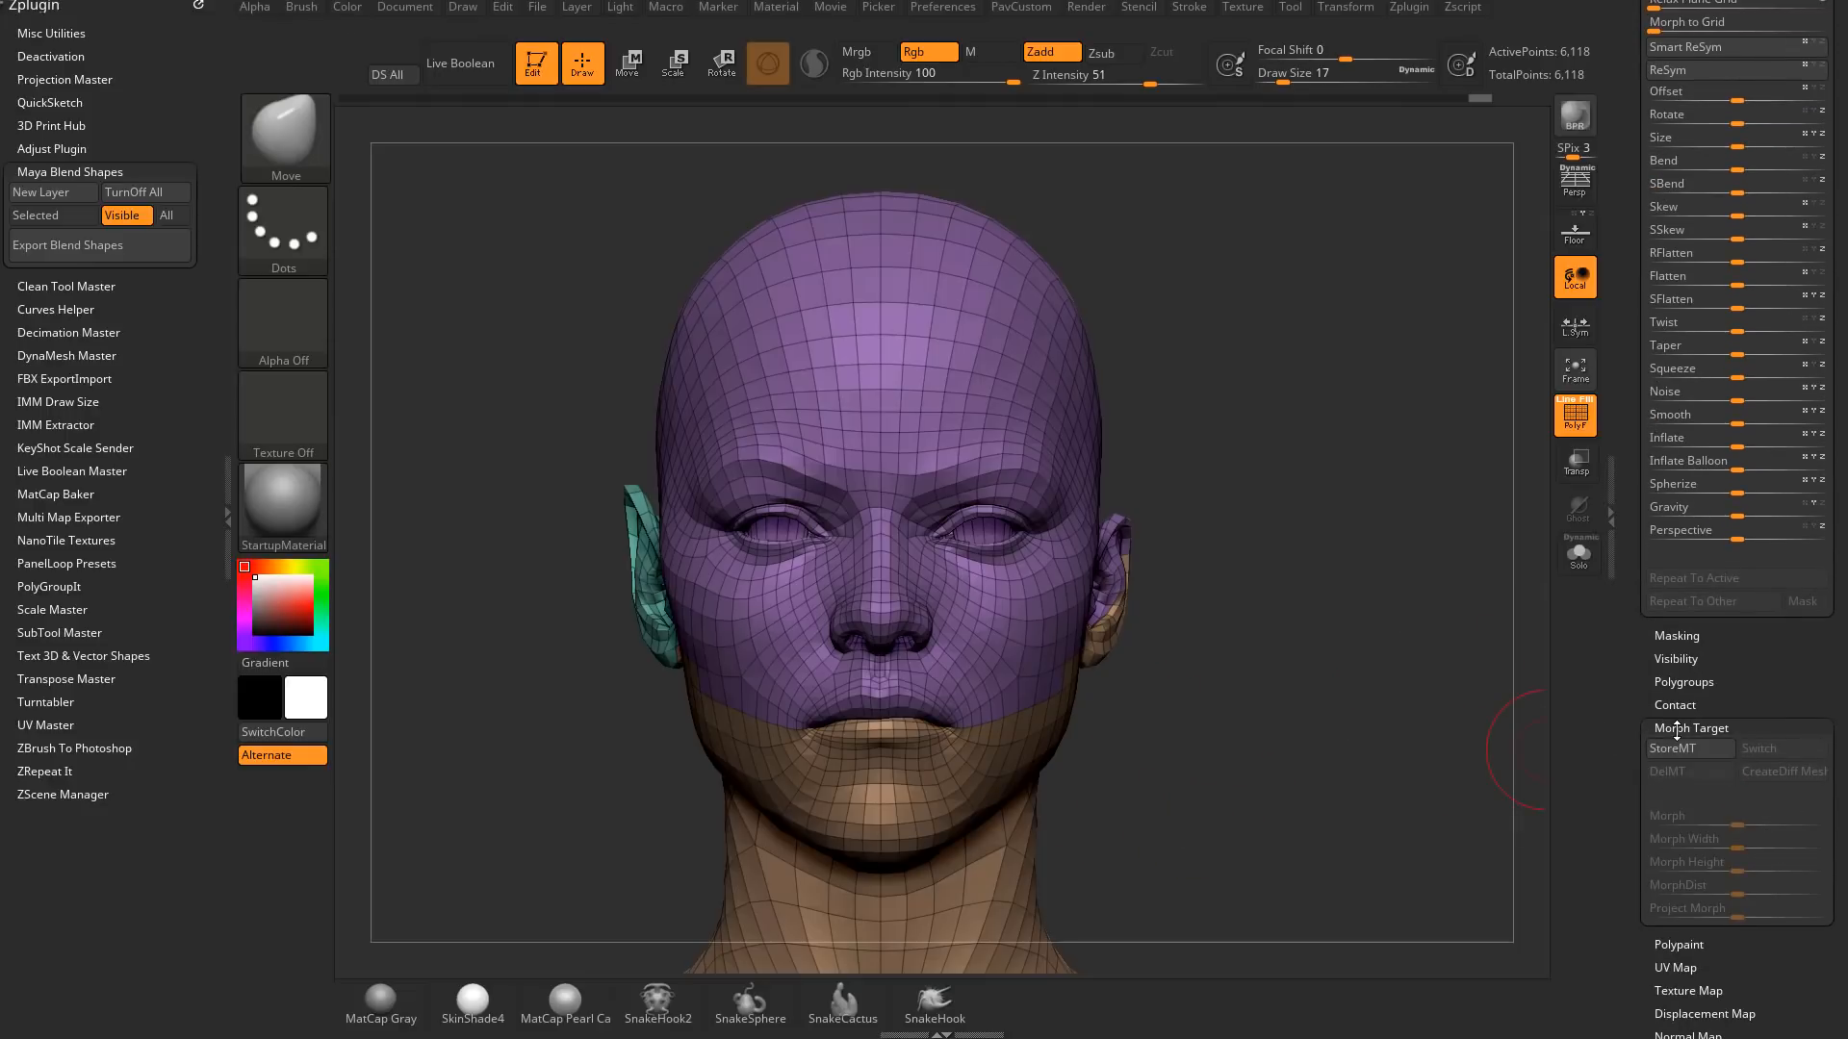
pyautogui.click(1700, 552)
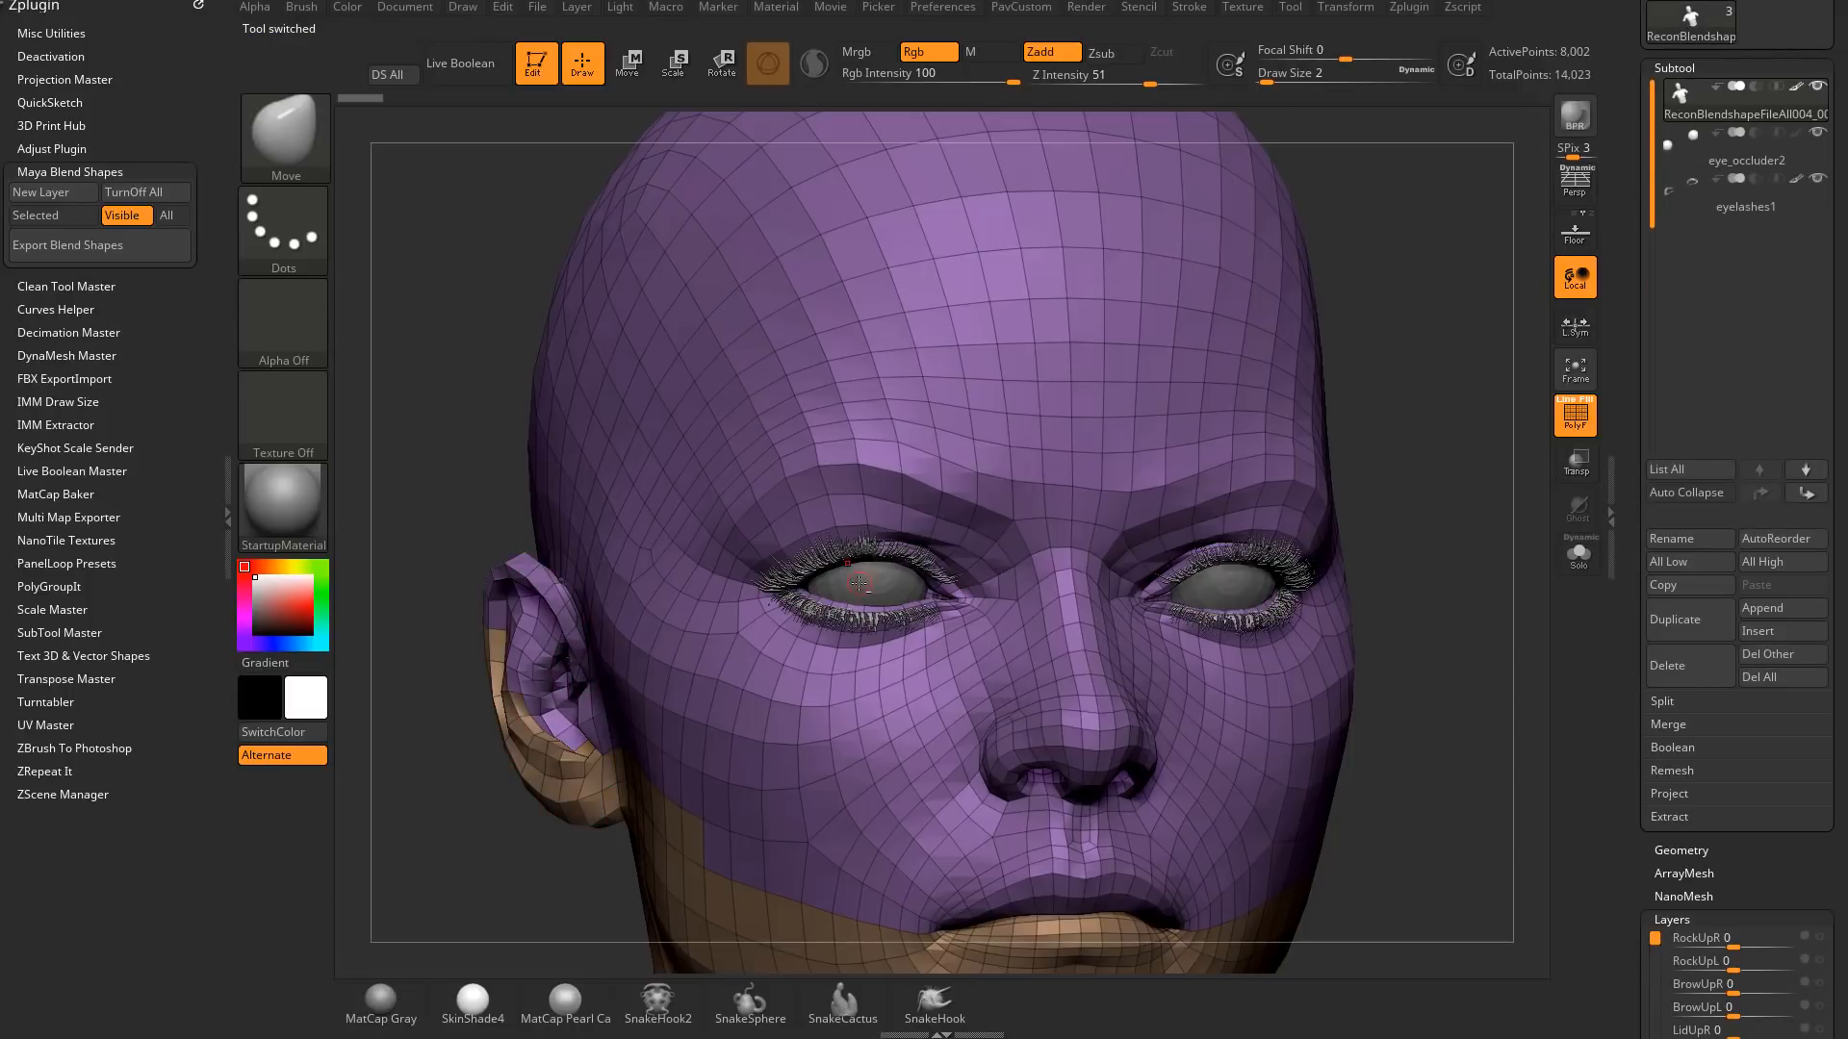
# Return to the ReconBlendshape head, append the eye_occluder subtool, and add a new layer for the eyelid
pyautogui.click(1745, 206)
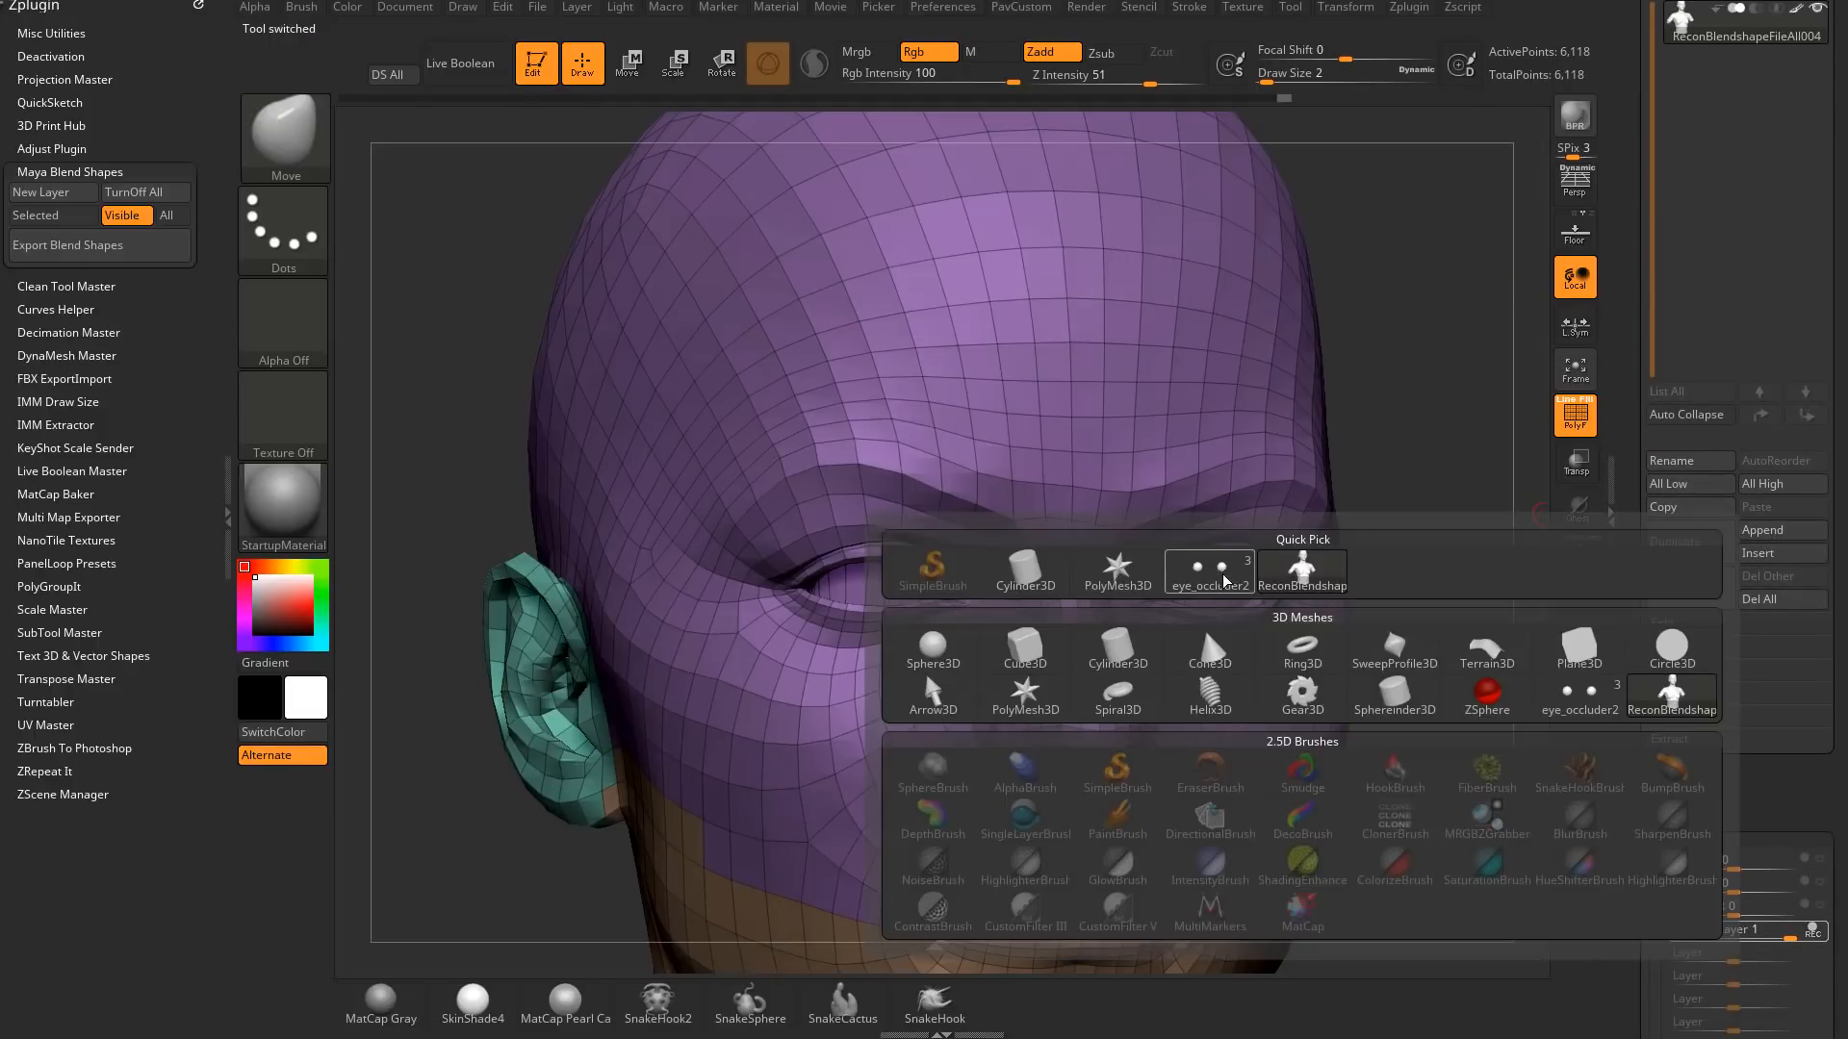
pyautogui.click(1209, 566)
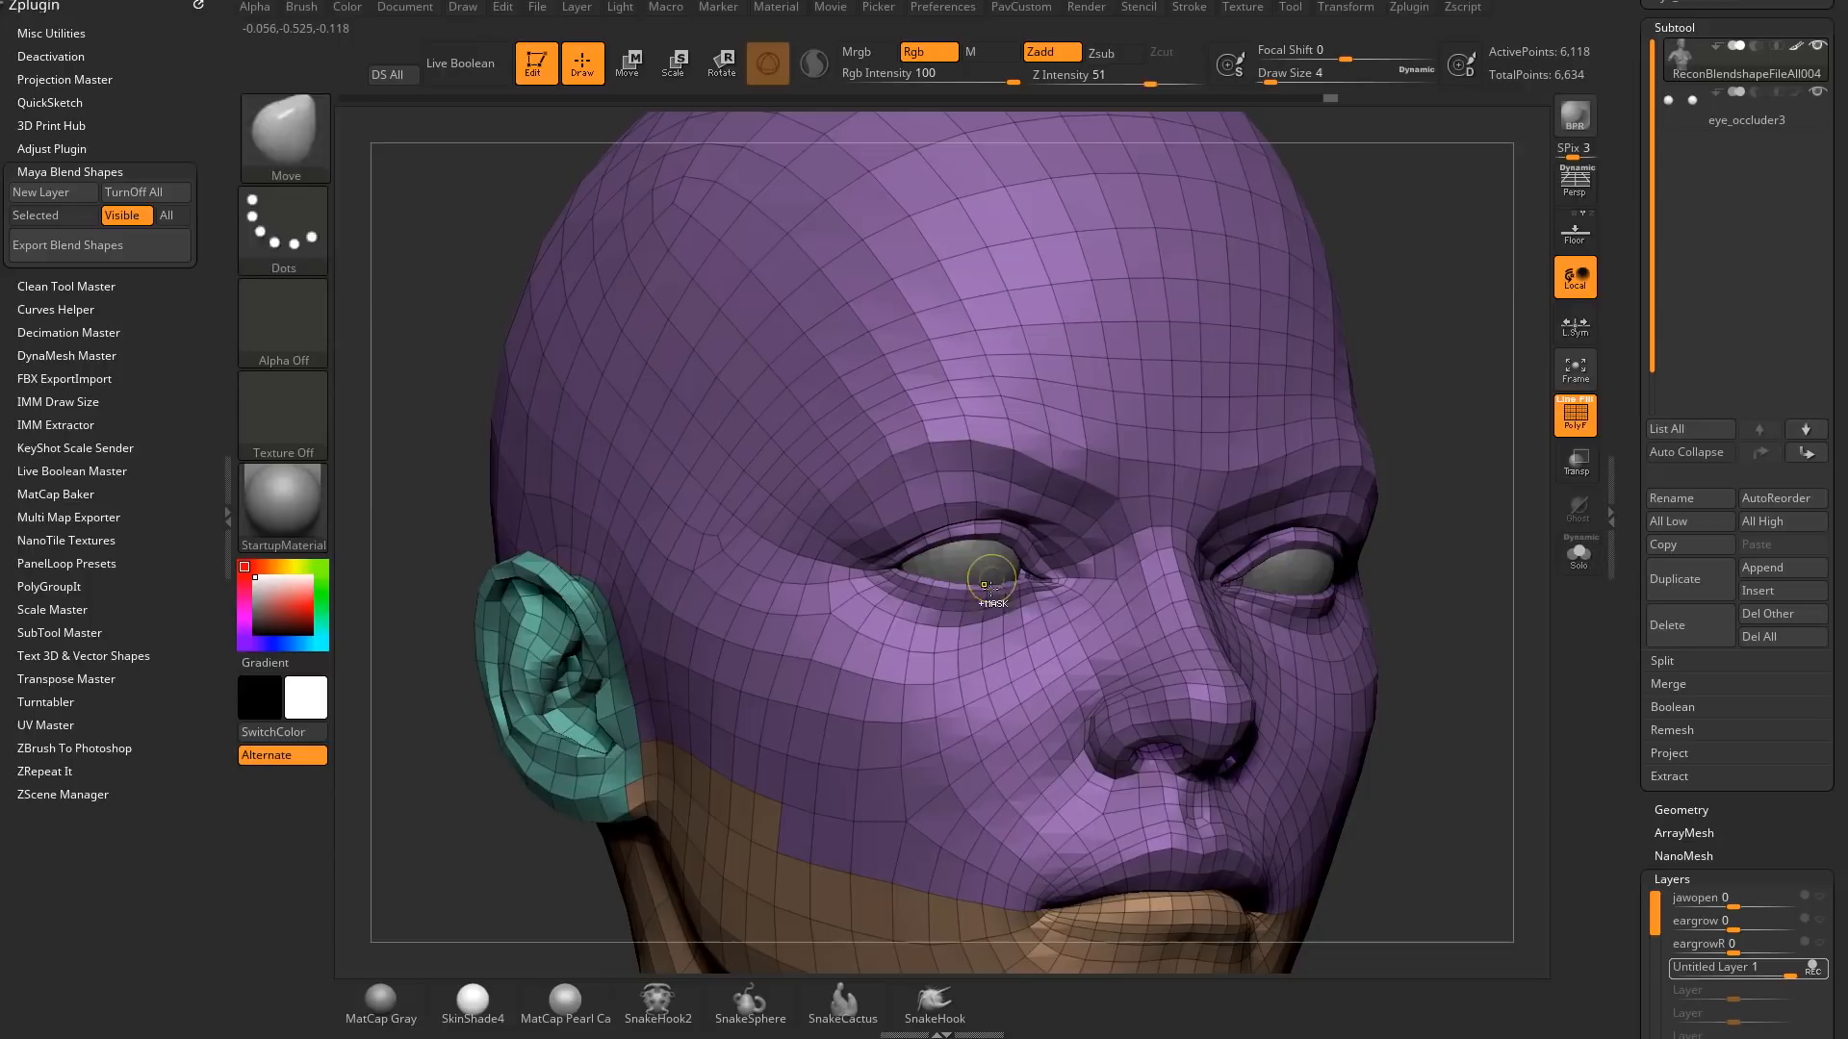
pyautogui.click(1576, 554)
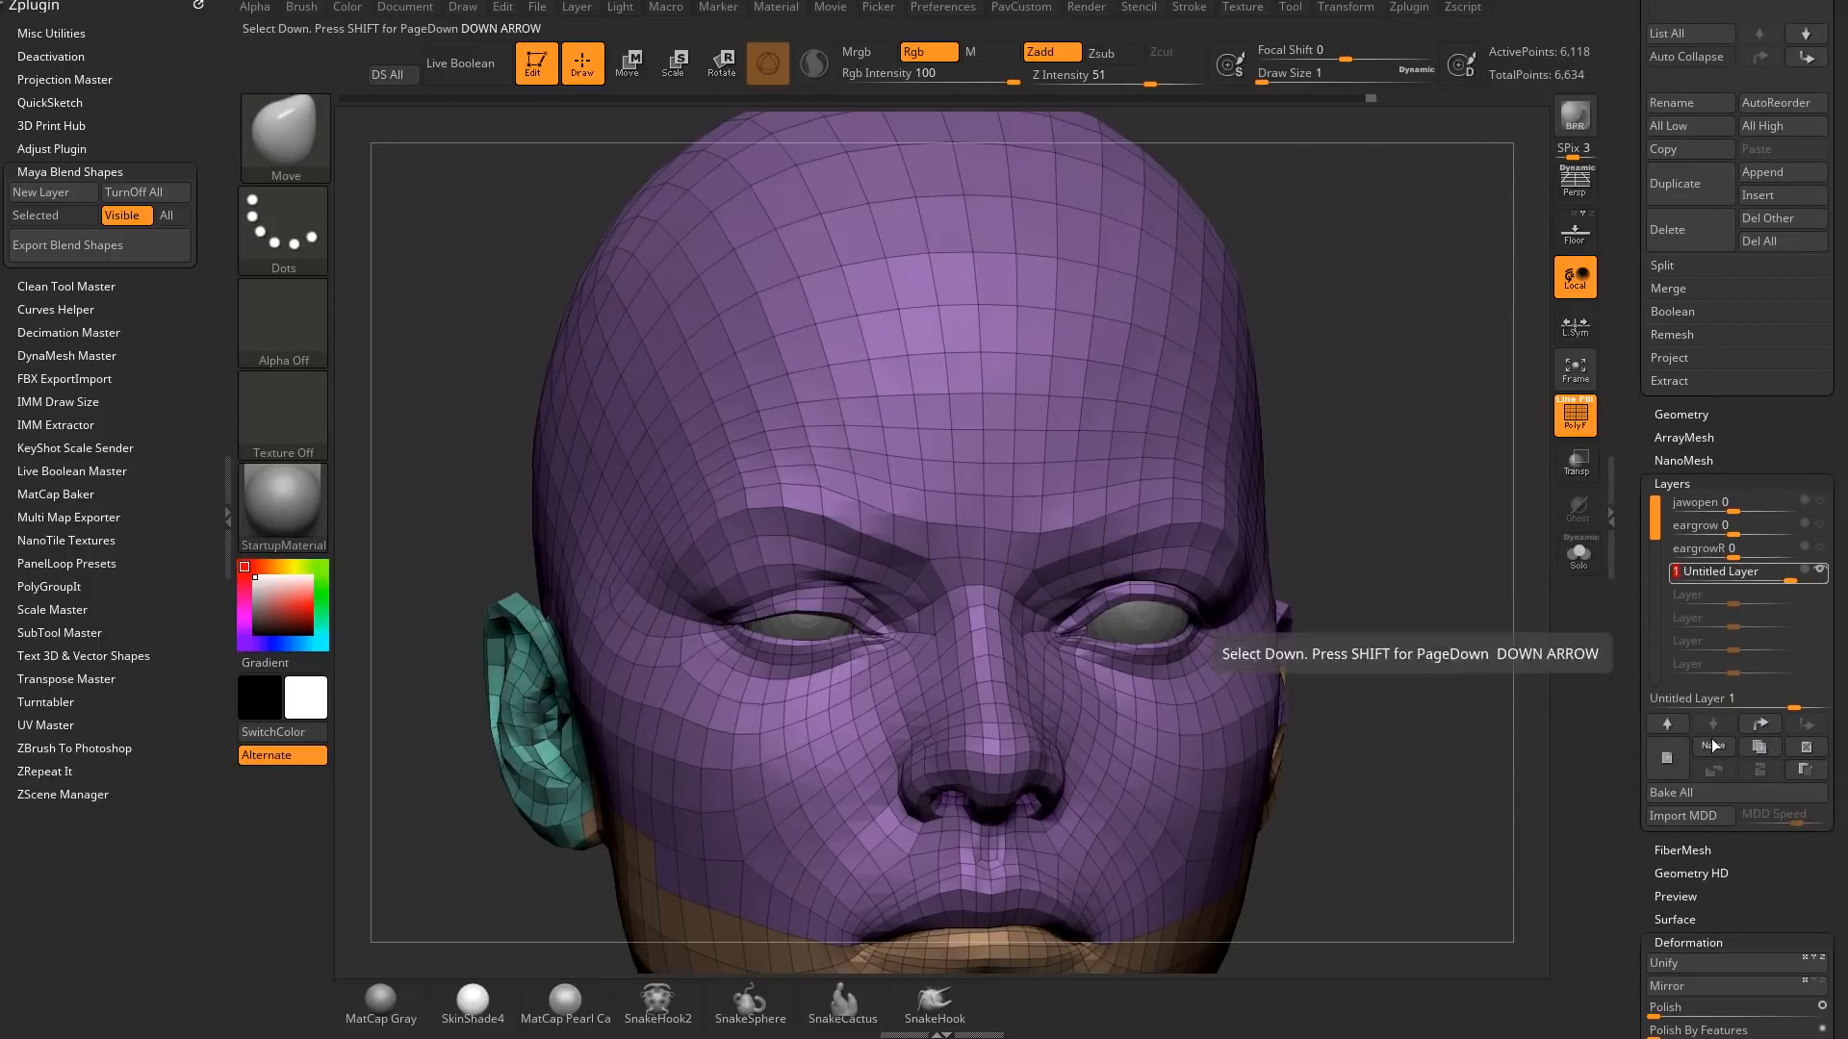
# Name the layer LidHalfR, add another layer and pull the upper eyelid down over the eye
pyautogui.doubleClick(1726, 571)
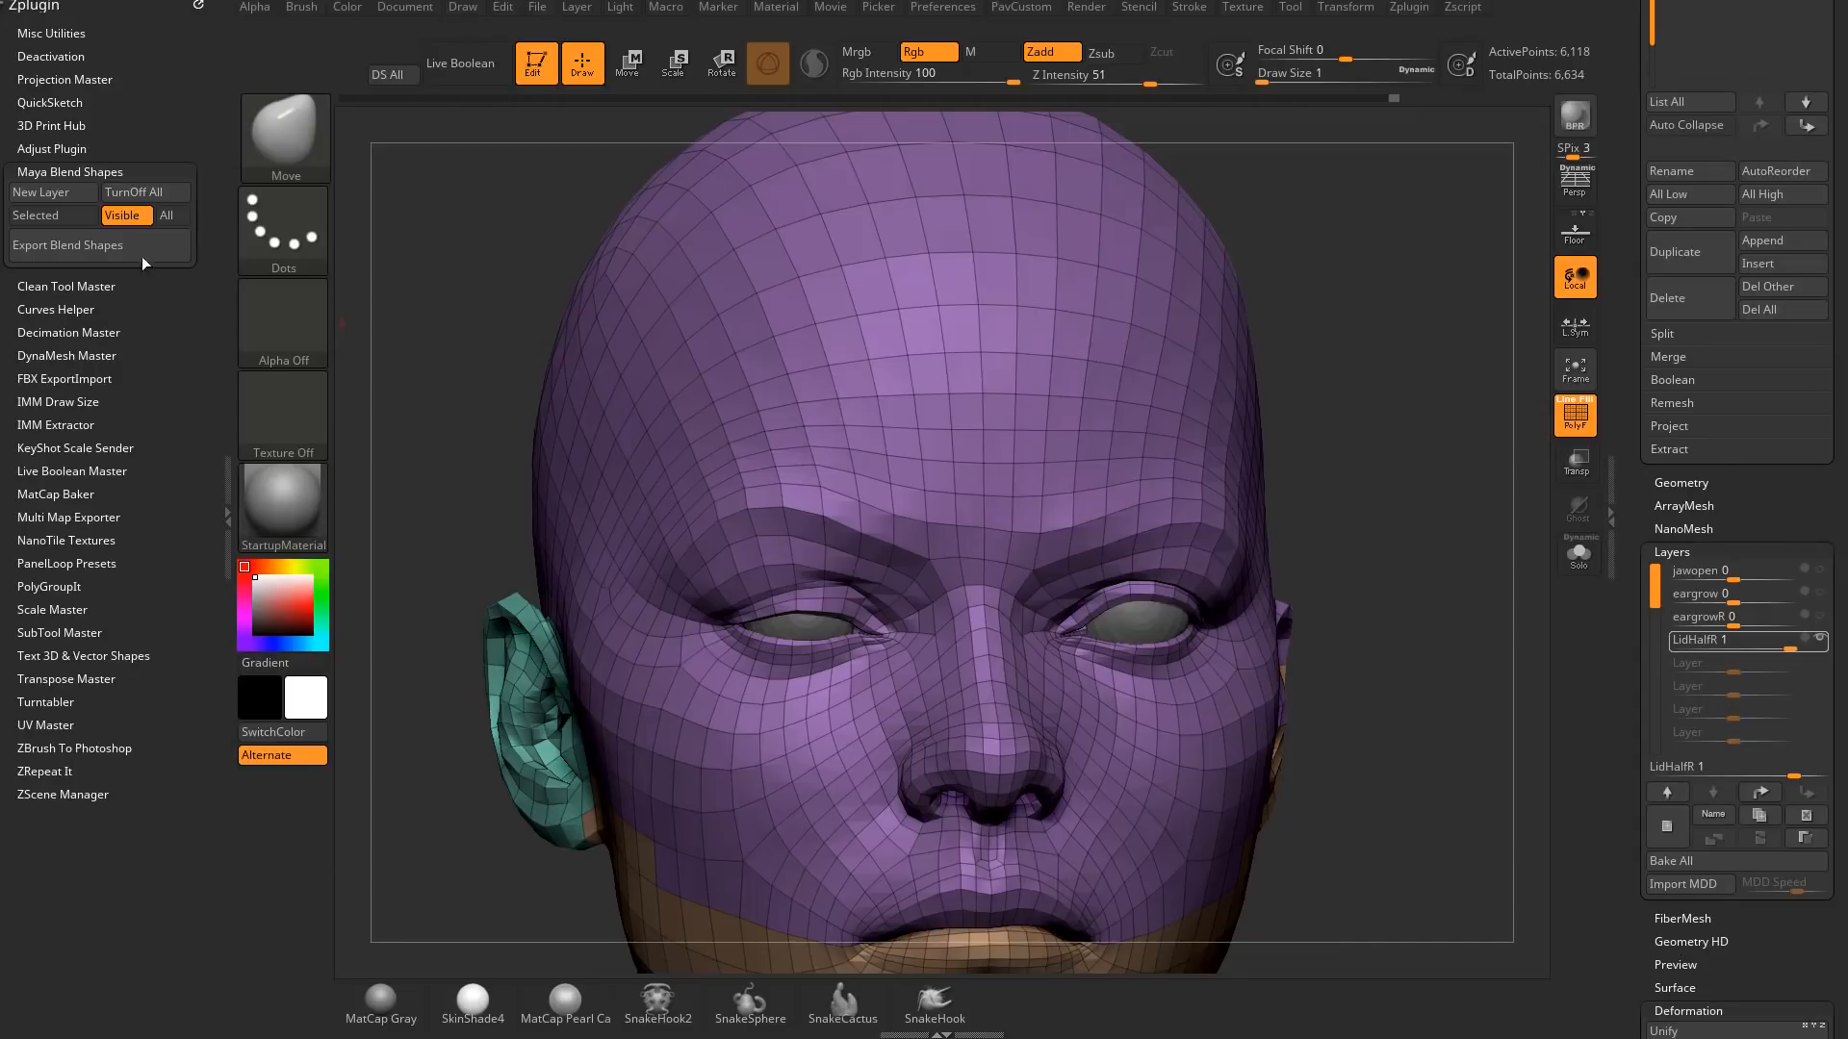
pyautogui.click(52, 192)
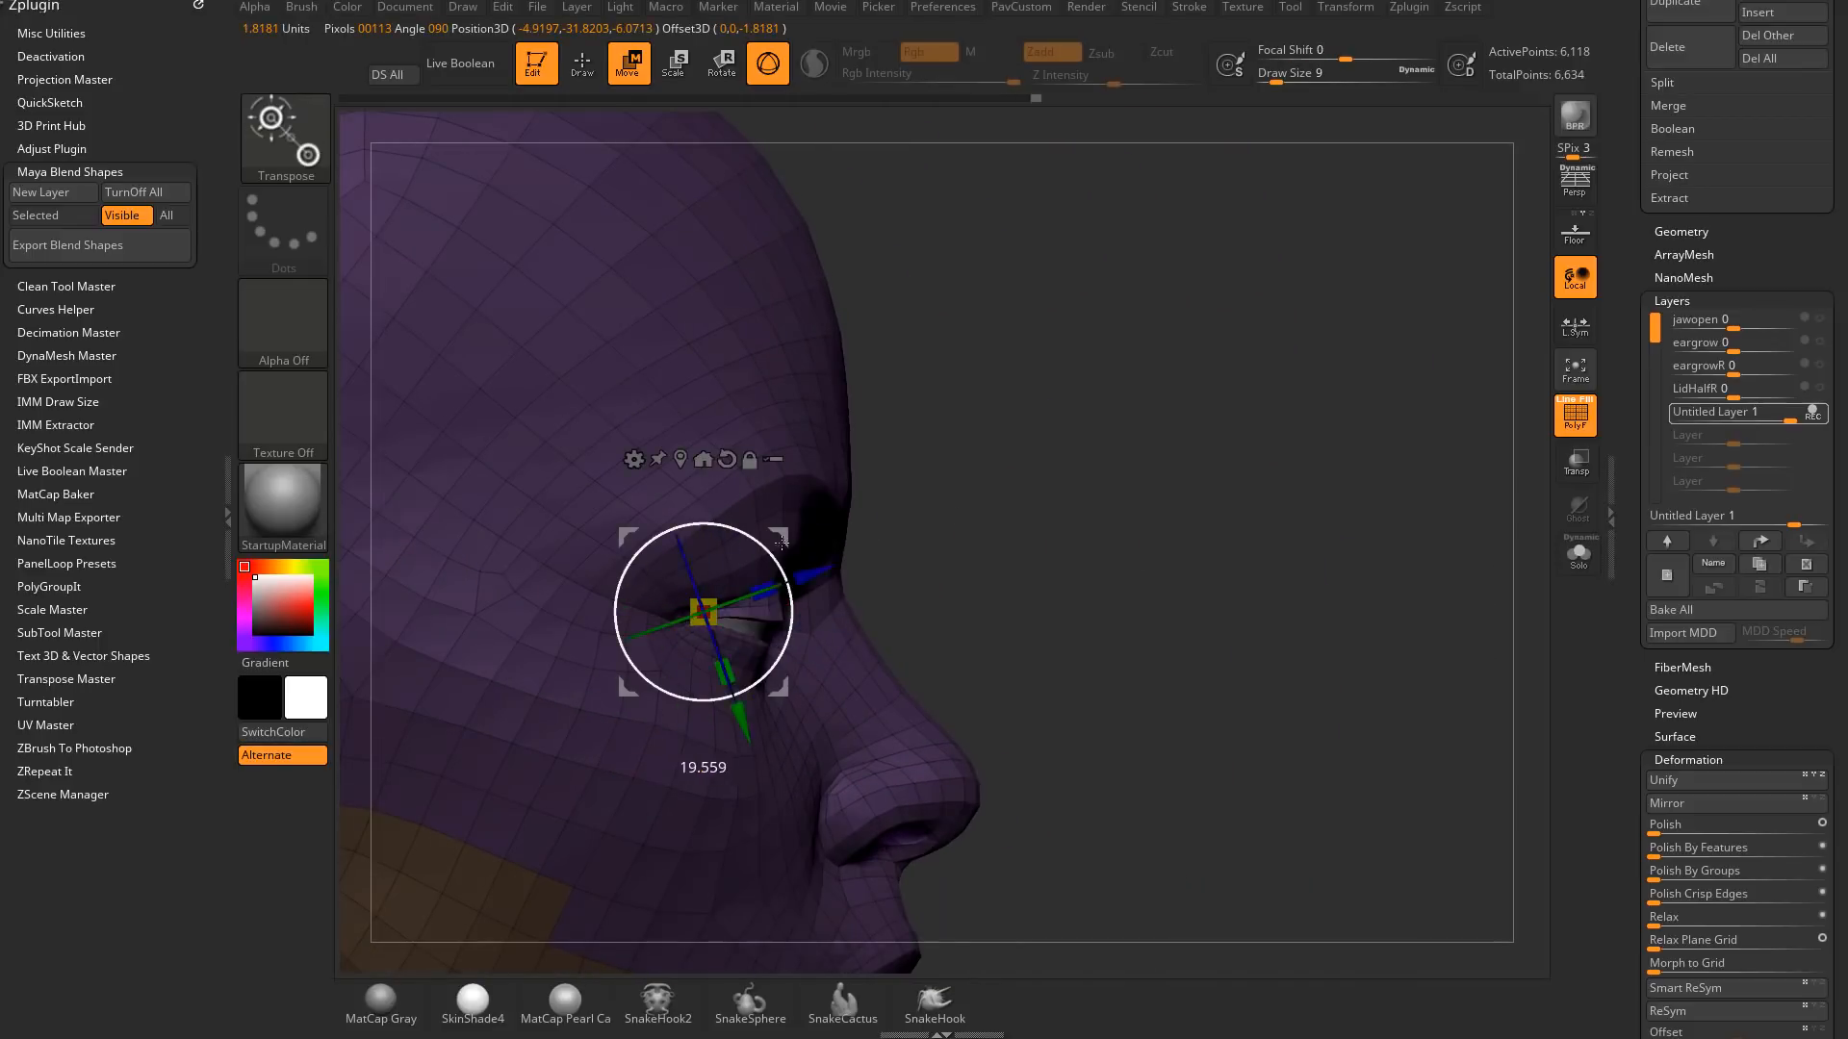
pyautogui.click(582, 61)
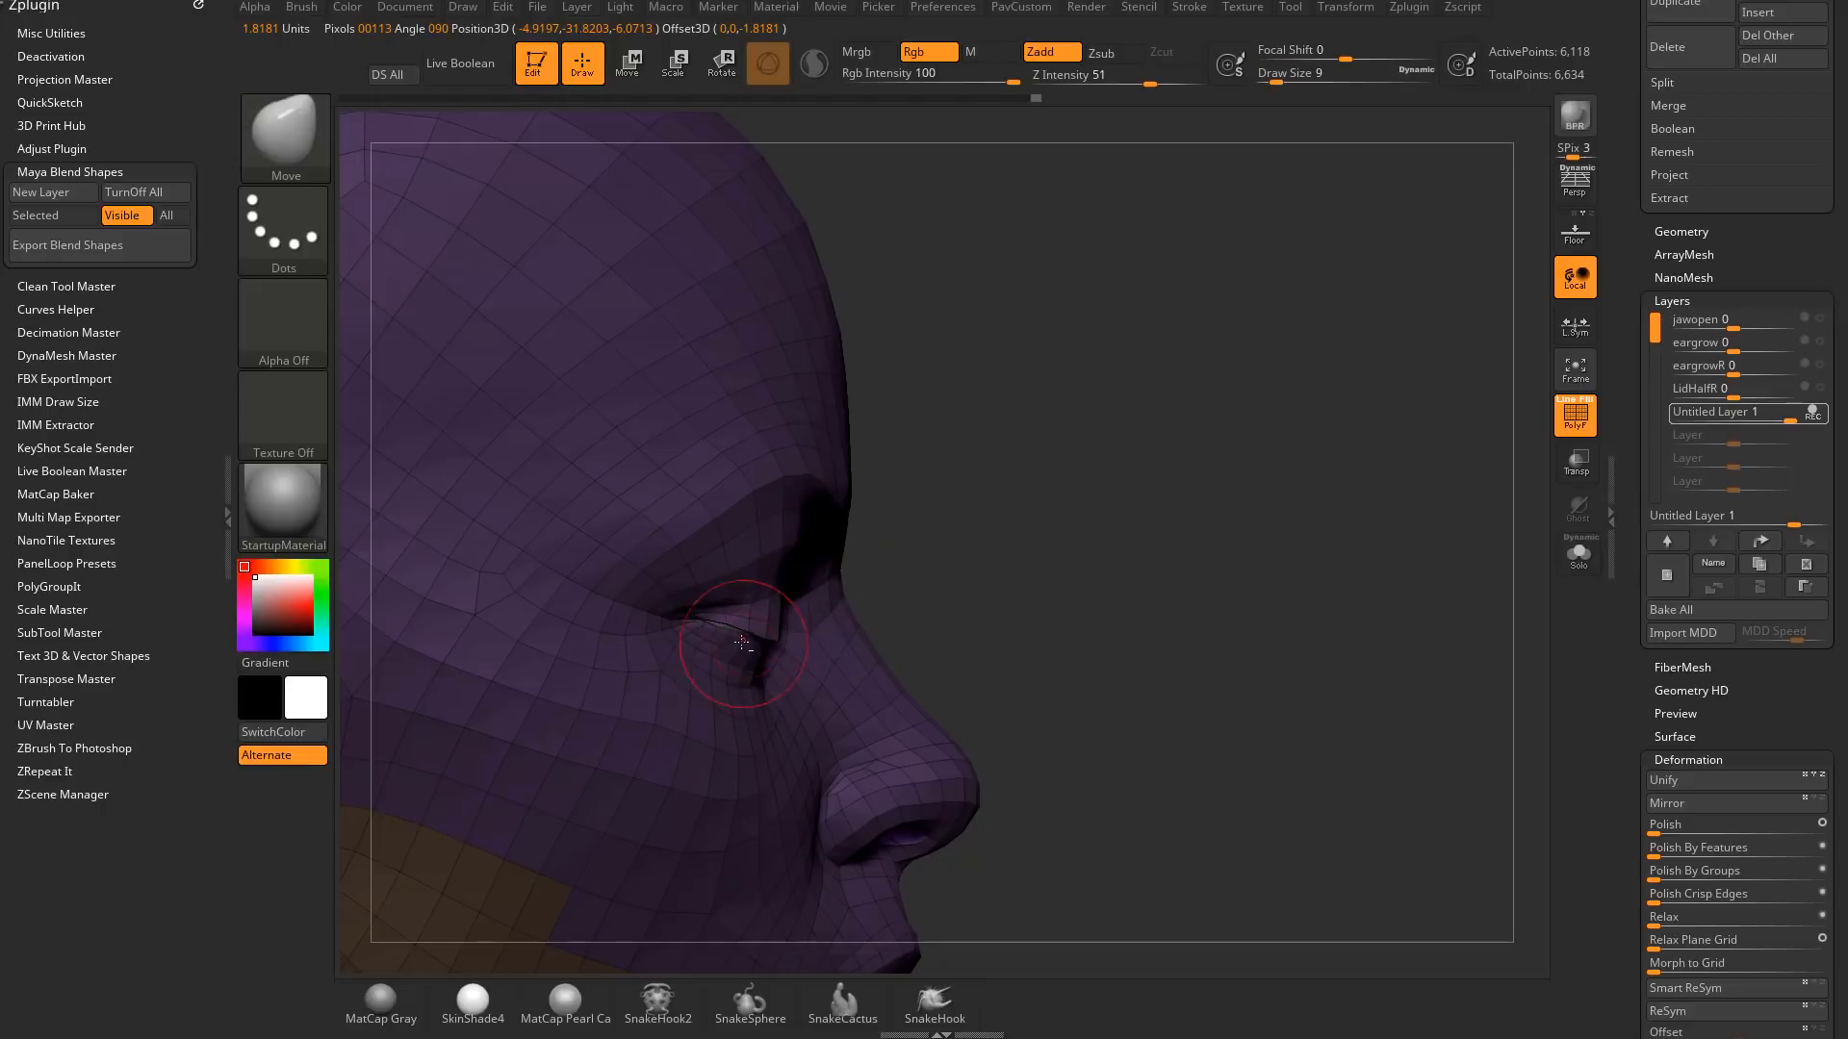
pyautogui.moveTo(743, 643); pyautogui.dragTo(718, 631)
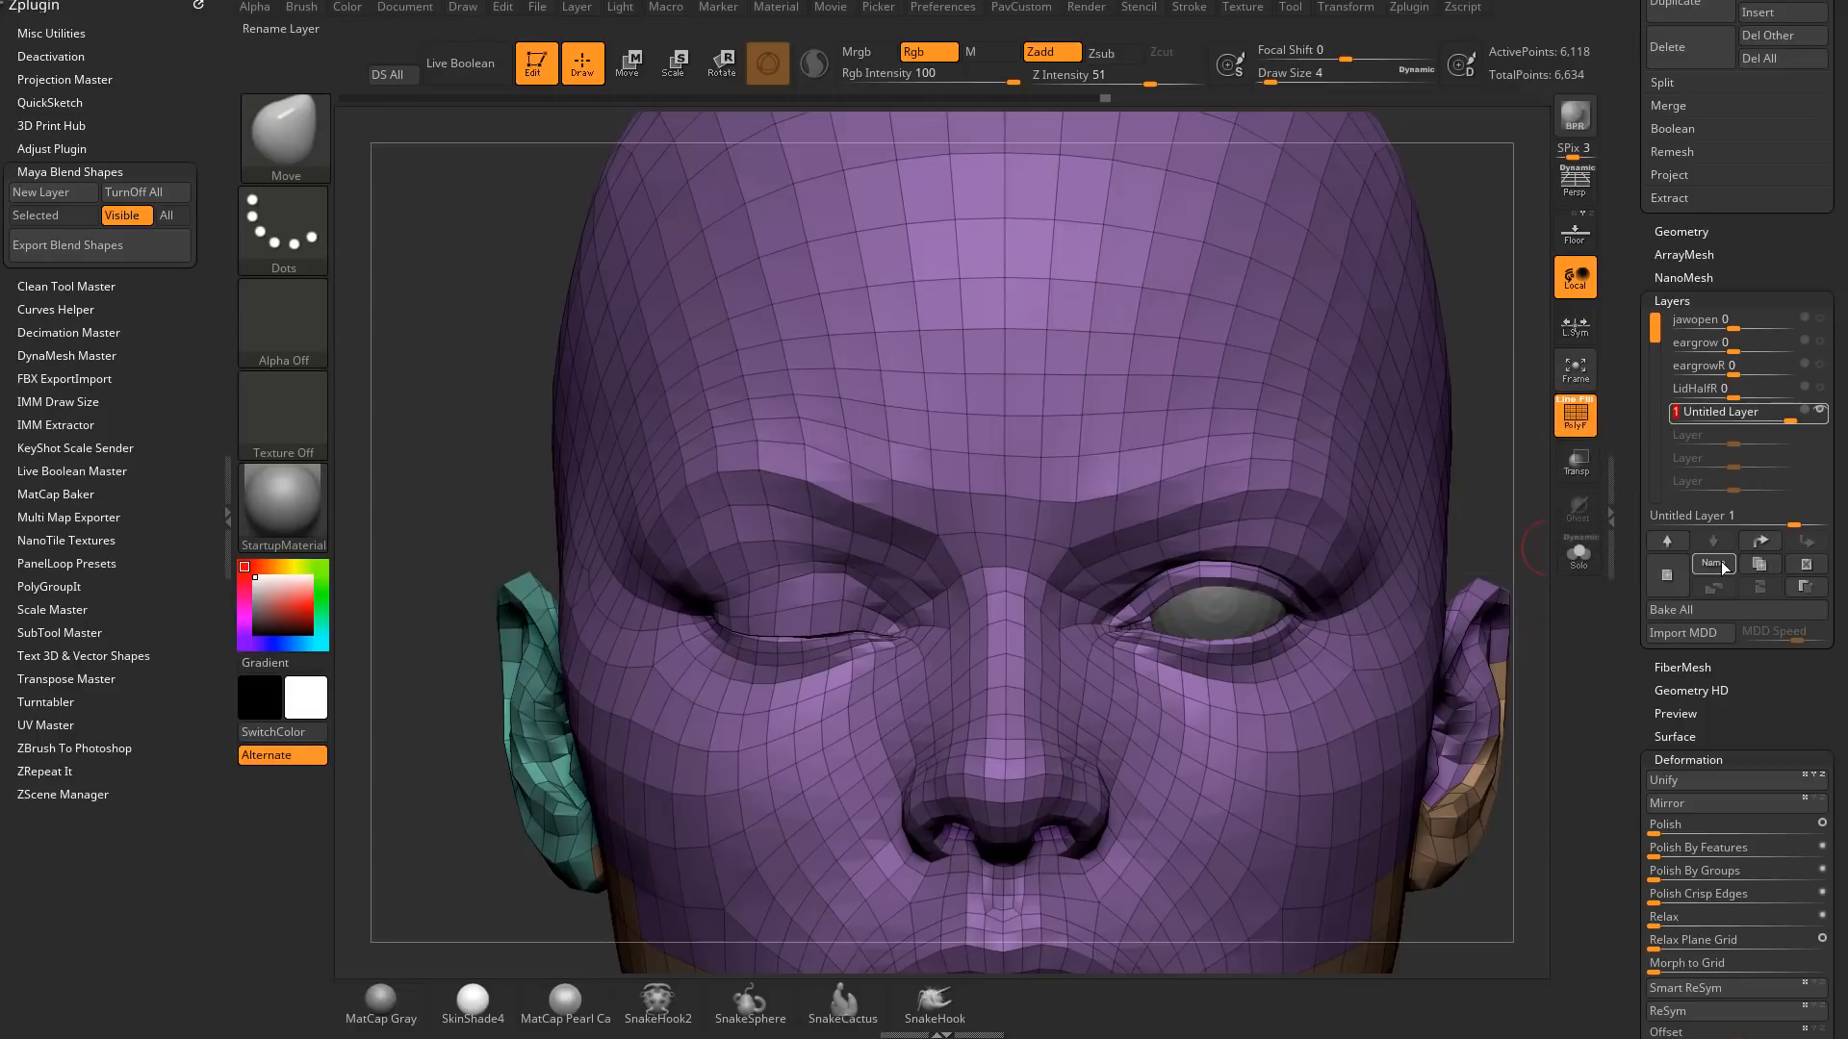
# Add a fresh layer and tilt the isolated ear outward with Transpose, orbiting to check it
pyautogui.click(1717, 563)
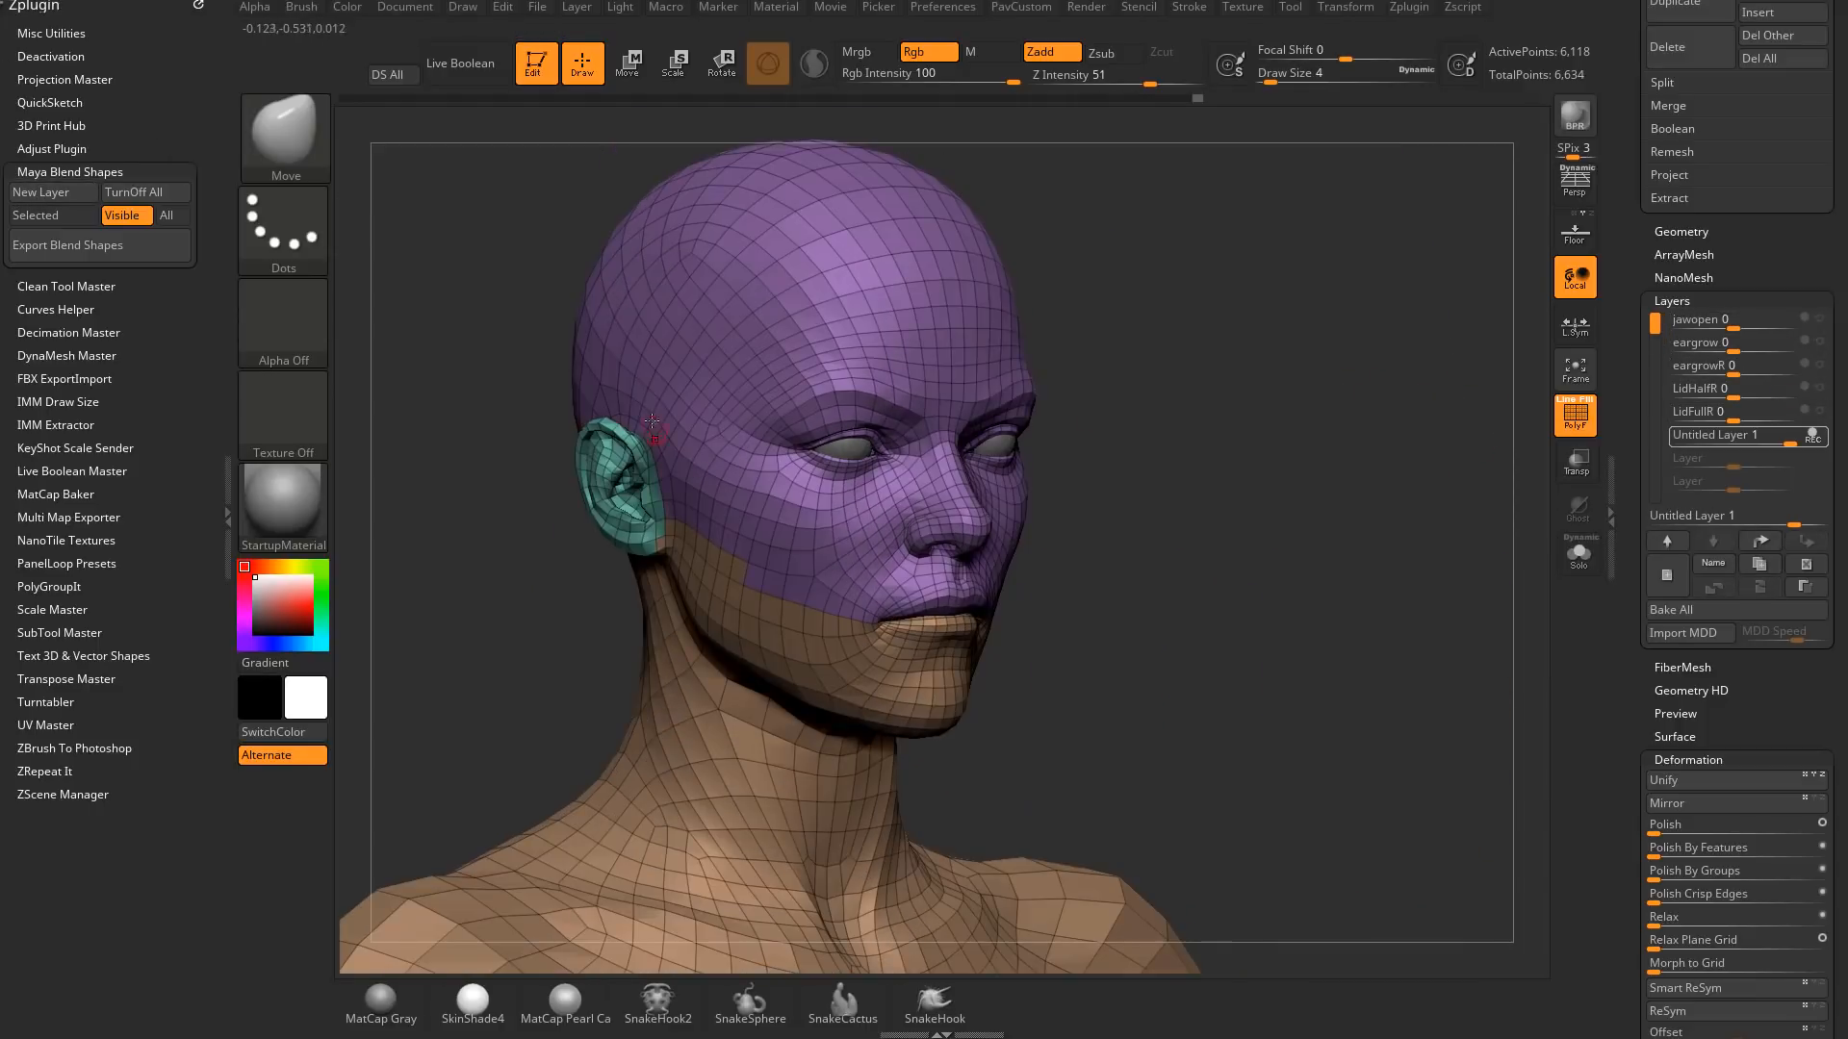
pyautogui.moveTo(654, 424); pyautogui.dragTo(1132, 423)
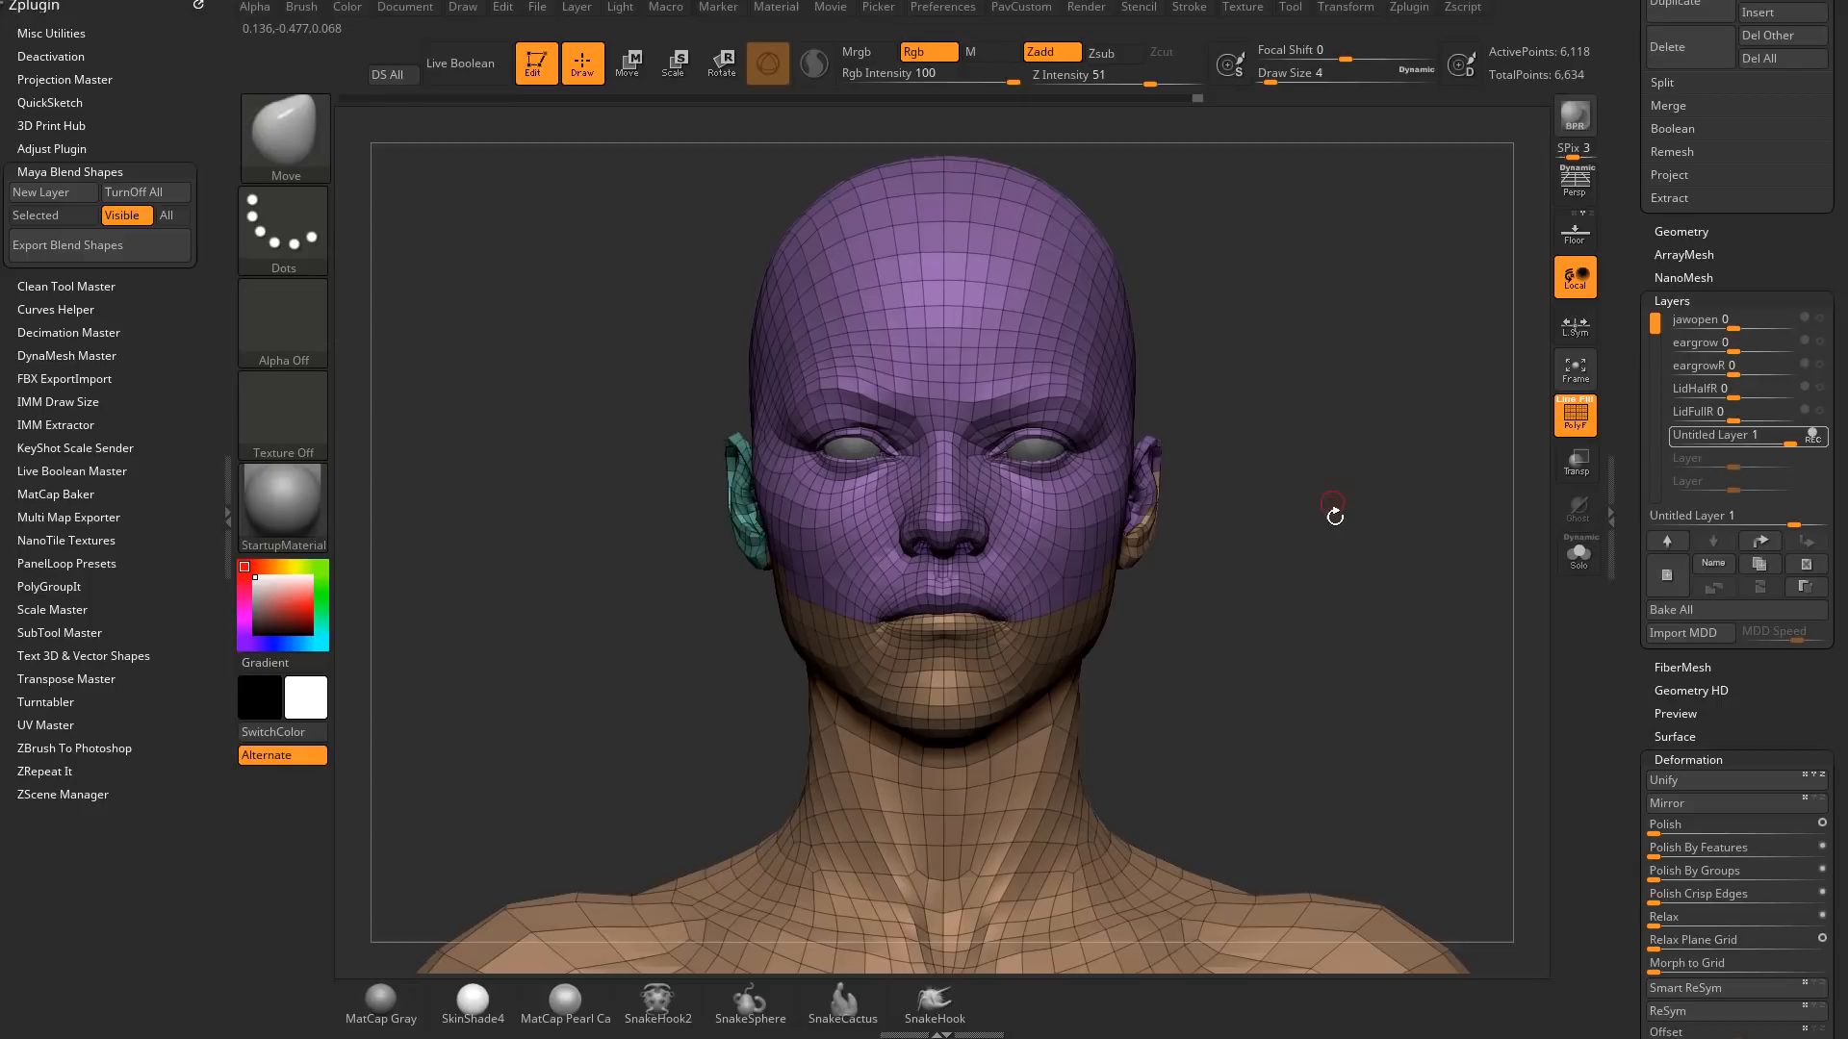
pyautogui.moveTo(1336, 514); pyautogui.dragTo(1301, 543)
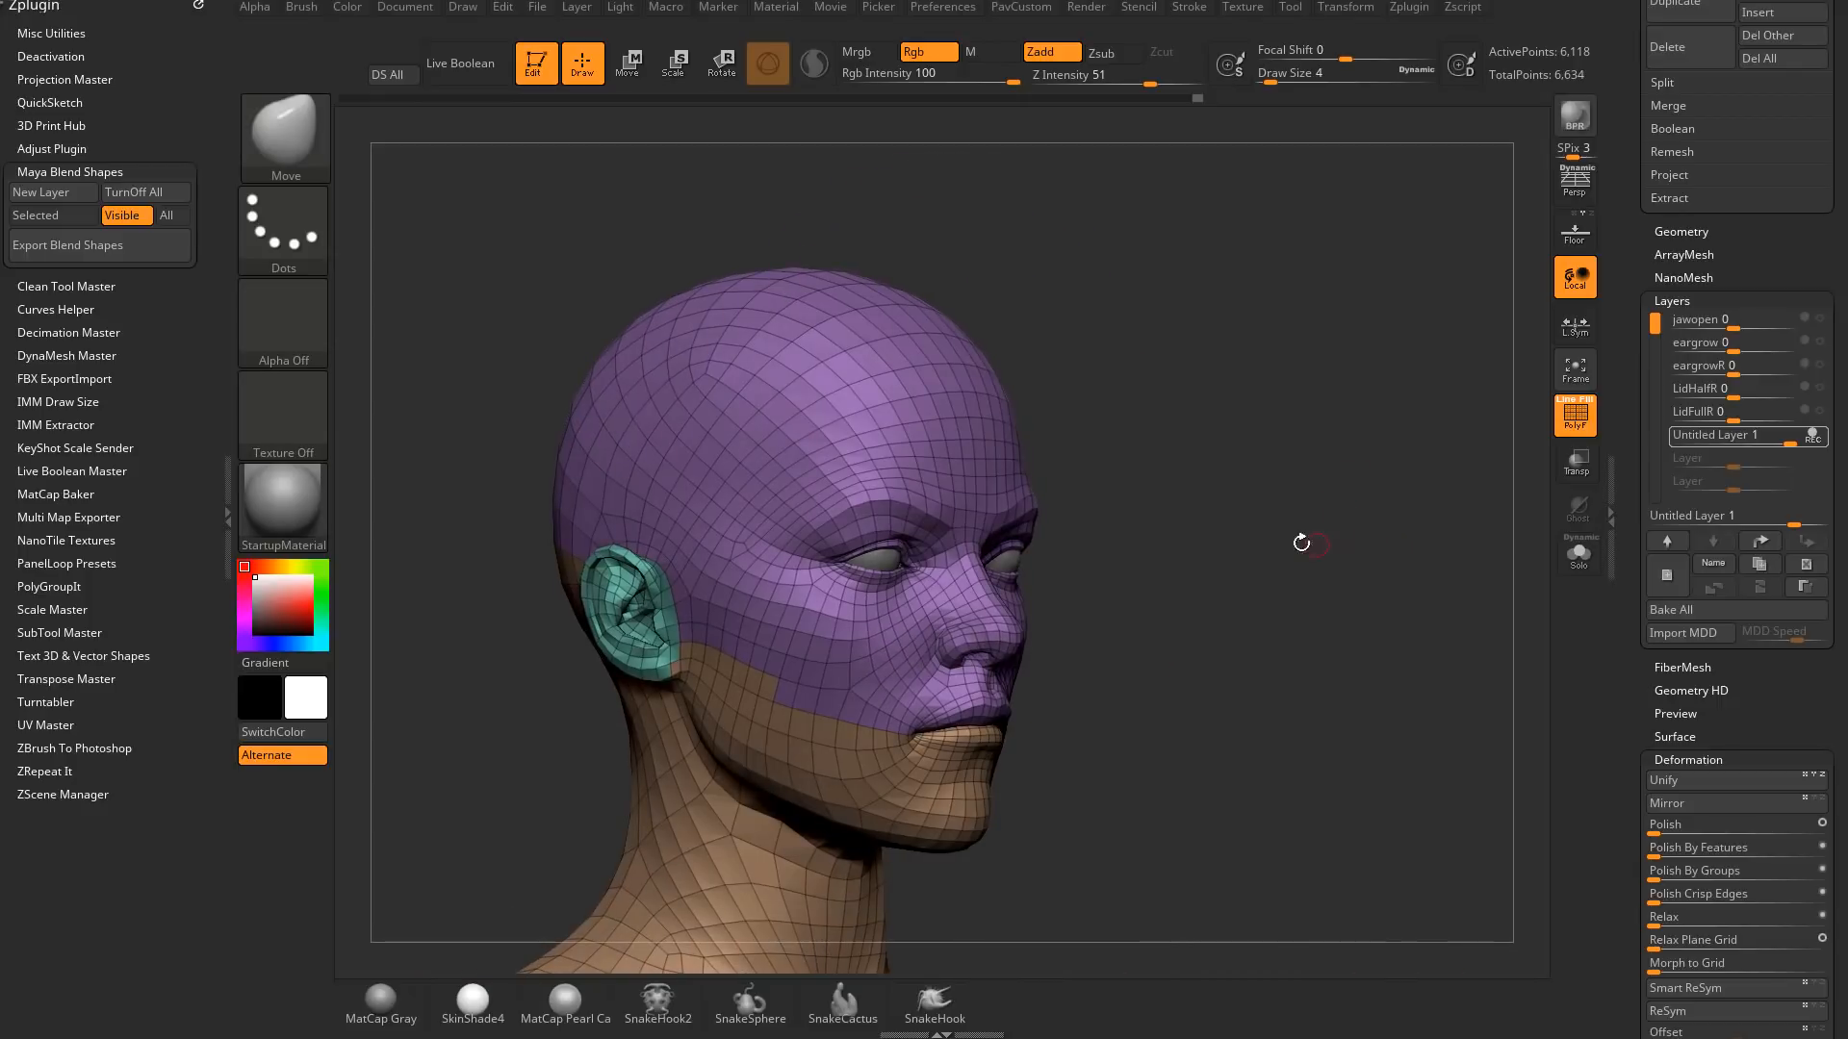
pyautogui.click(628, 64)
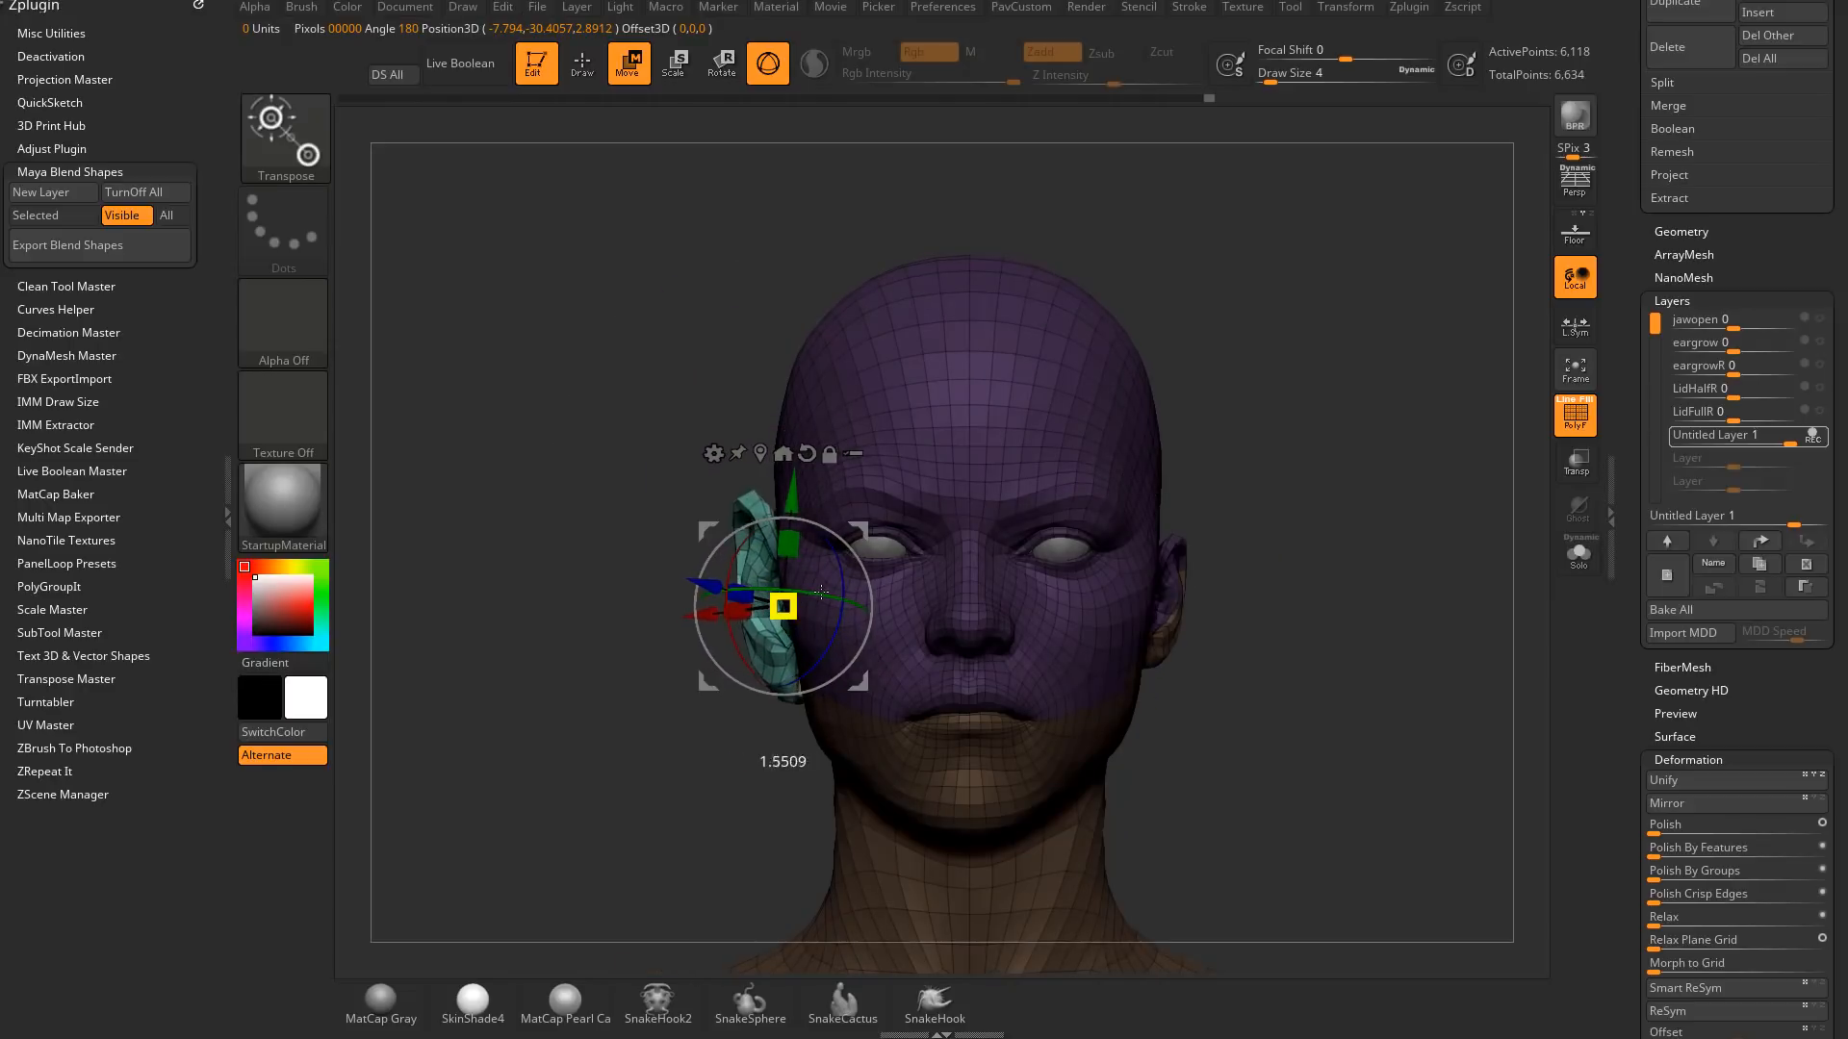
pyautogui.click(581, 61)
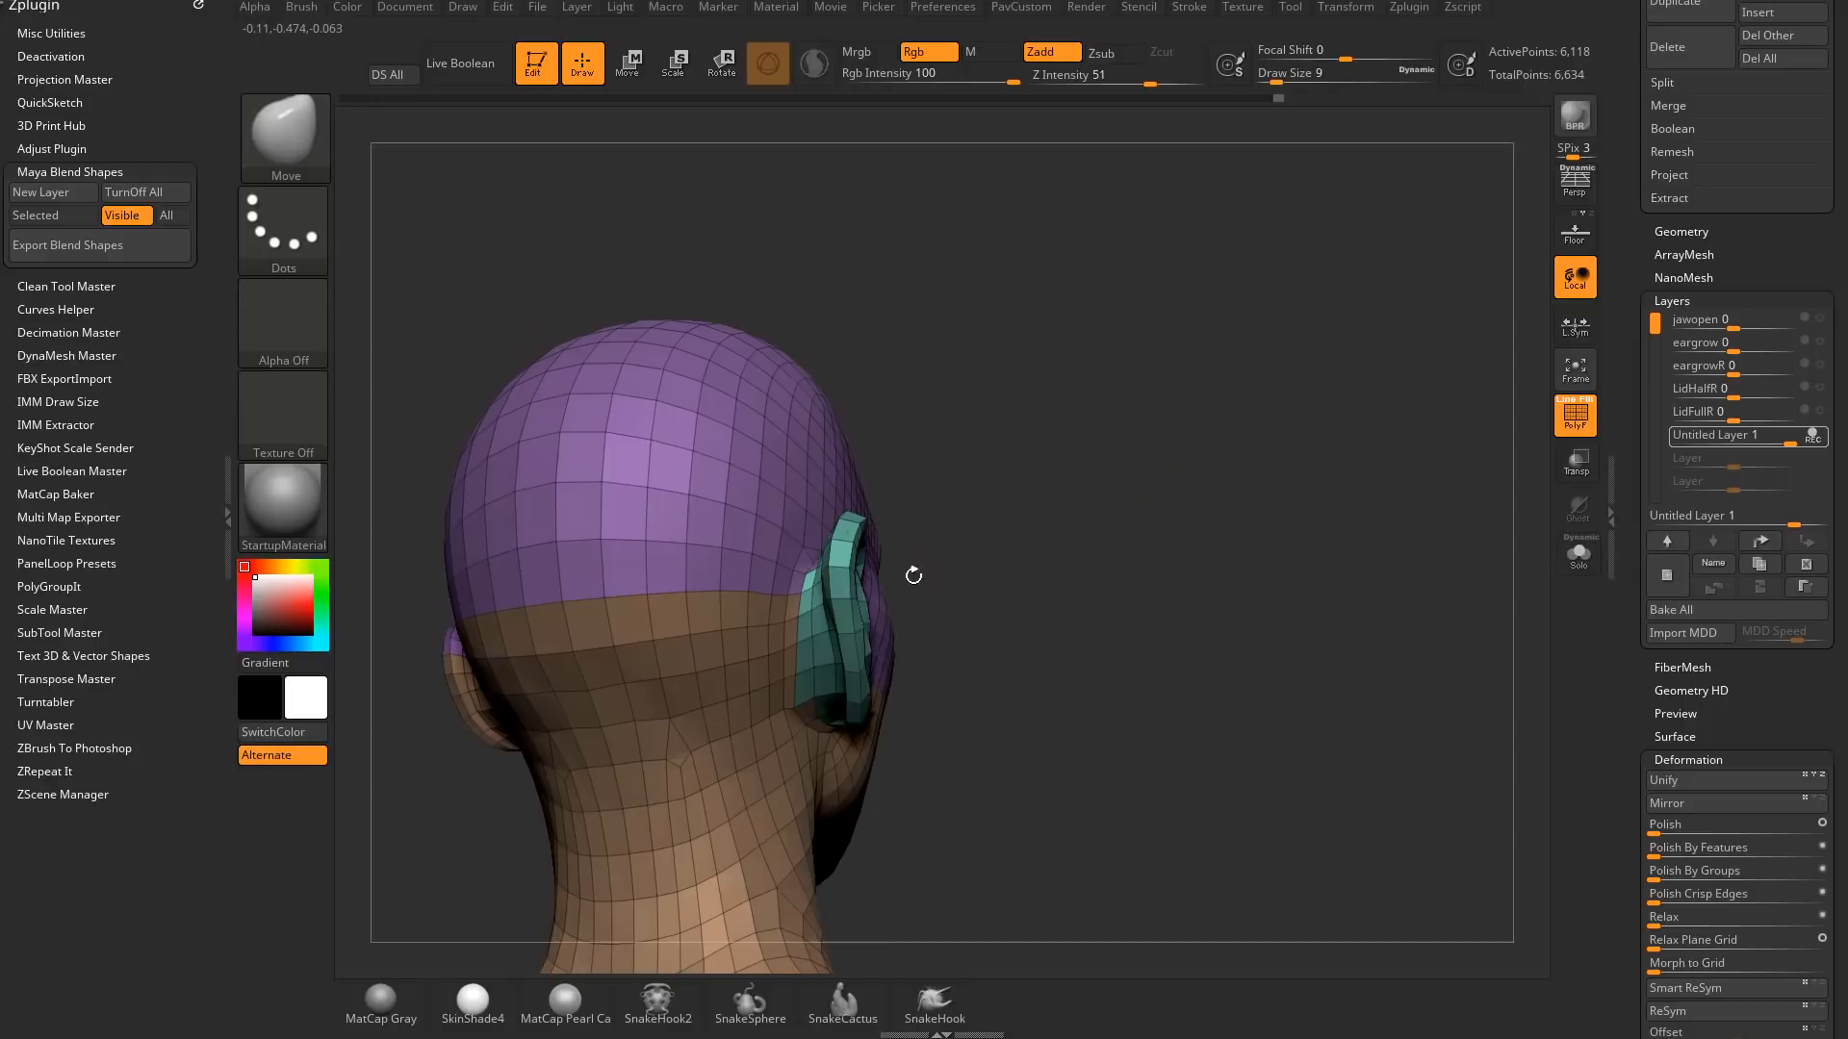
pyautogui.moveTo(912, 576); pyautogui.dragTo(826, 600)
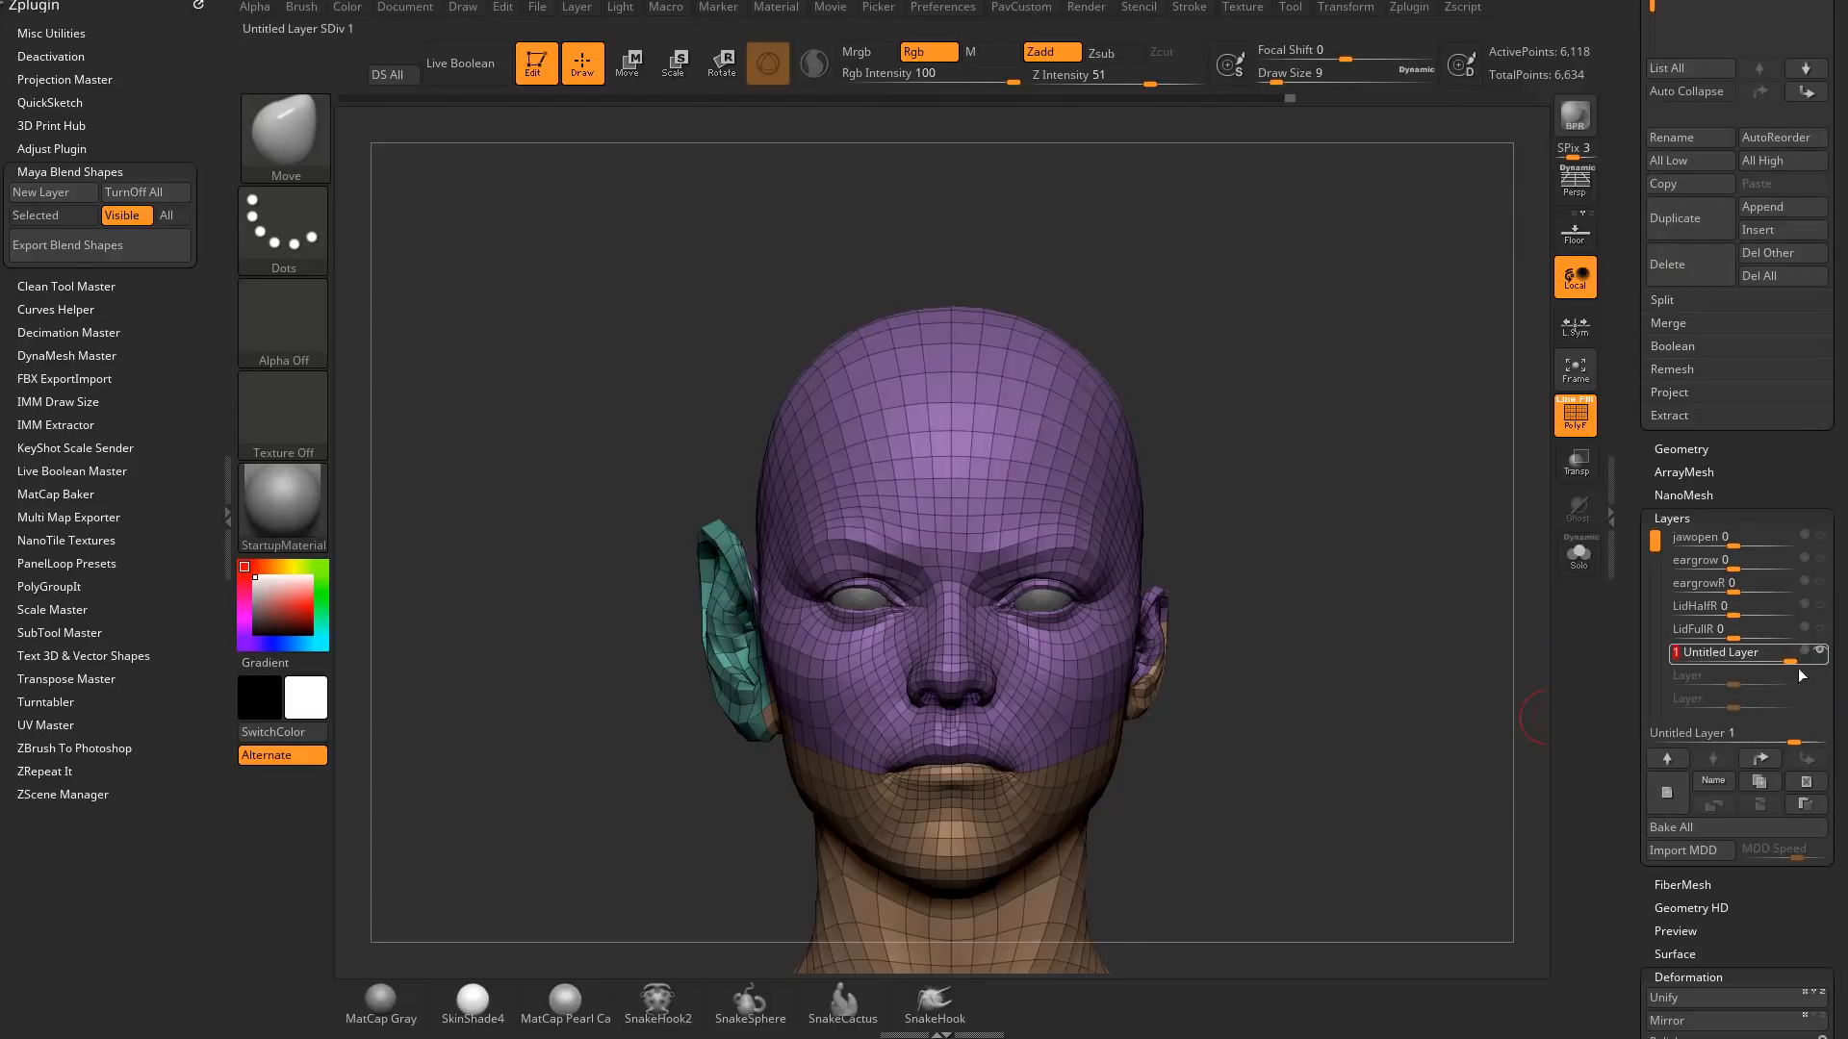
# Select the untitled ear layer and frame the head back up close
pyautogui.doubleClick(1744, 652)
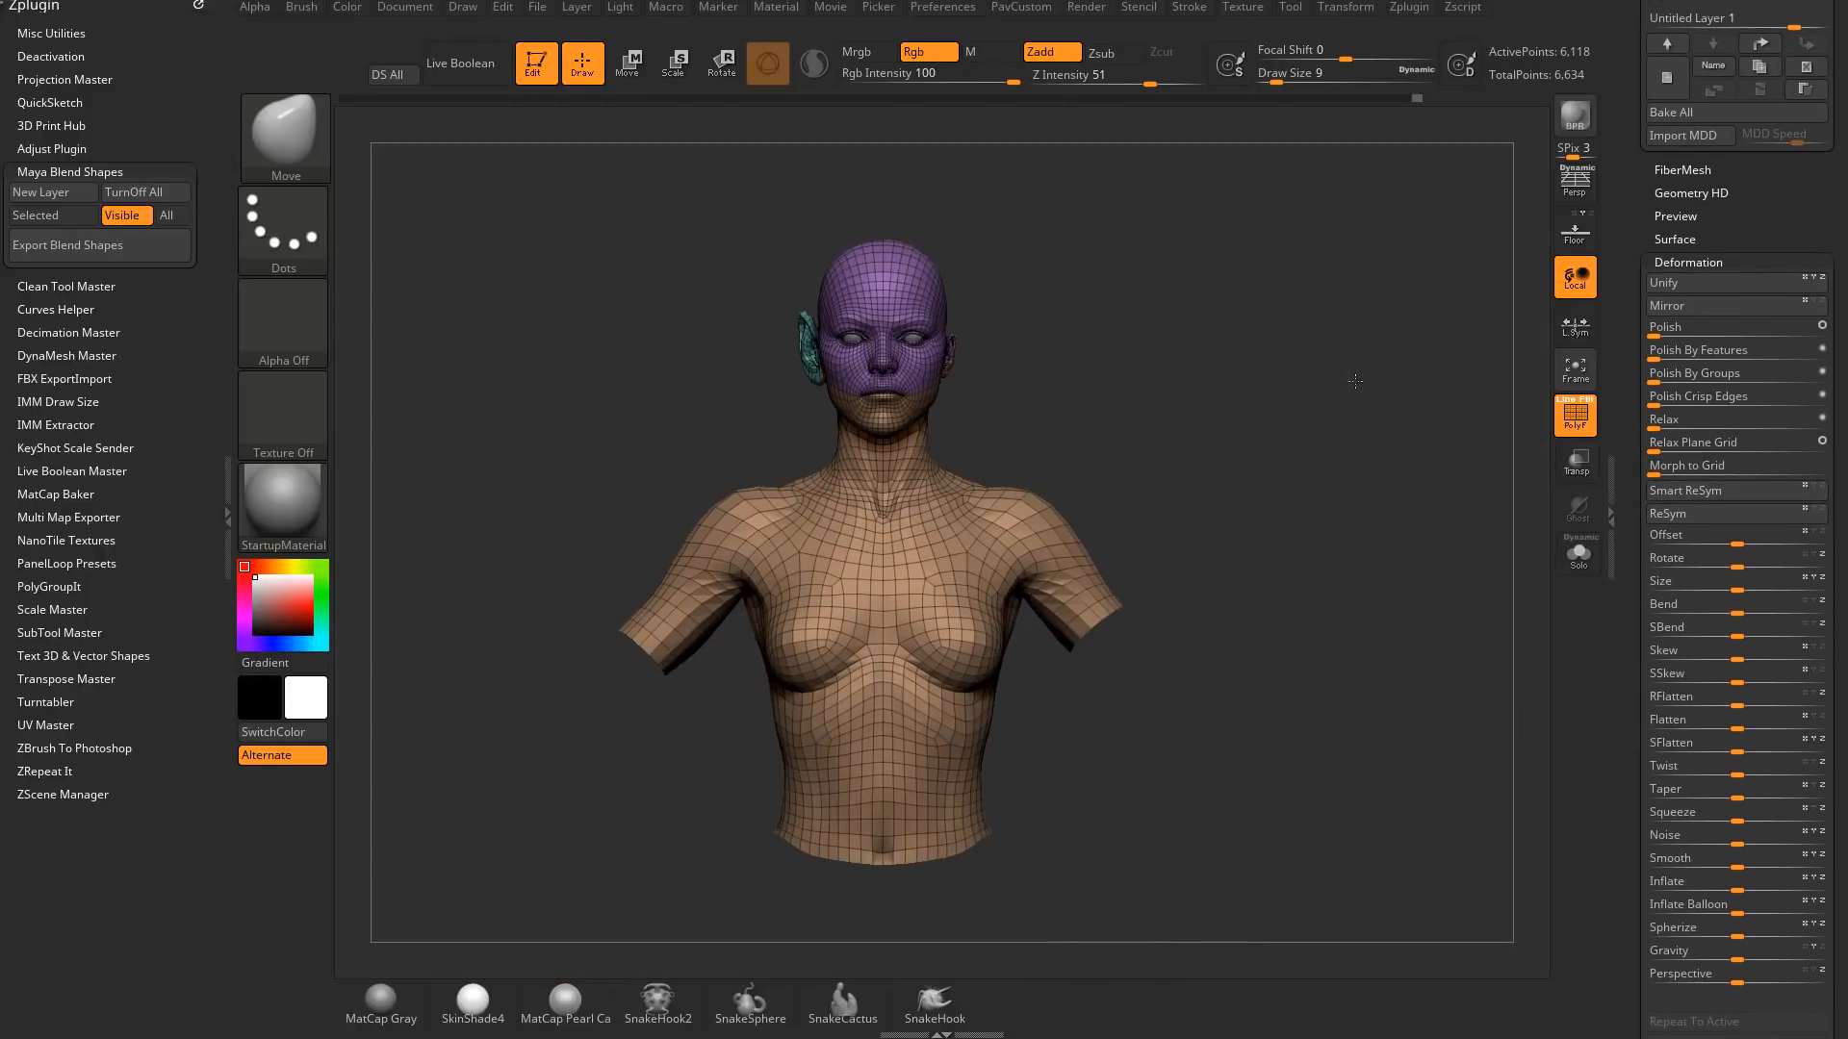
pyautogui.moveTo(560, 220); pyautogui.dragTo(897, 913)
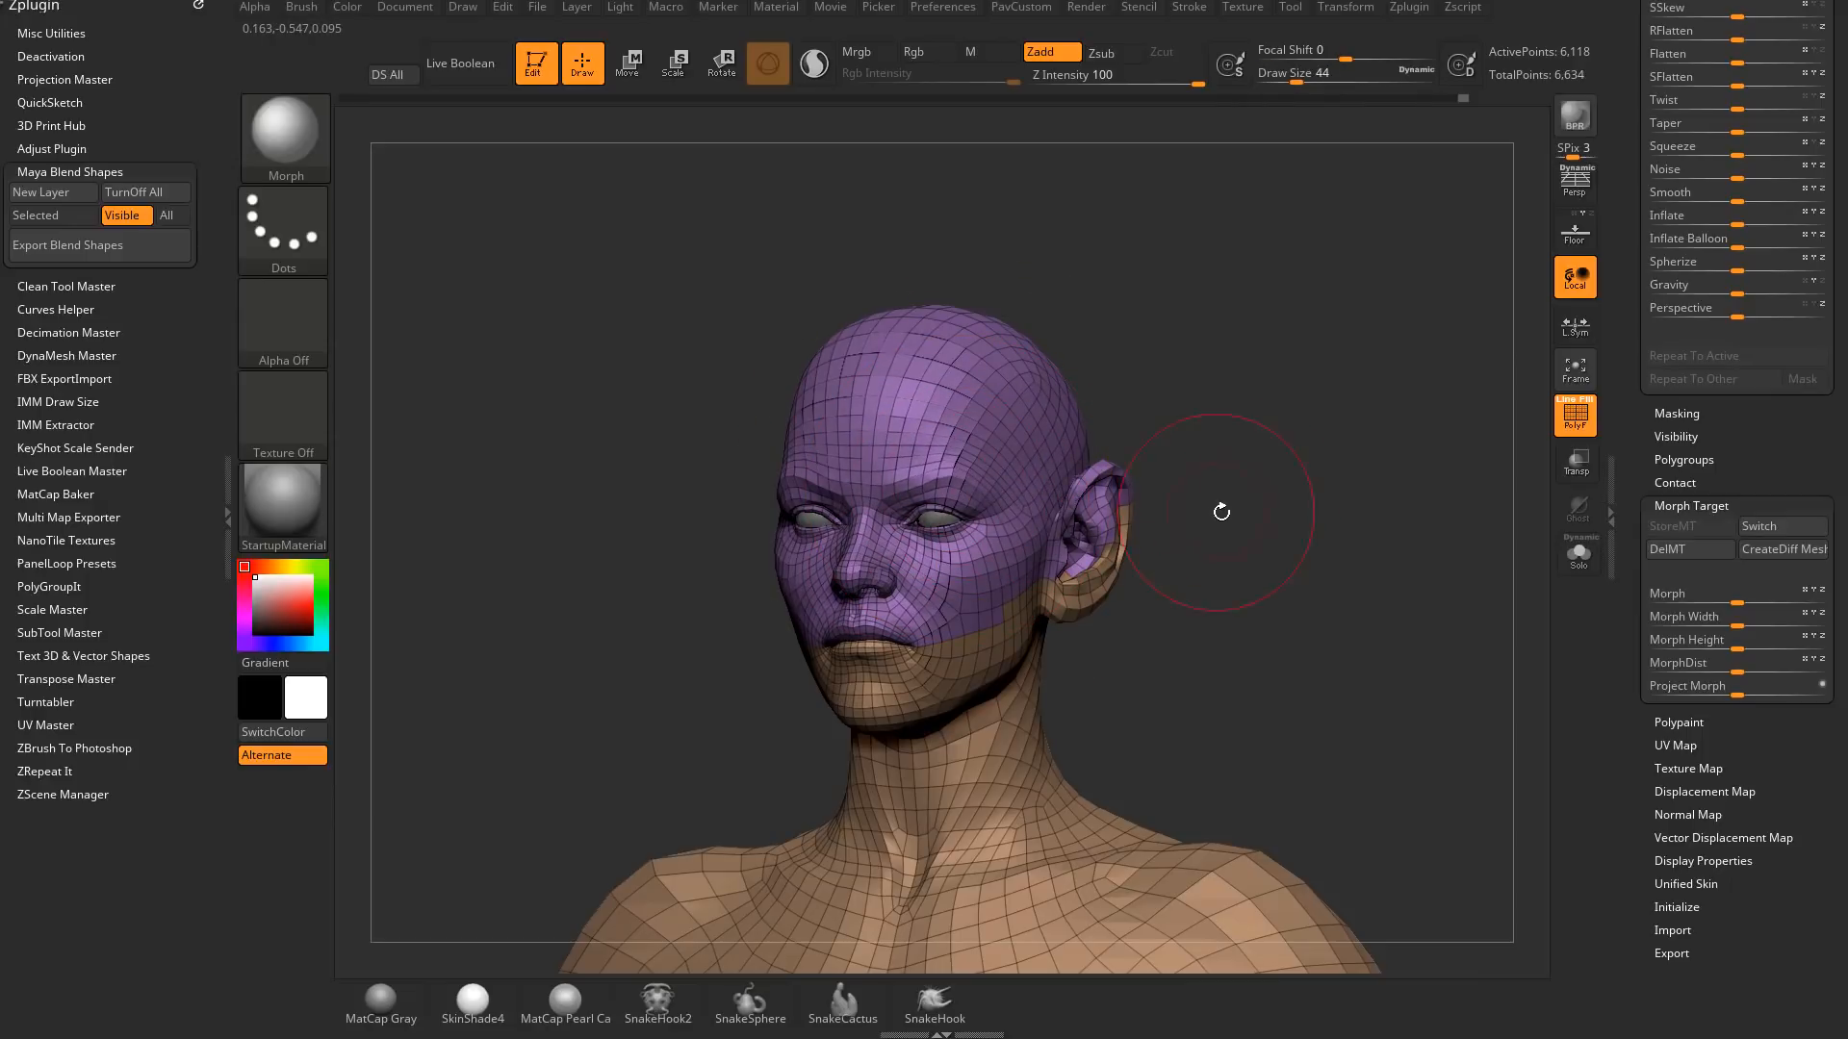
# Brush the ear area back toward the stored morph target with the Morph brush and bring the layer list back
pyautogui.moveTo(1220, 512); pyautogui.dragTo(966, 554)
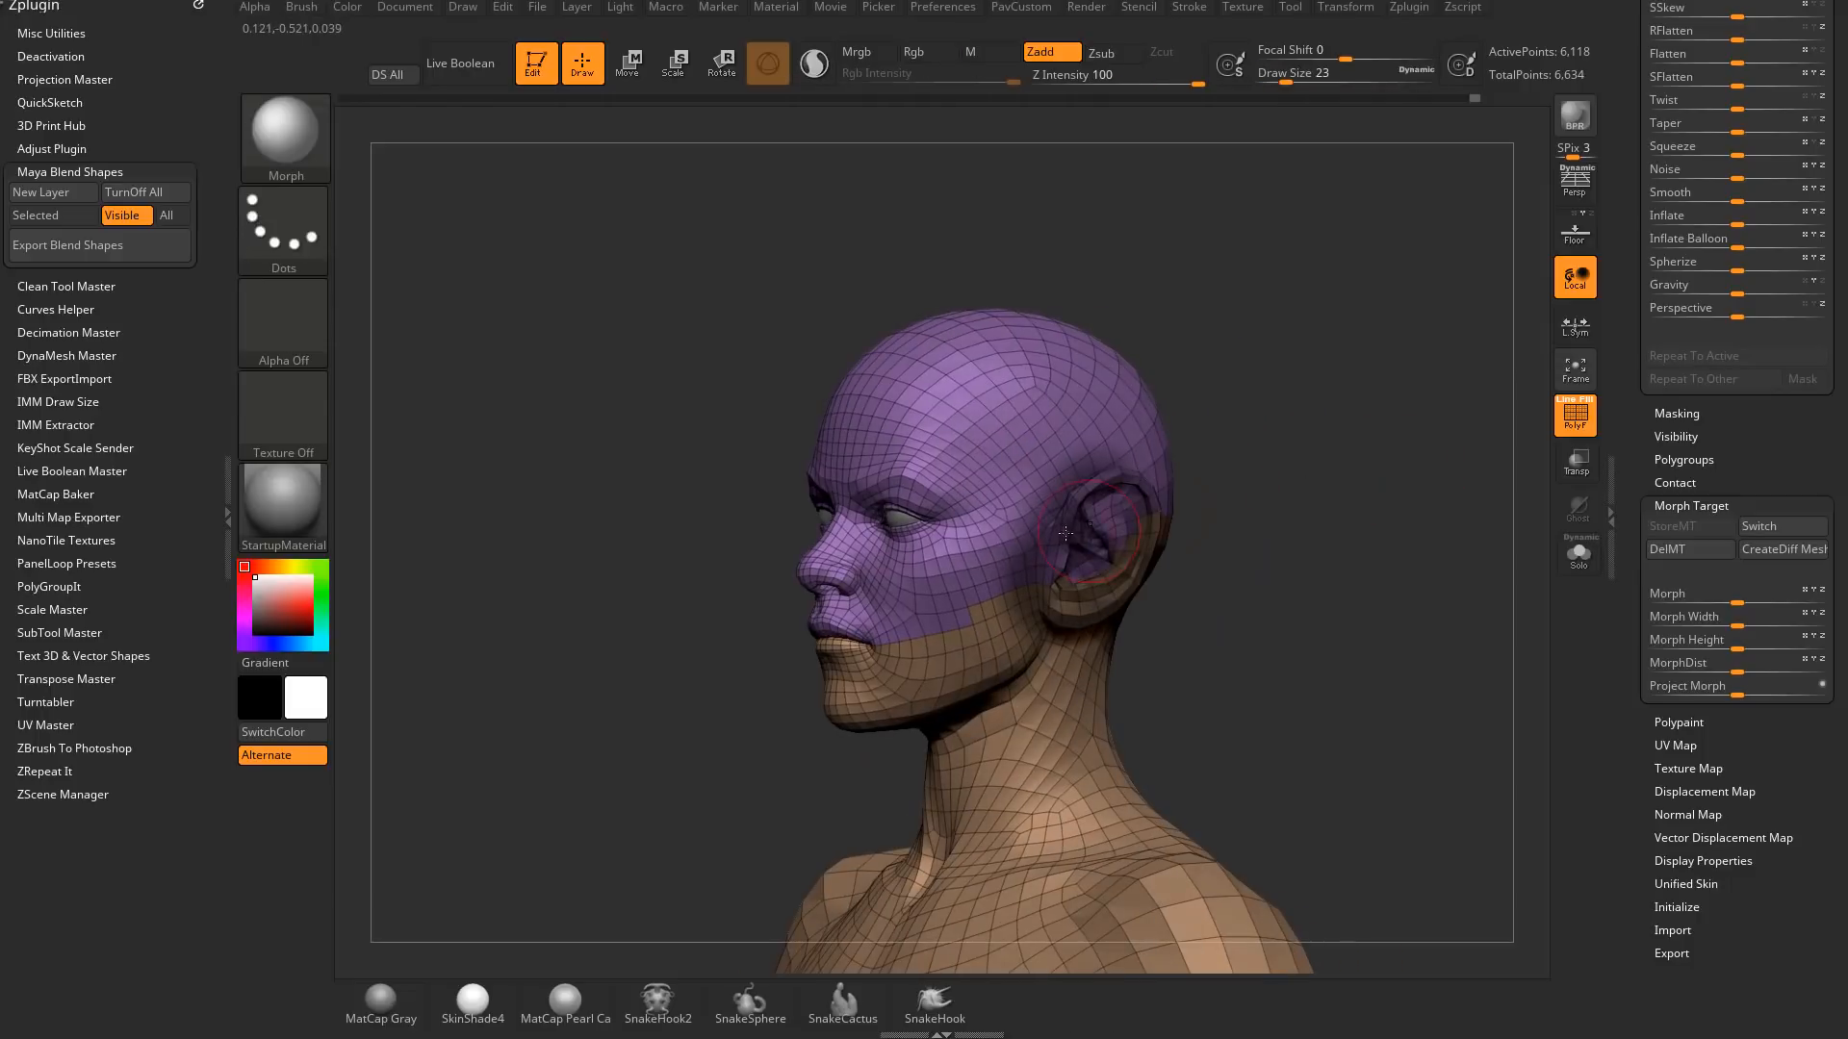
pyautogui.moveTo(1066, 533); pyautogui.dragTo(1351, 569)
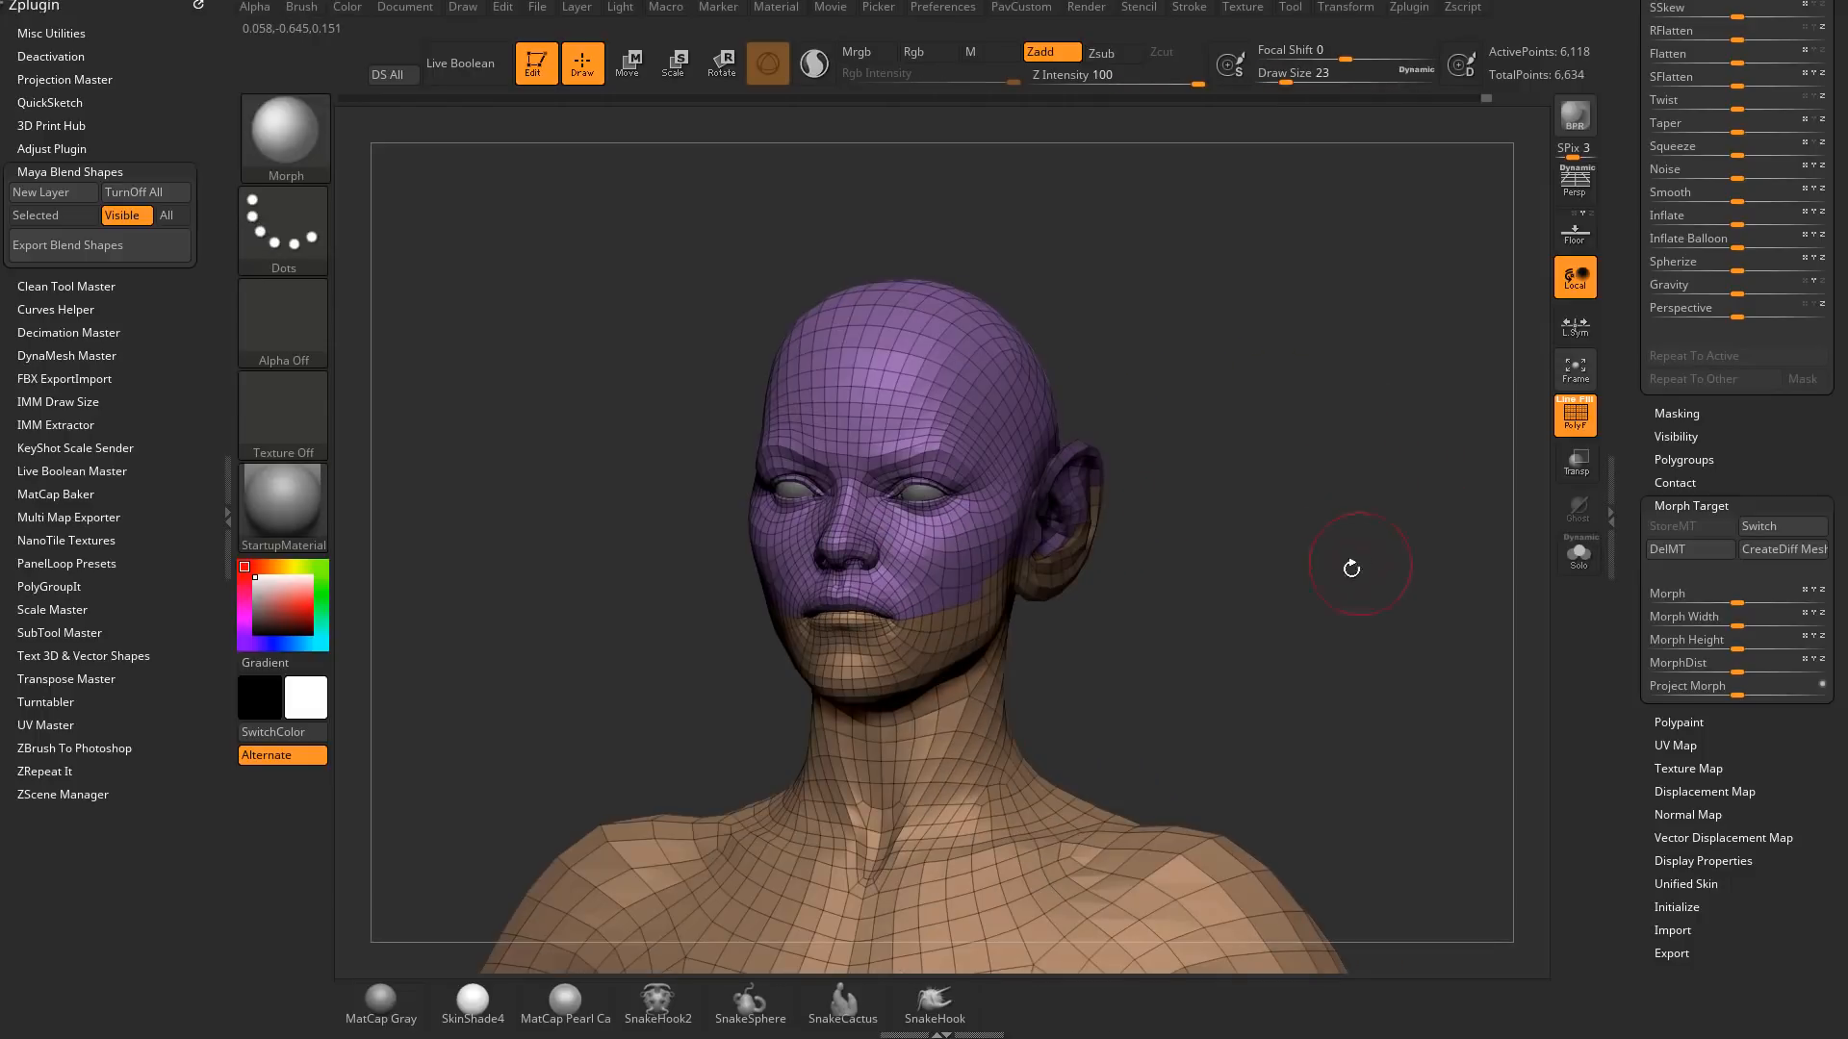
pyautogui.moveTo(1351, 568); pyautogui.dragTo(1293, 512)
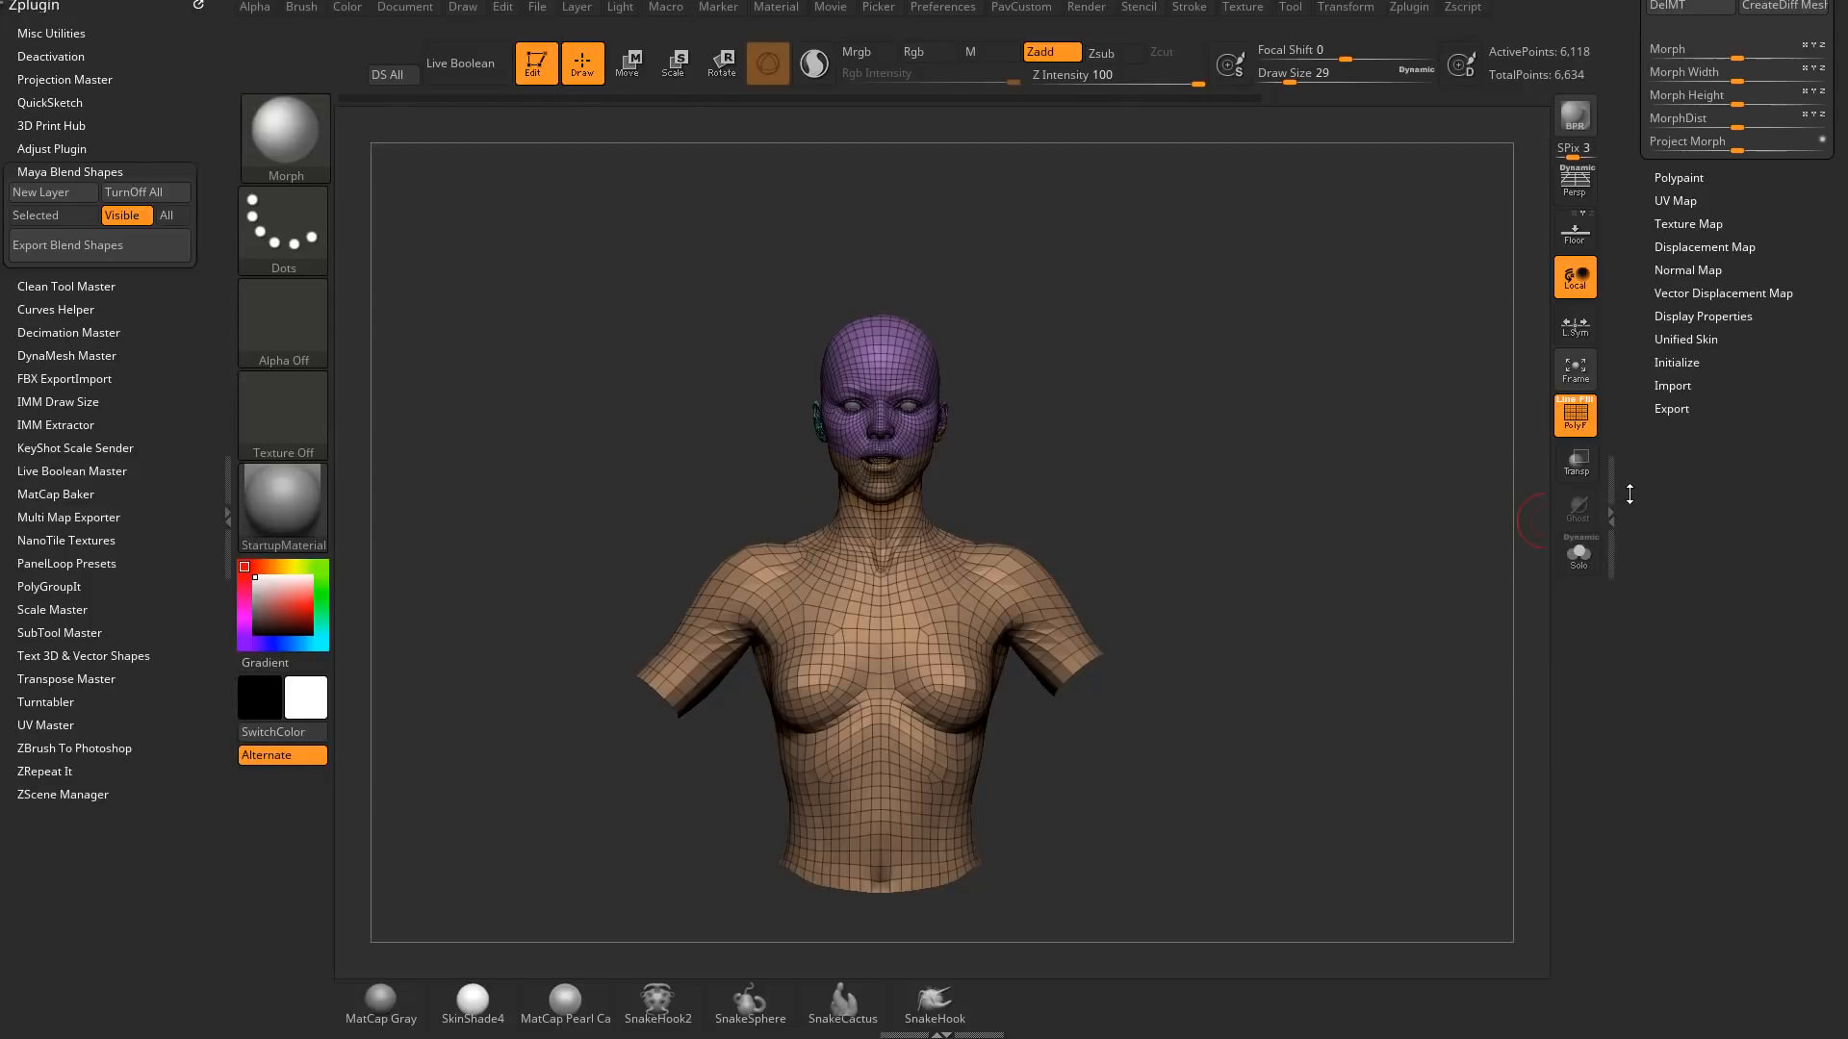
pyautogui.click(1670, 408)
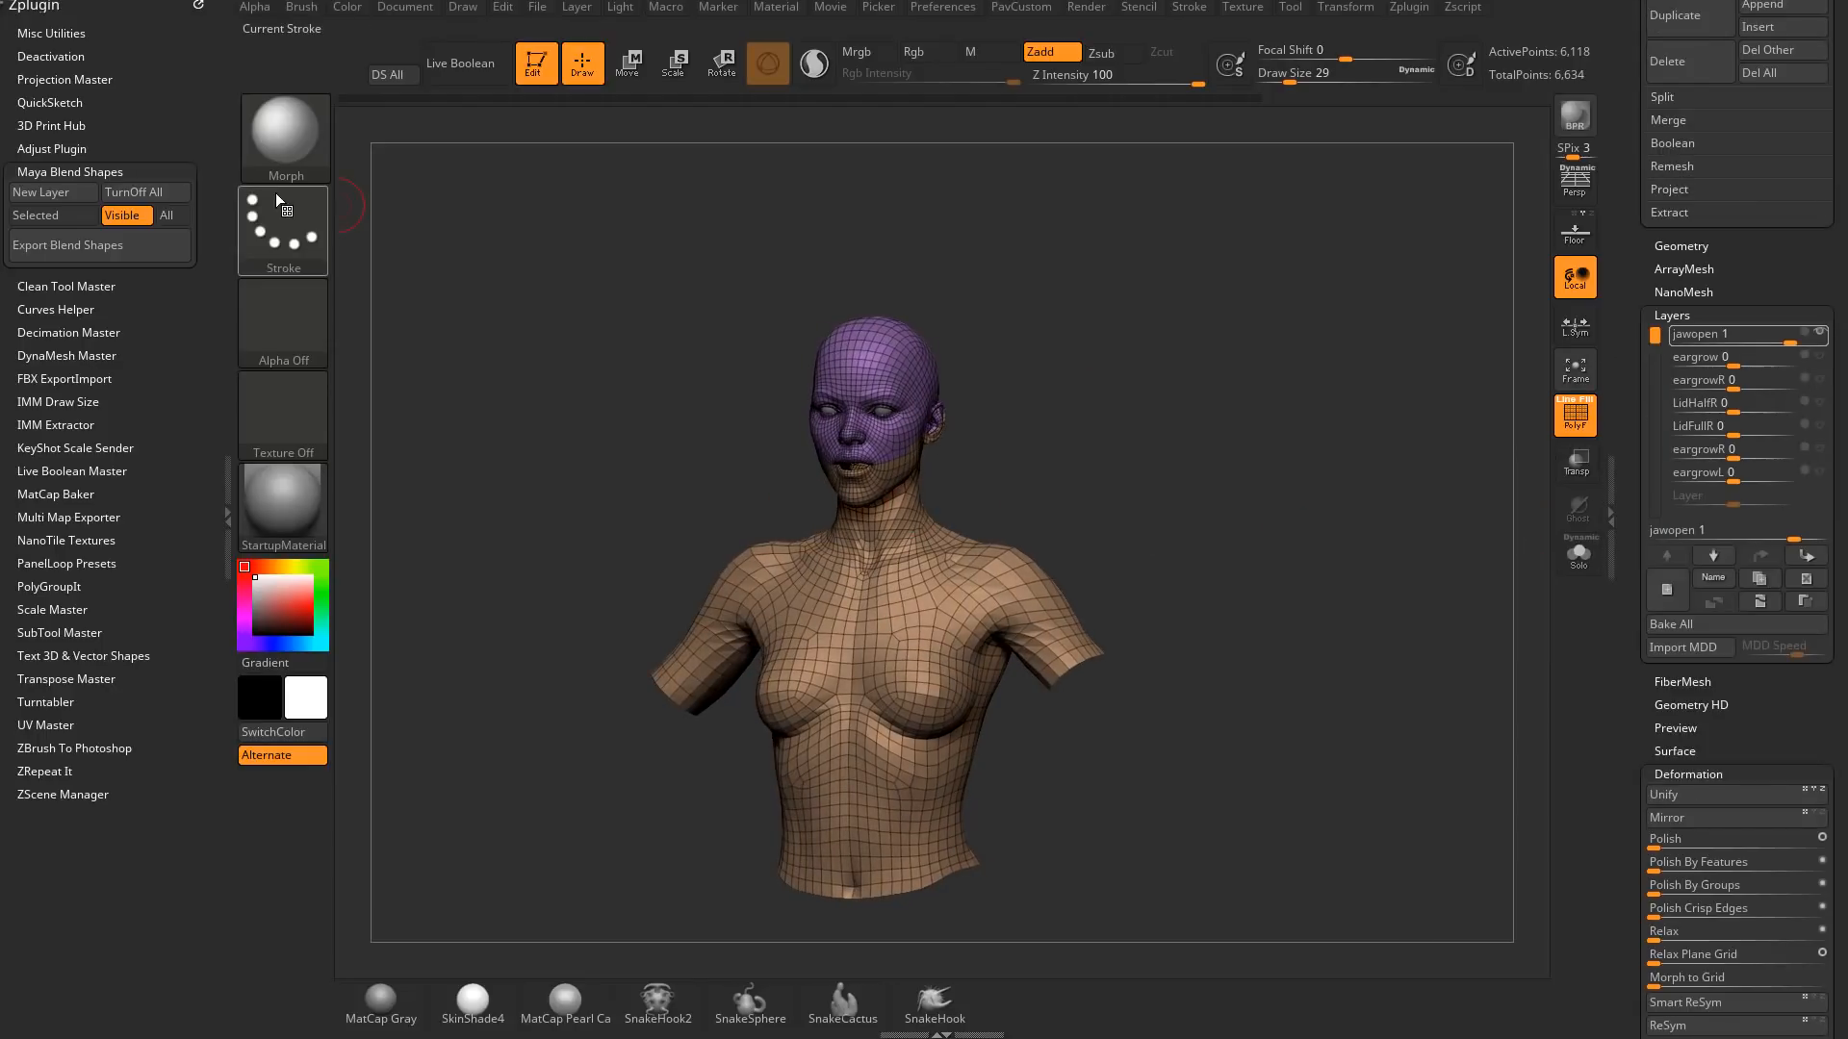
pyautogui.moveTo(67, 245)
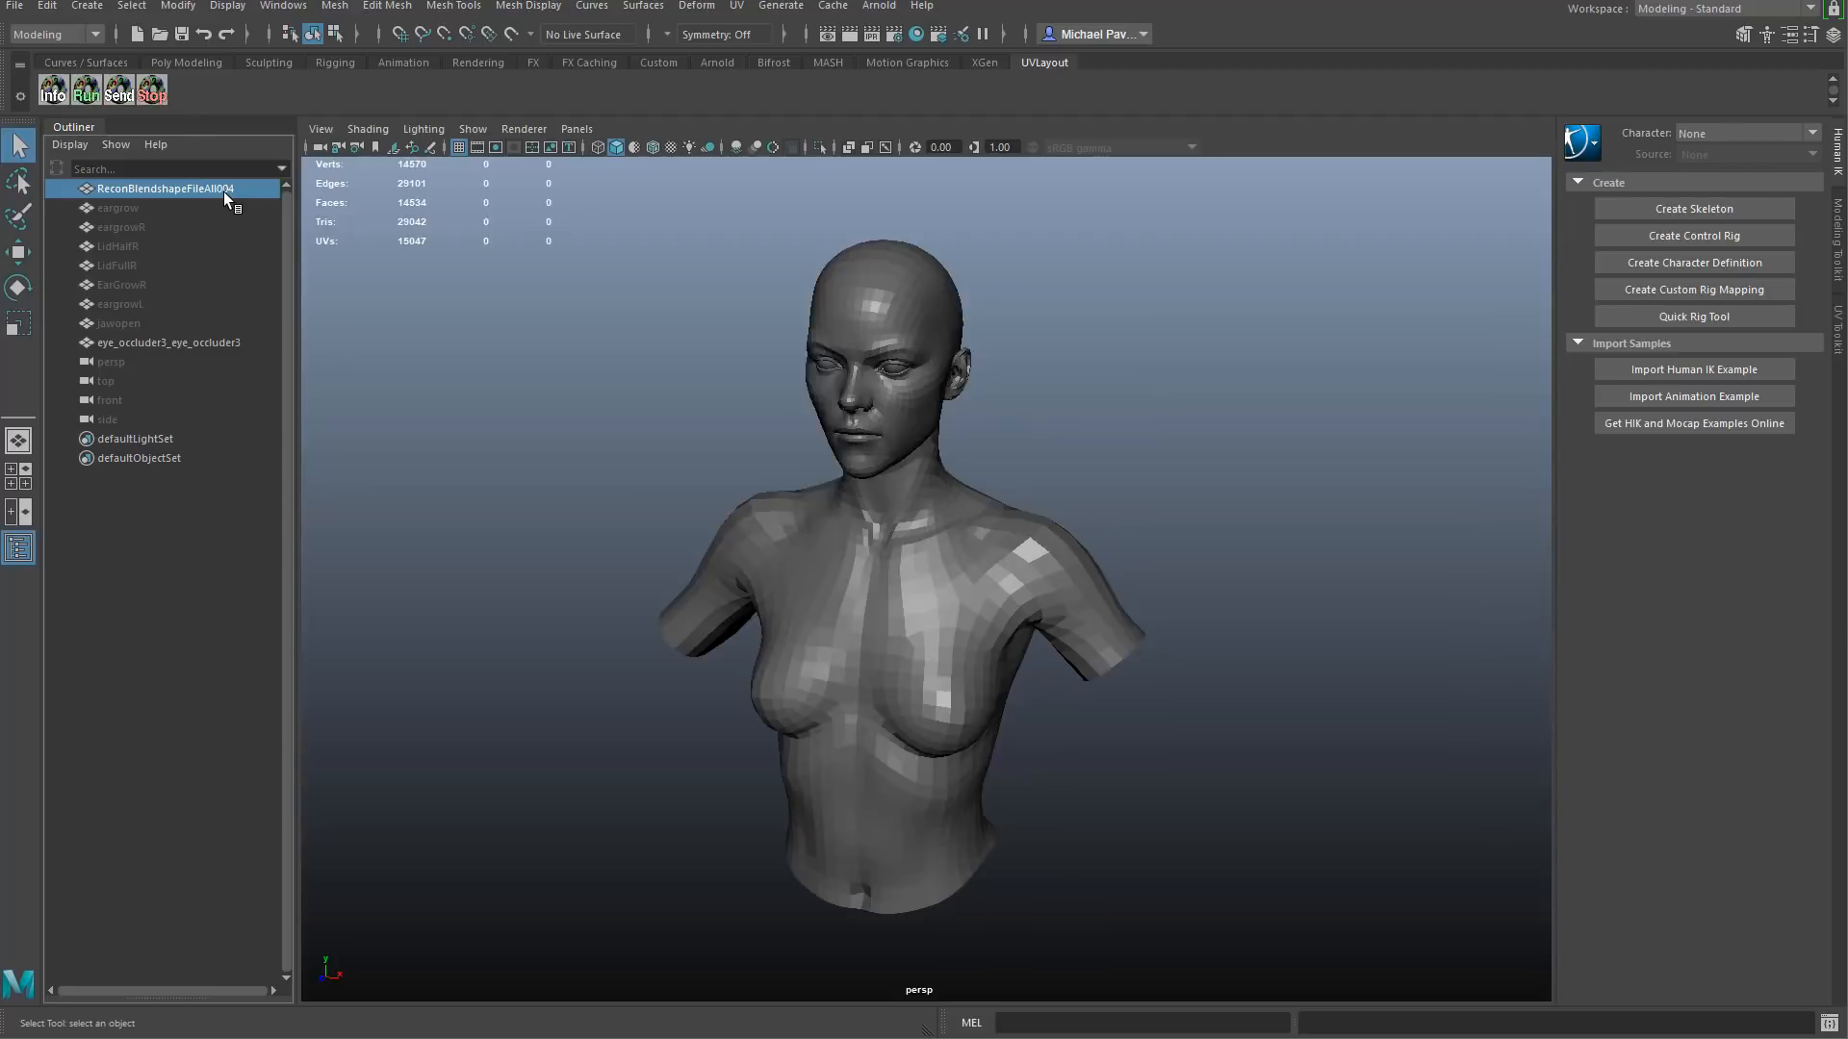
# Hide the target meshes in the Outliner and show the Blend Shape Editor with its seven targets at zero
pyautogui.click(118, 208)
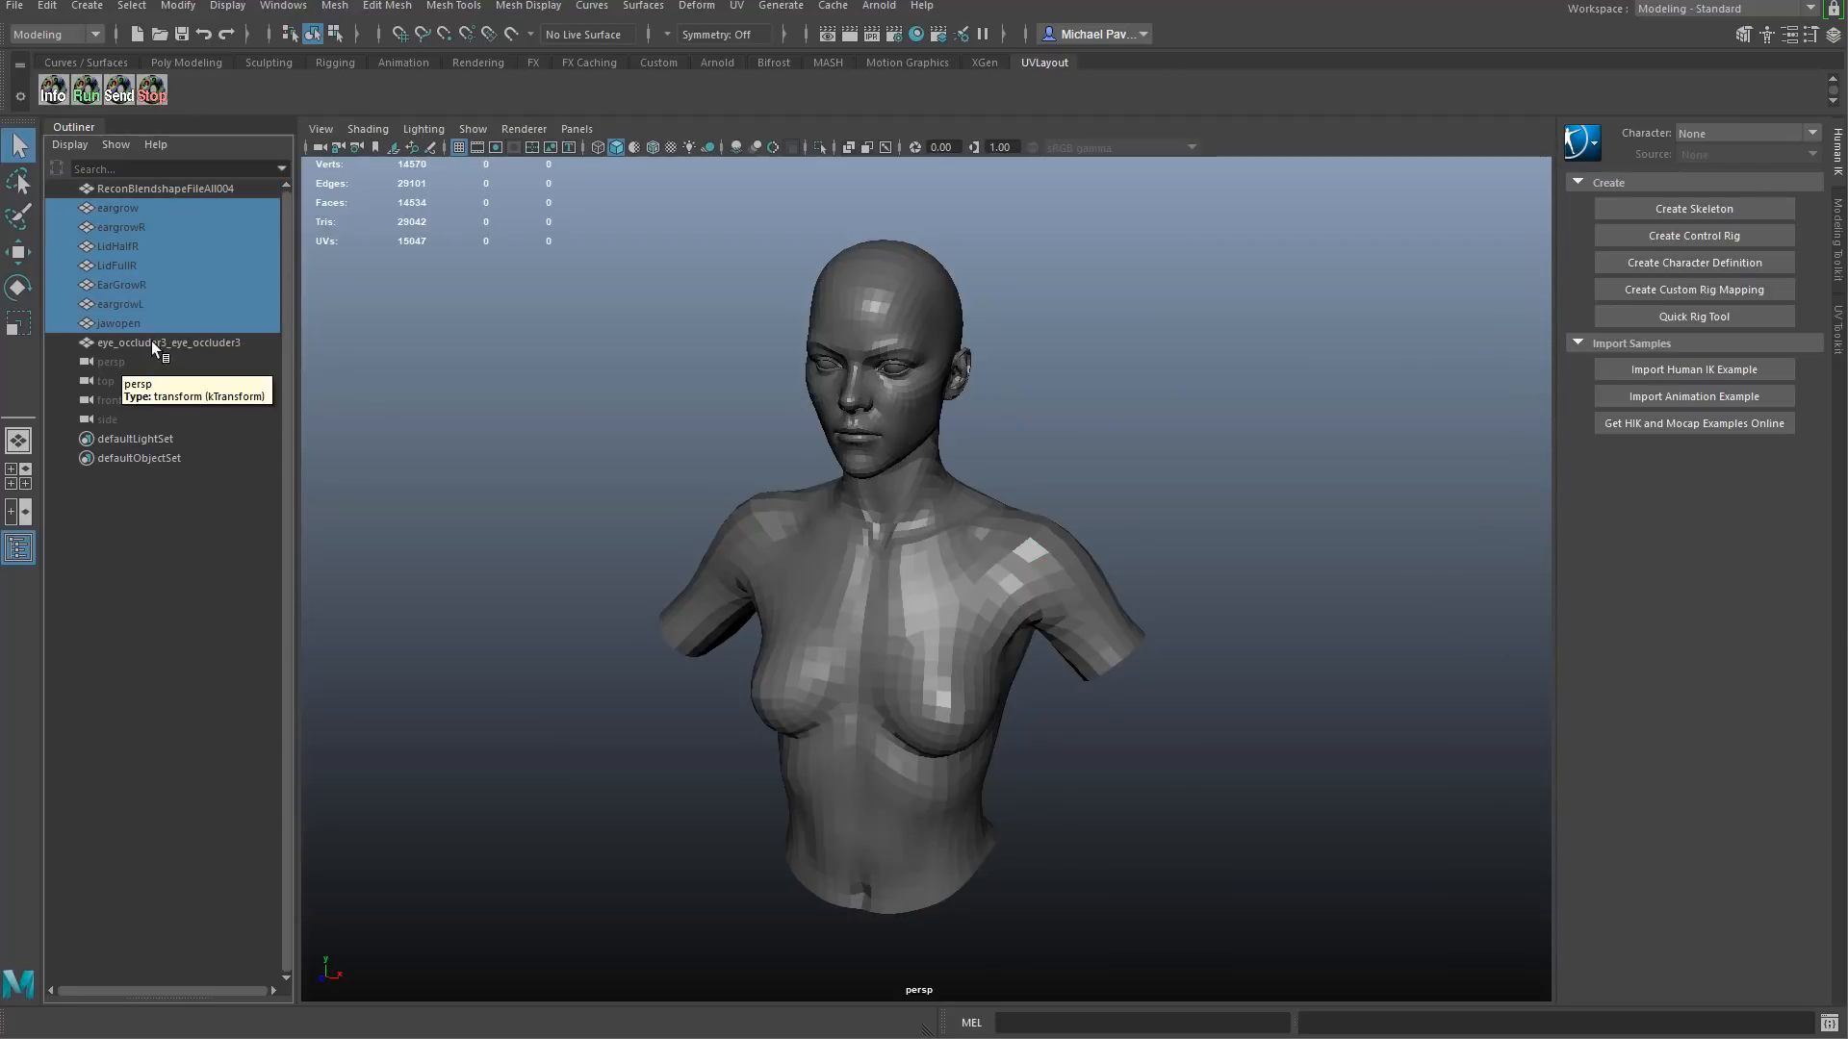
pyautogui.click(169, 343)
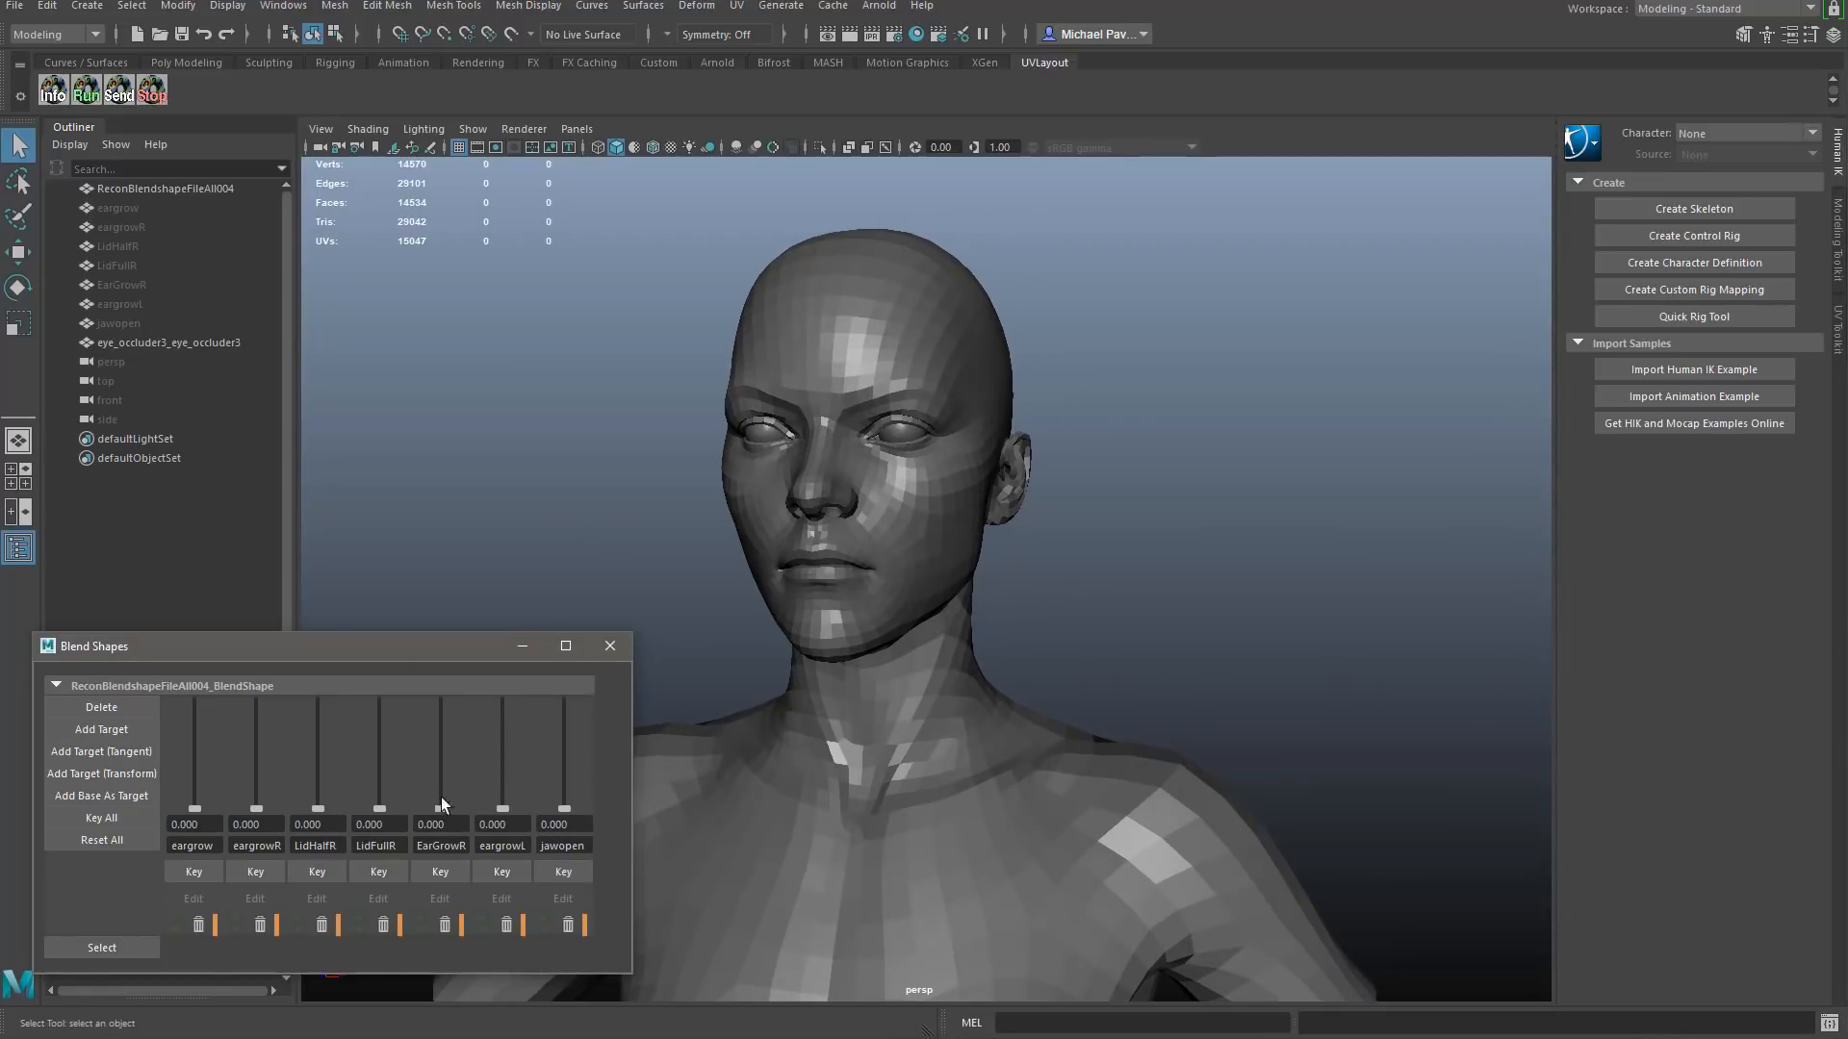
pyautogui.moveTo(441, 789); pyautogui.dragTo(441, 701)
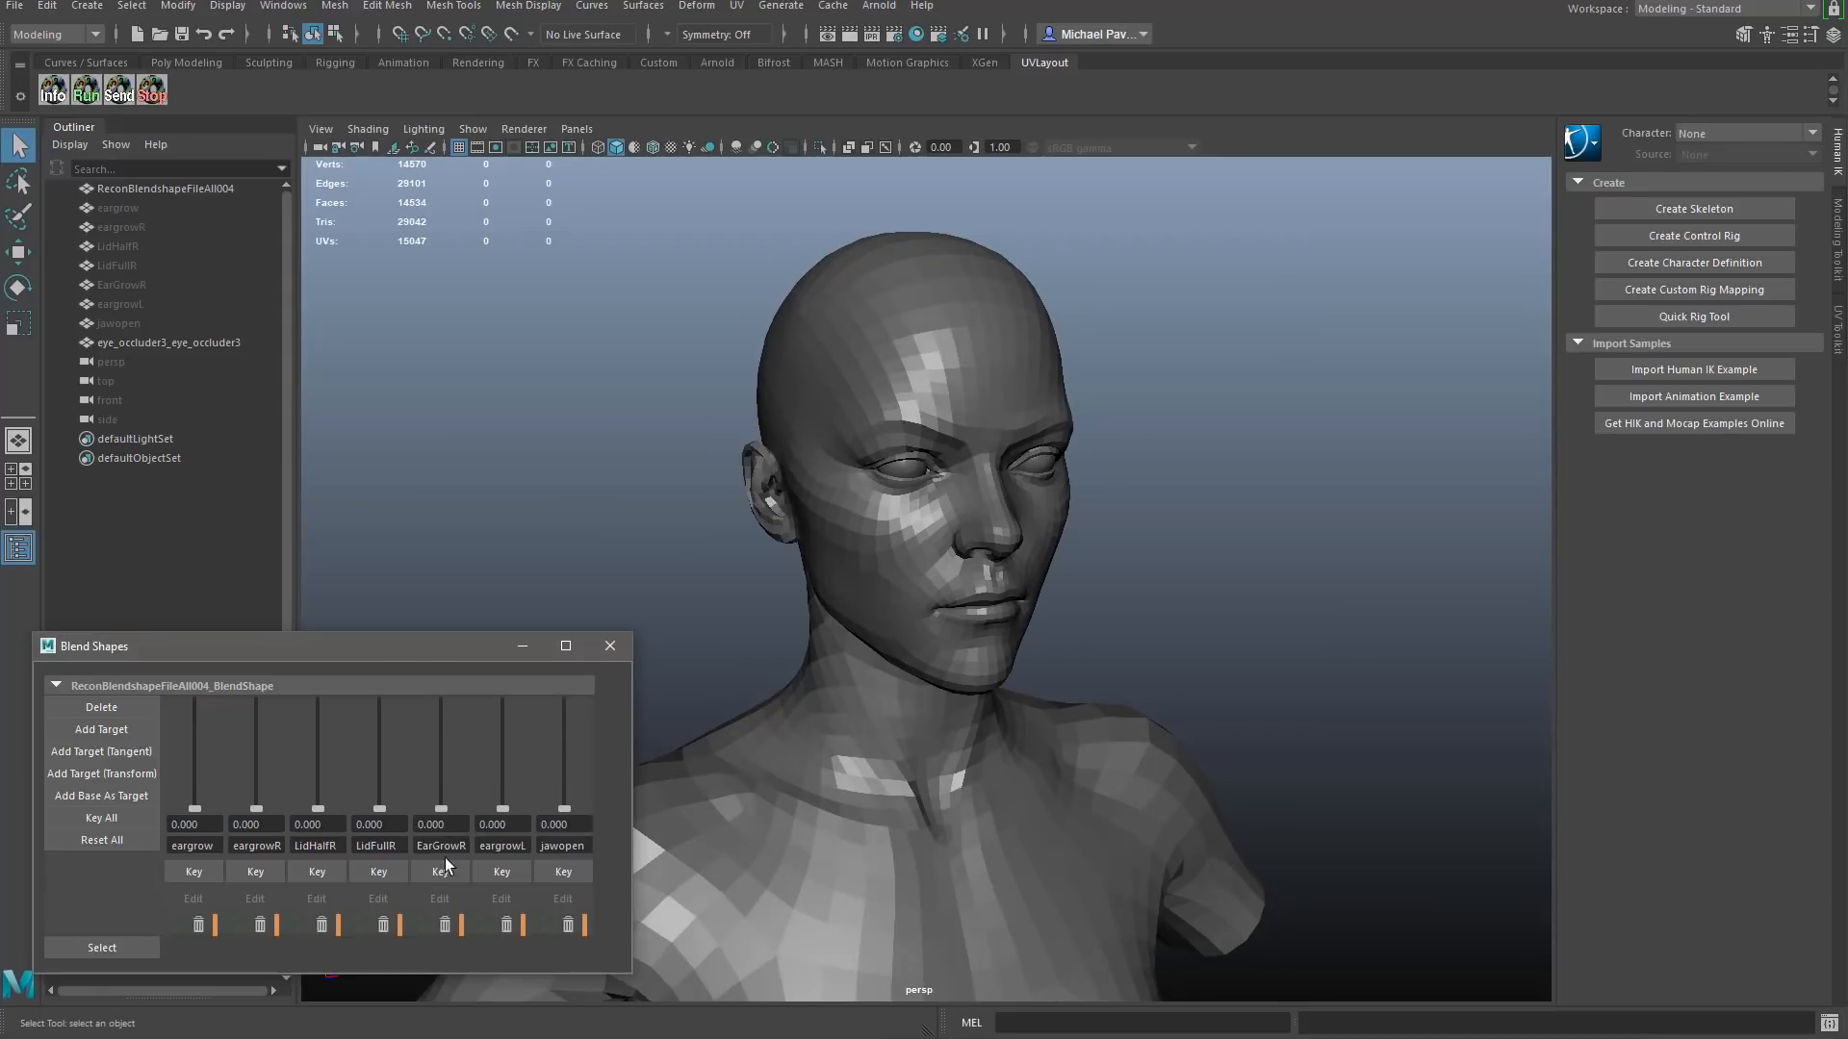
pyautogui.moveTo(321, 816)
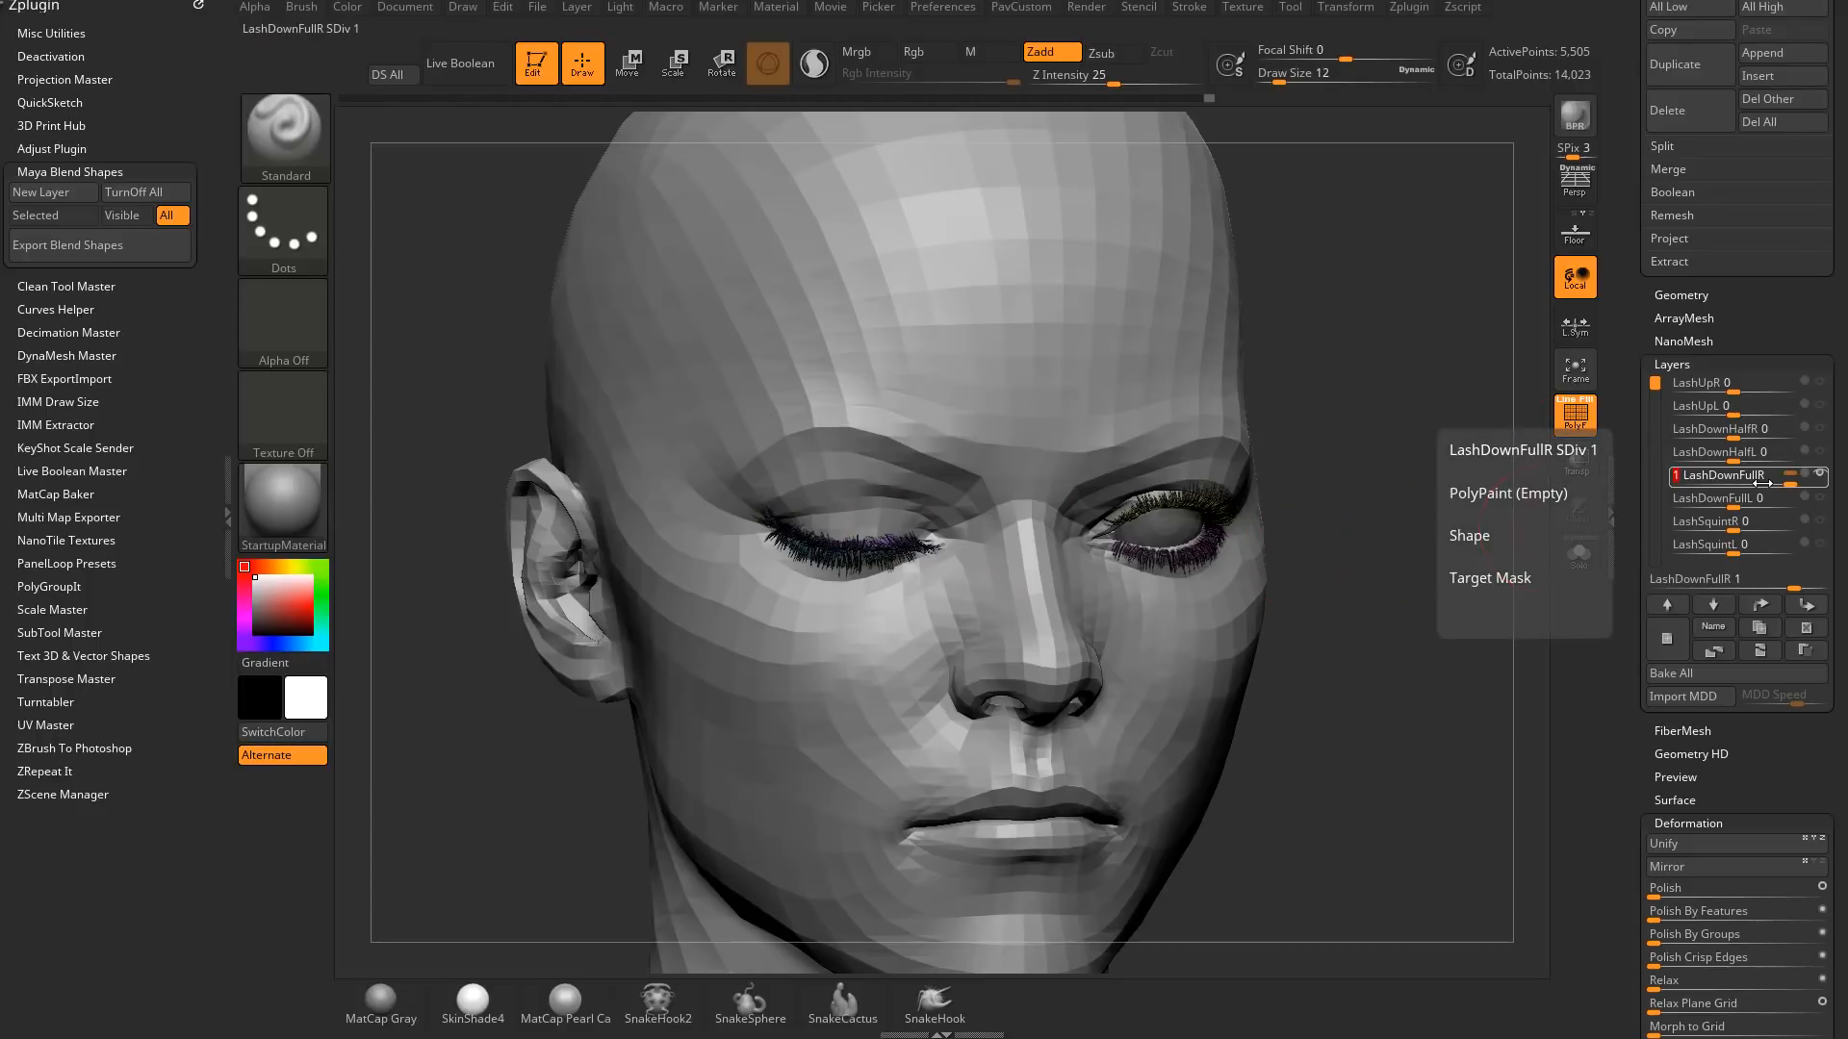
# Solo the eyelashes to inspect them, then switch back to the head tool with its ear layers
pyautogui.click(1576, 554)
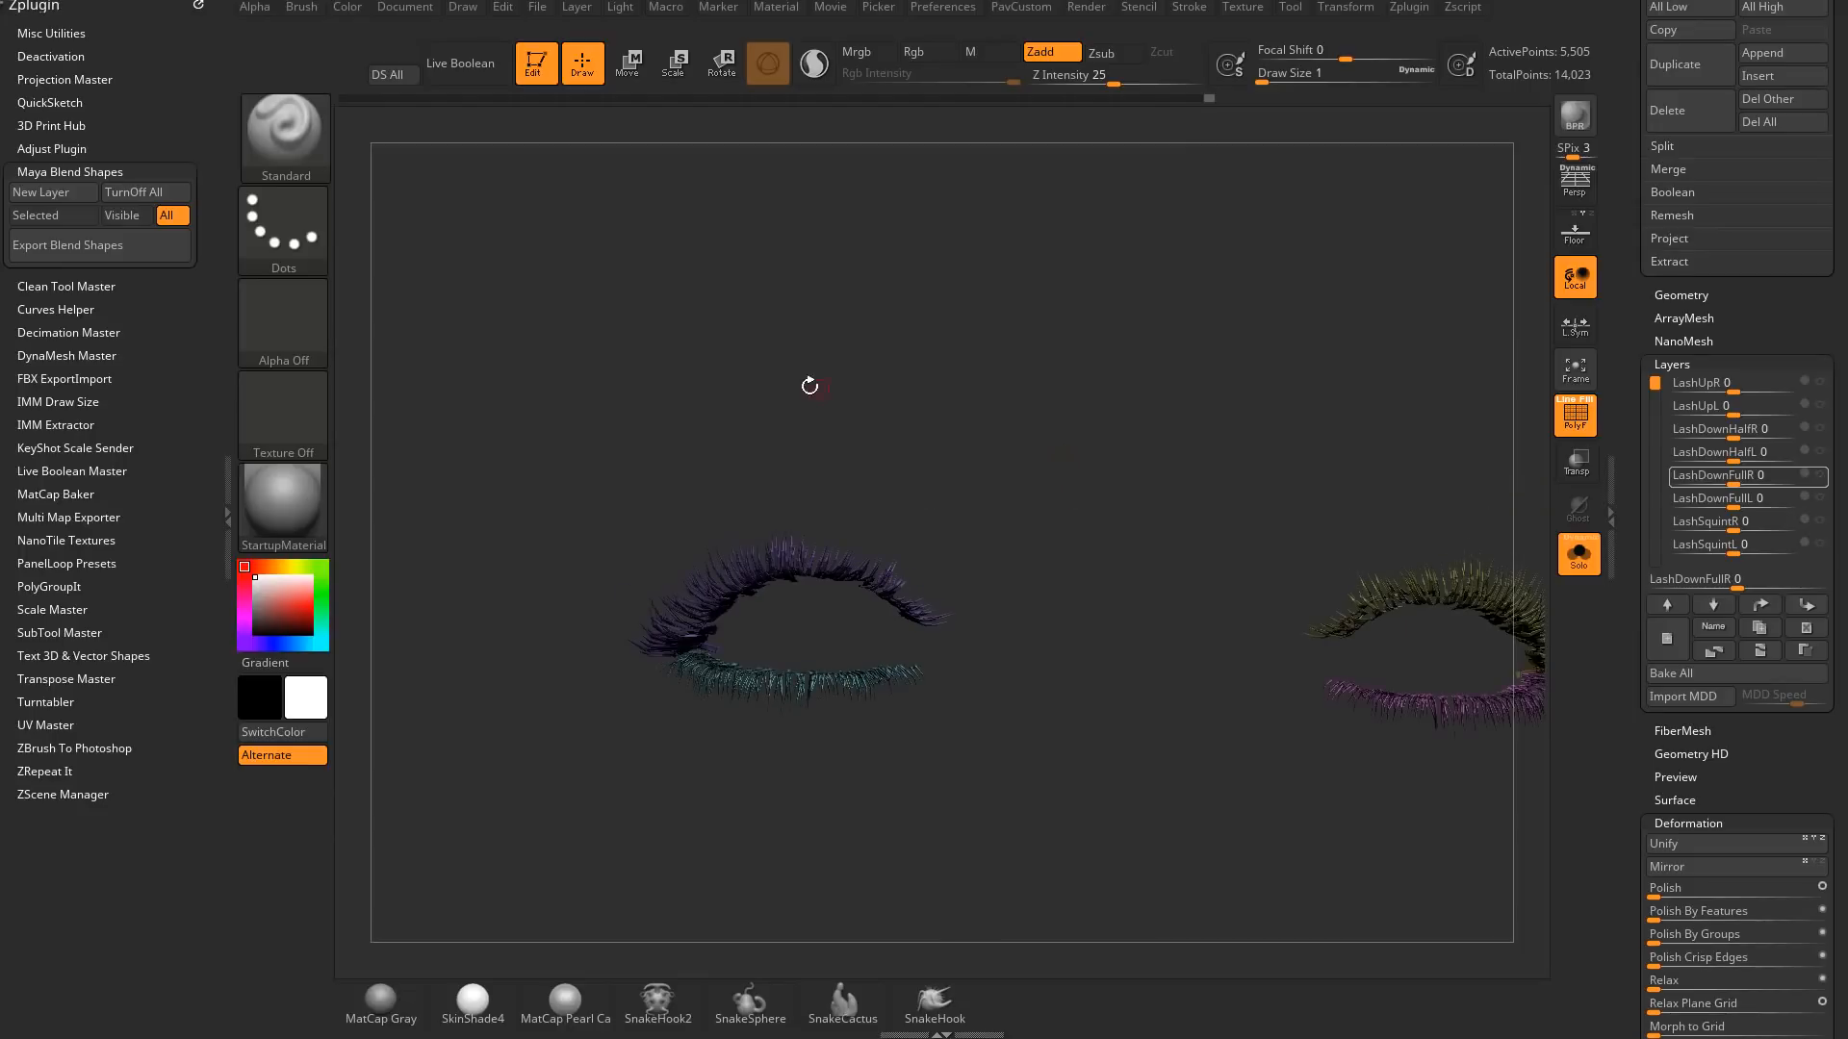
pyautogui.moveTo(810, 385); pyautogui.dragTo(1005, 525)
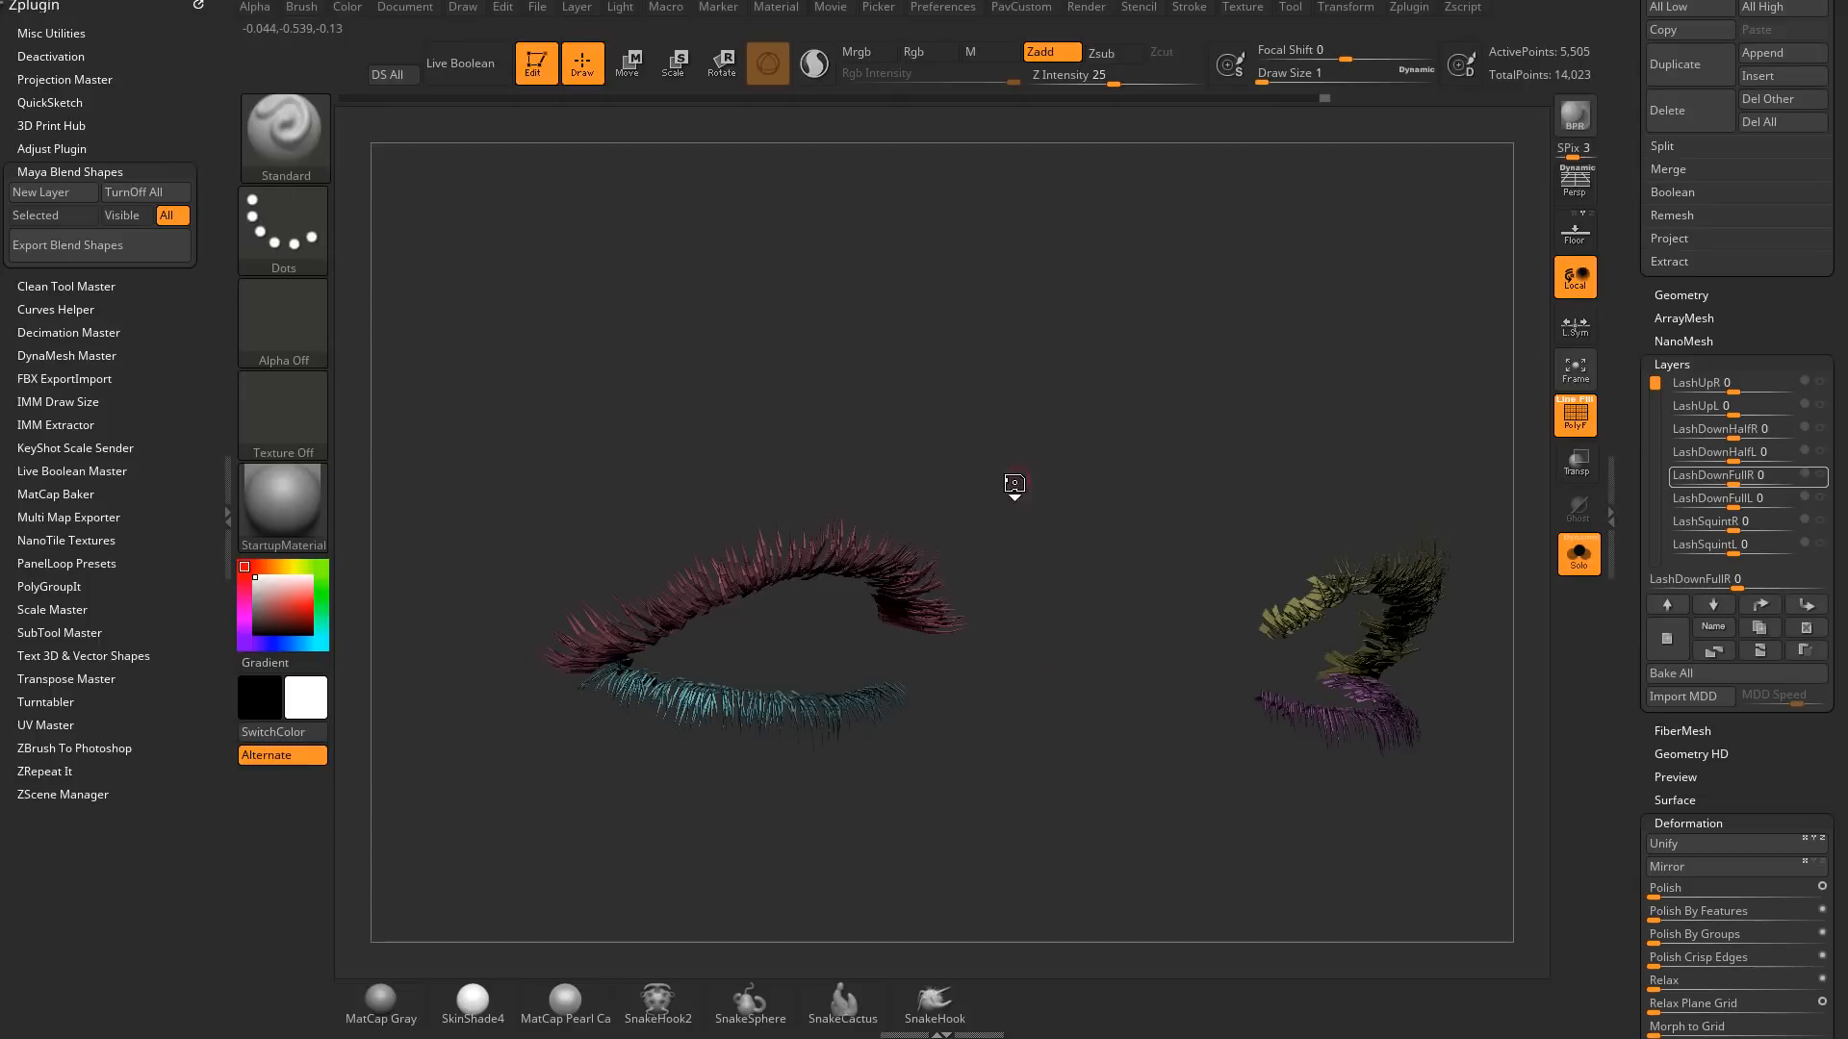
pyautogui.click(627, 62)
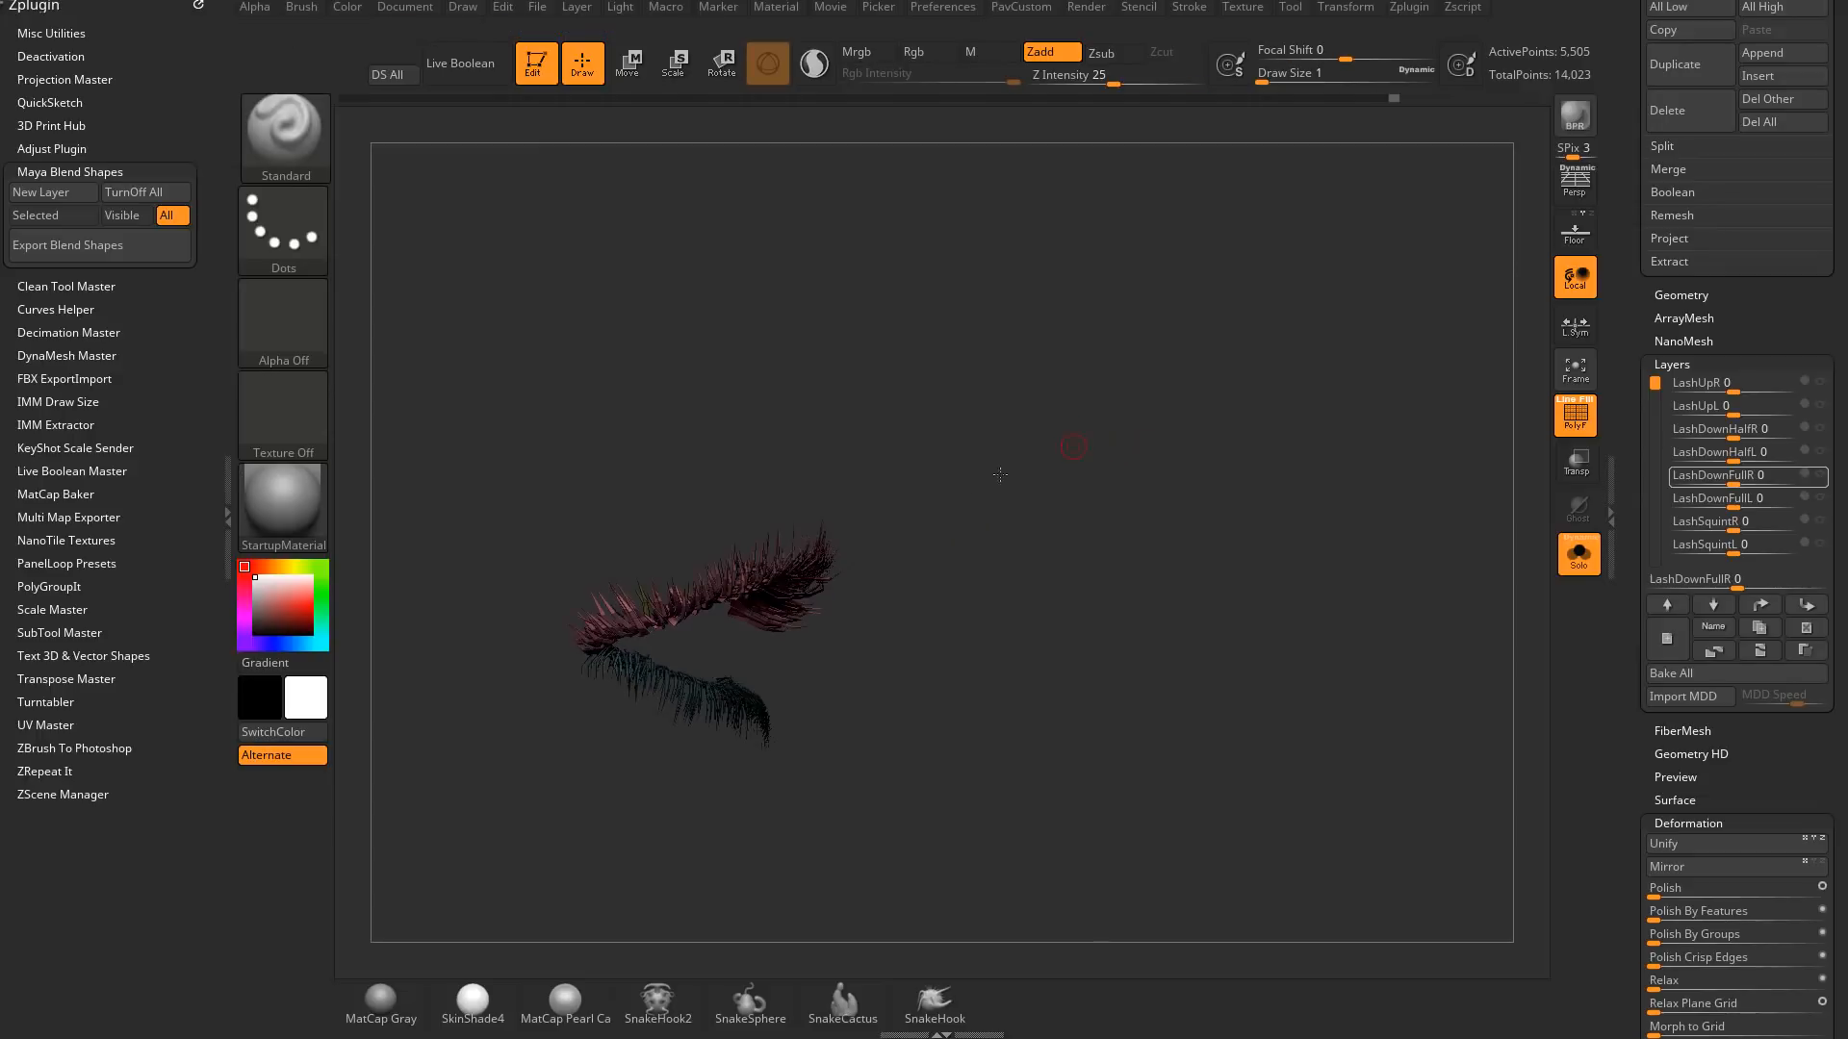
pyautogui.click(628, 62)
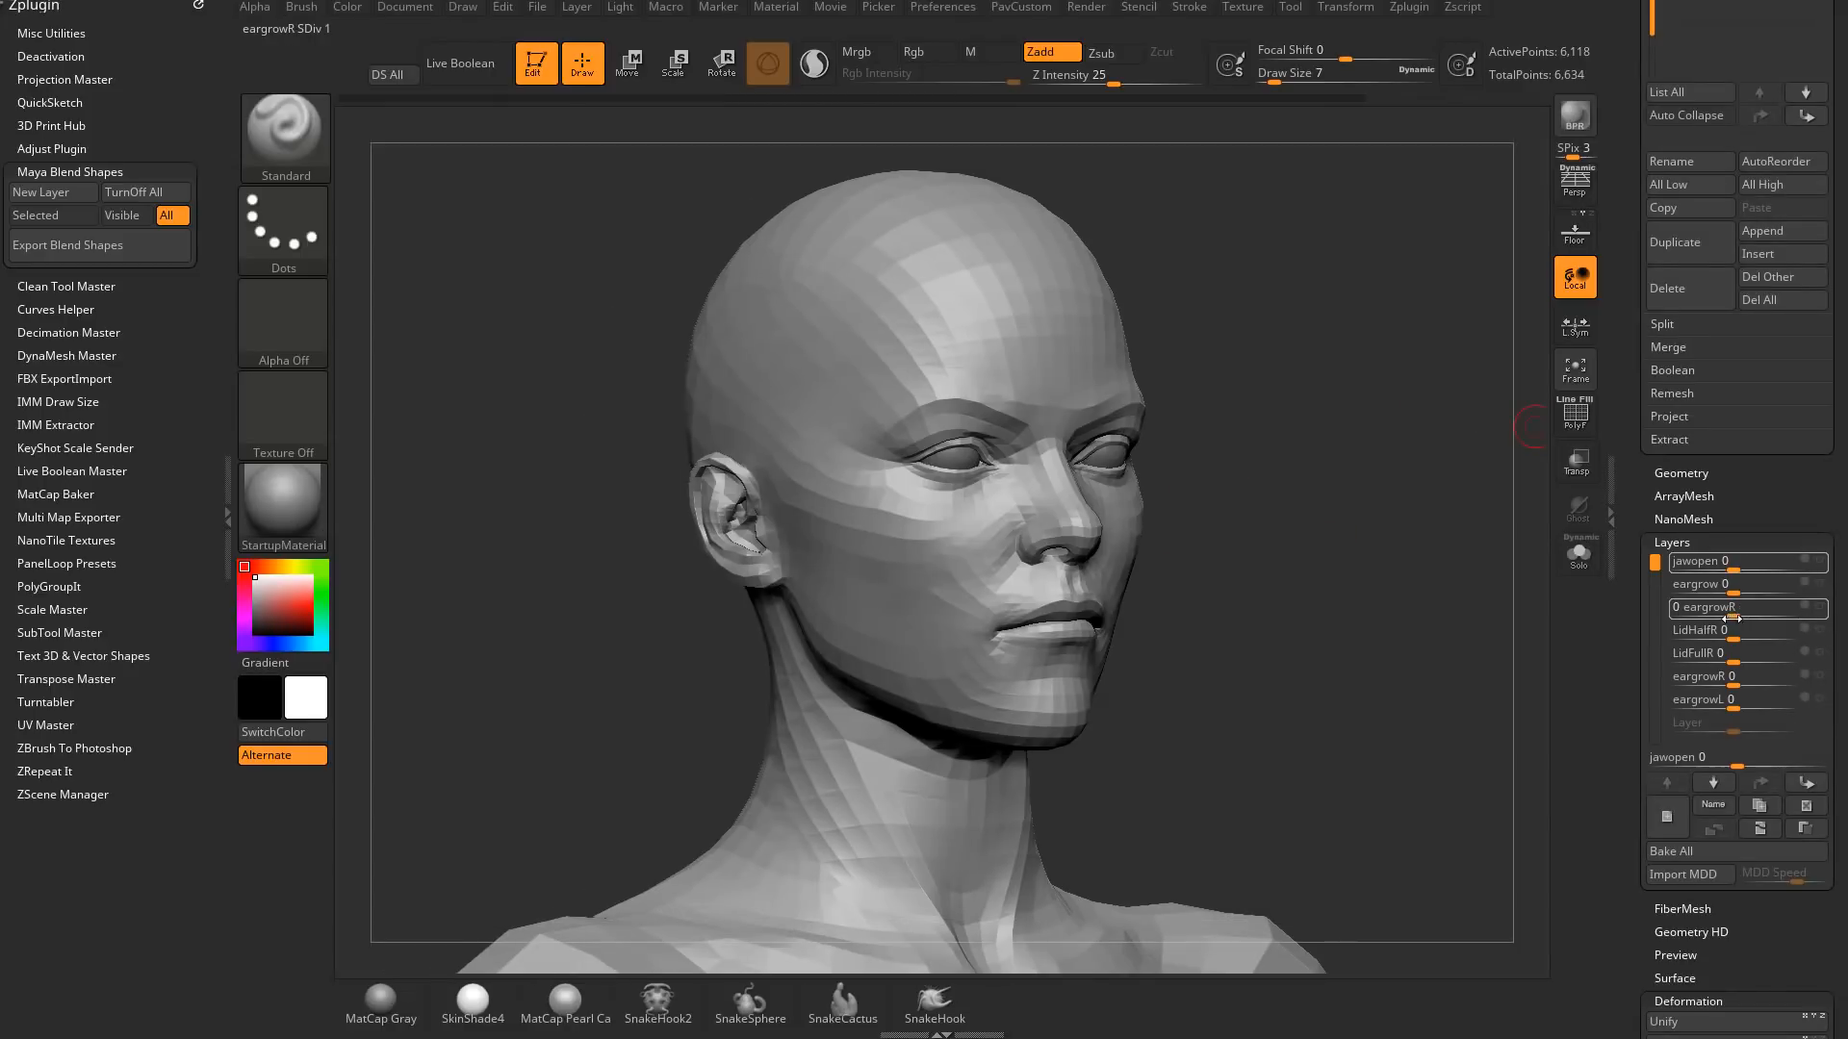
# Raise eargrowR to intensity 1 and orbit with the Move brush to view the pointed ear
pyautogui.click(1697, 631)
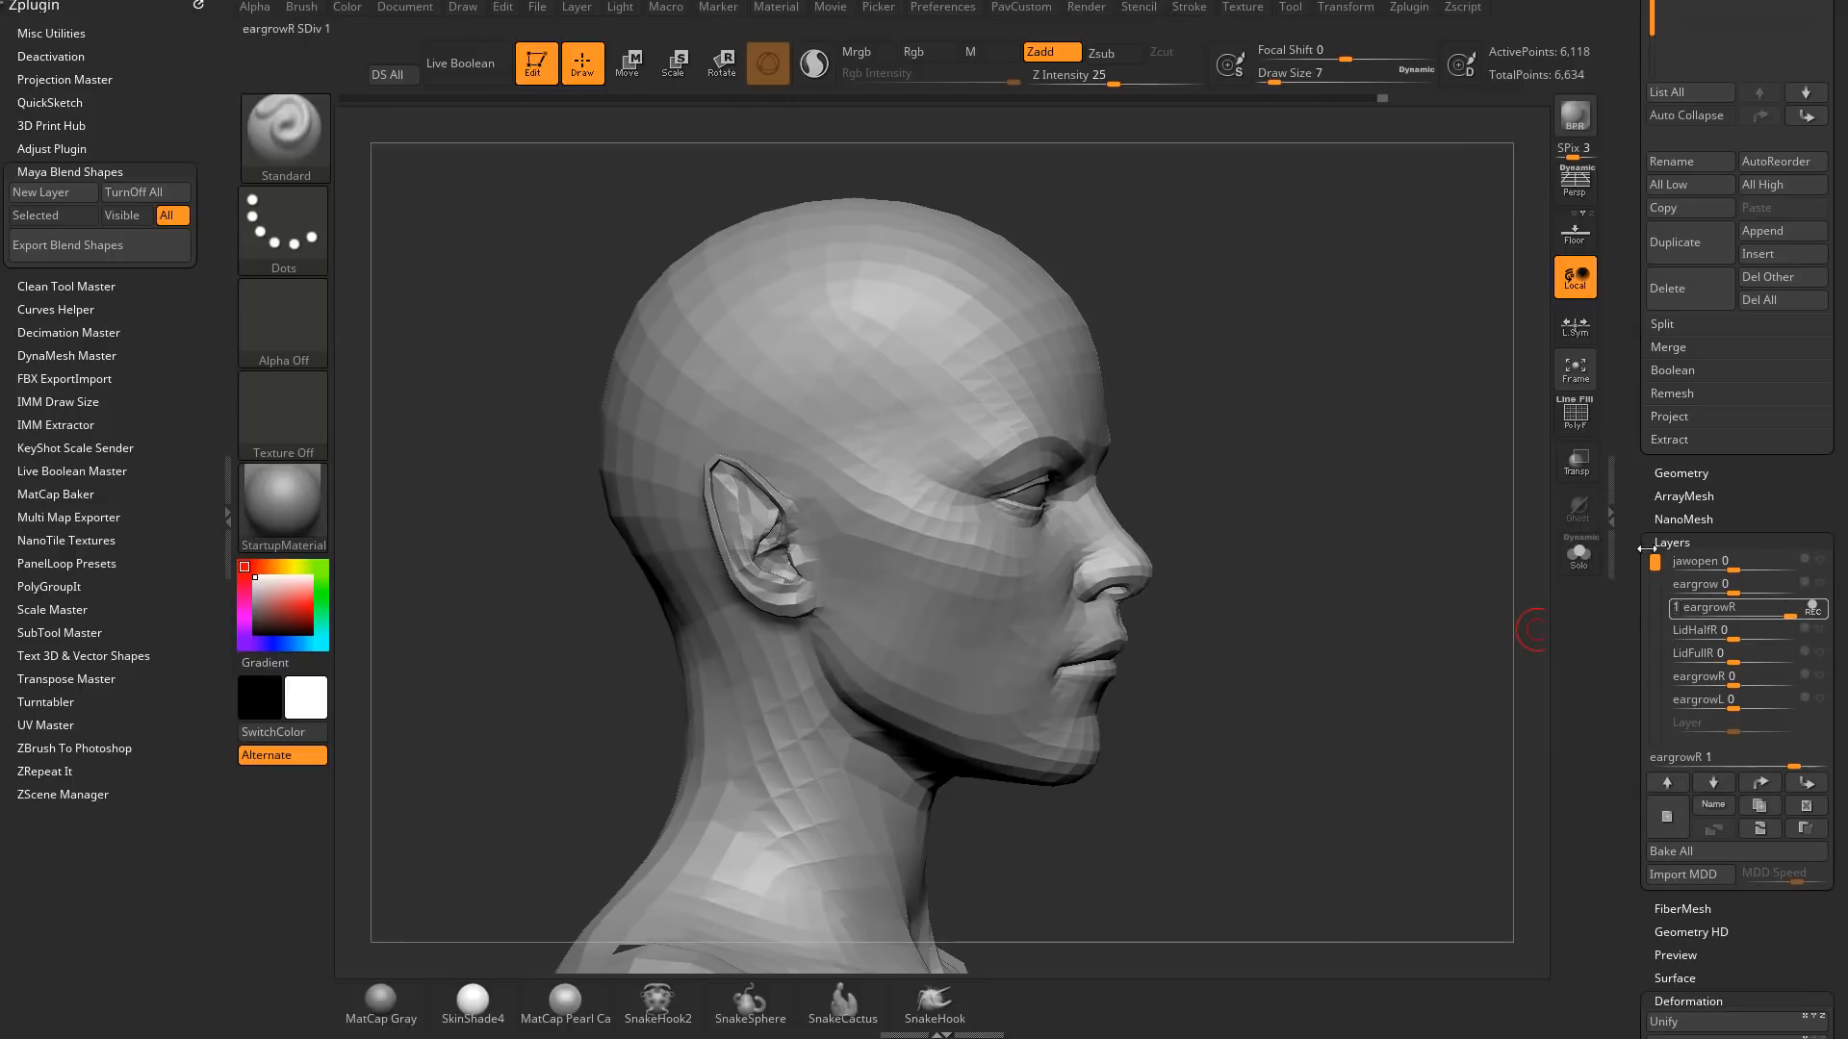
pyautogui.moveTo(826, 554); pyautogui.dragTo(812, 589)
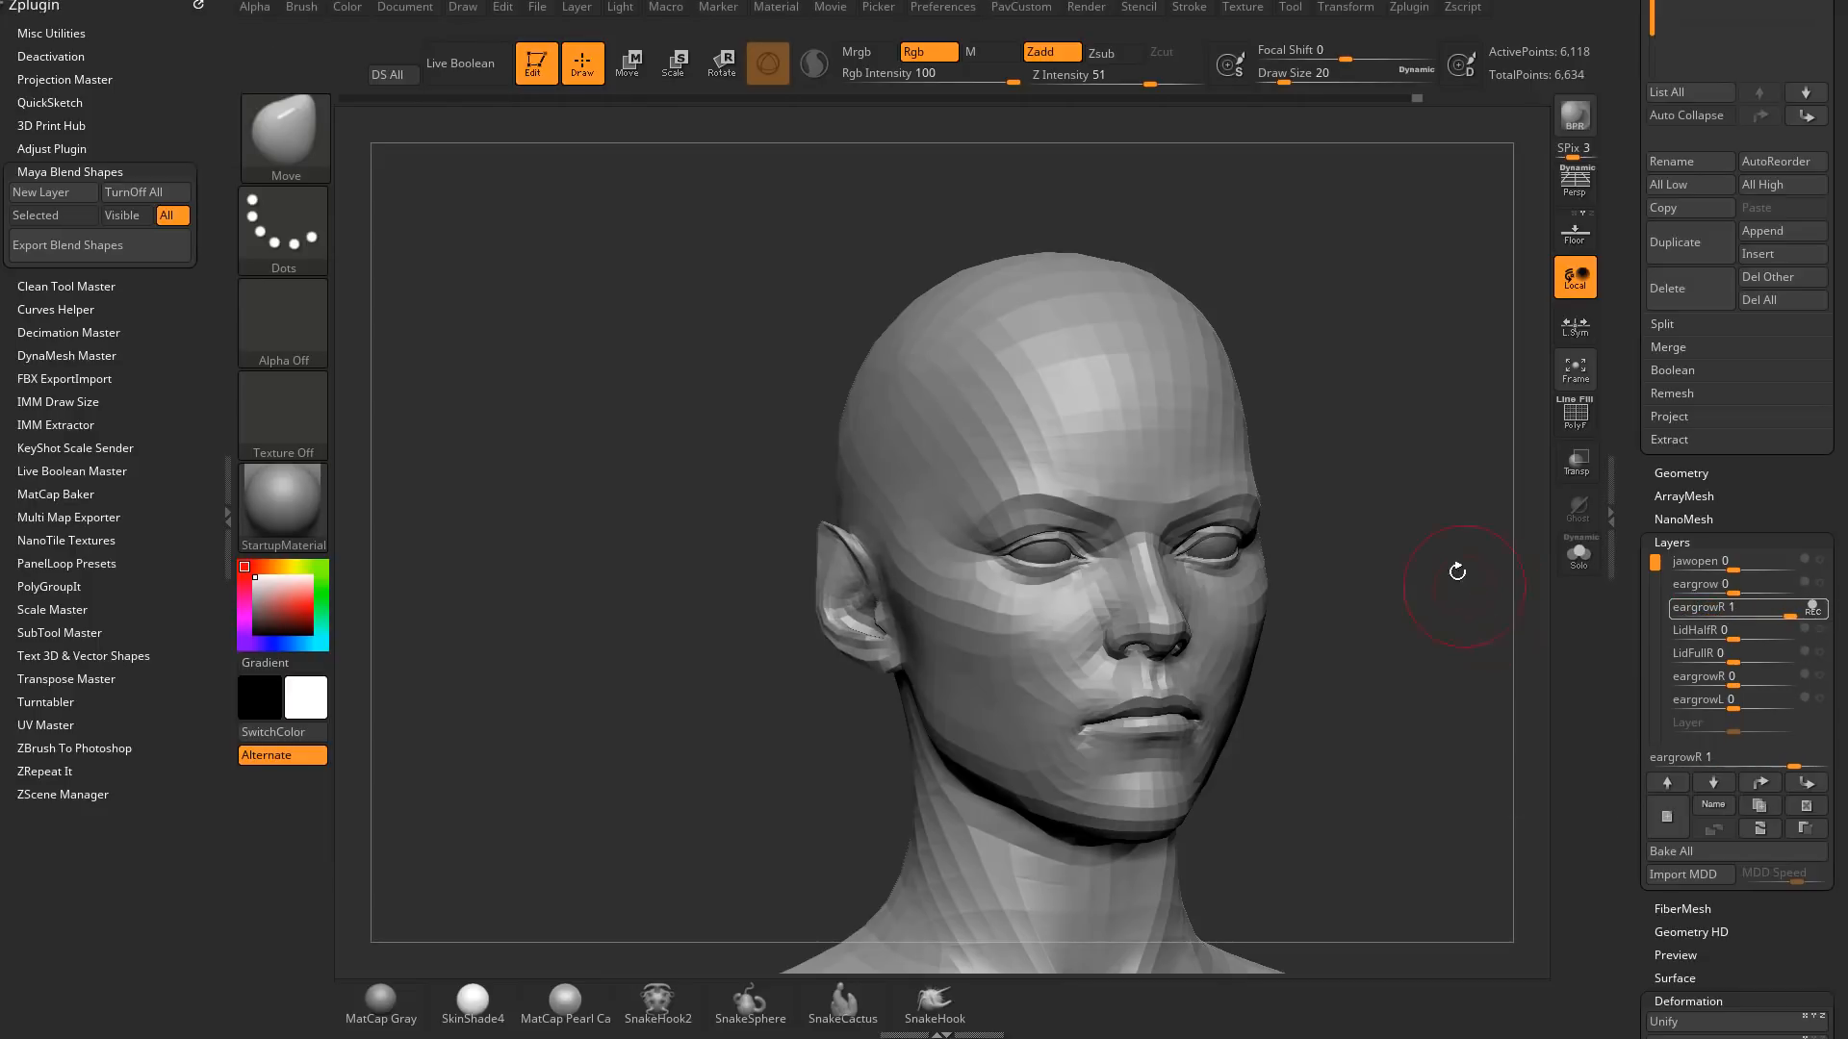
pyautogui.moveTo(1455, 571); pyautogui.dragTo(1384, 607)
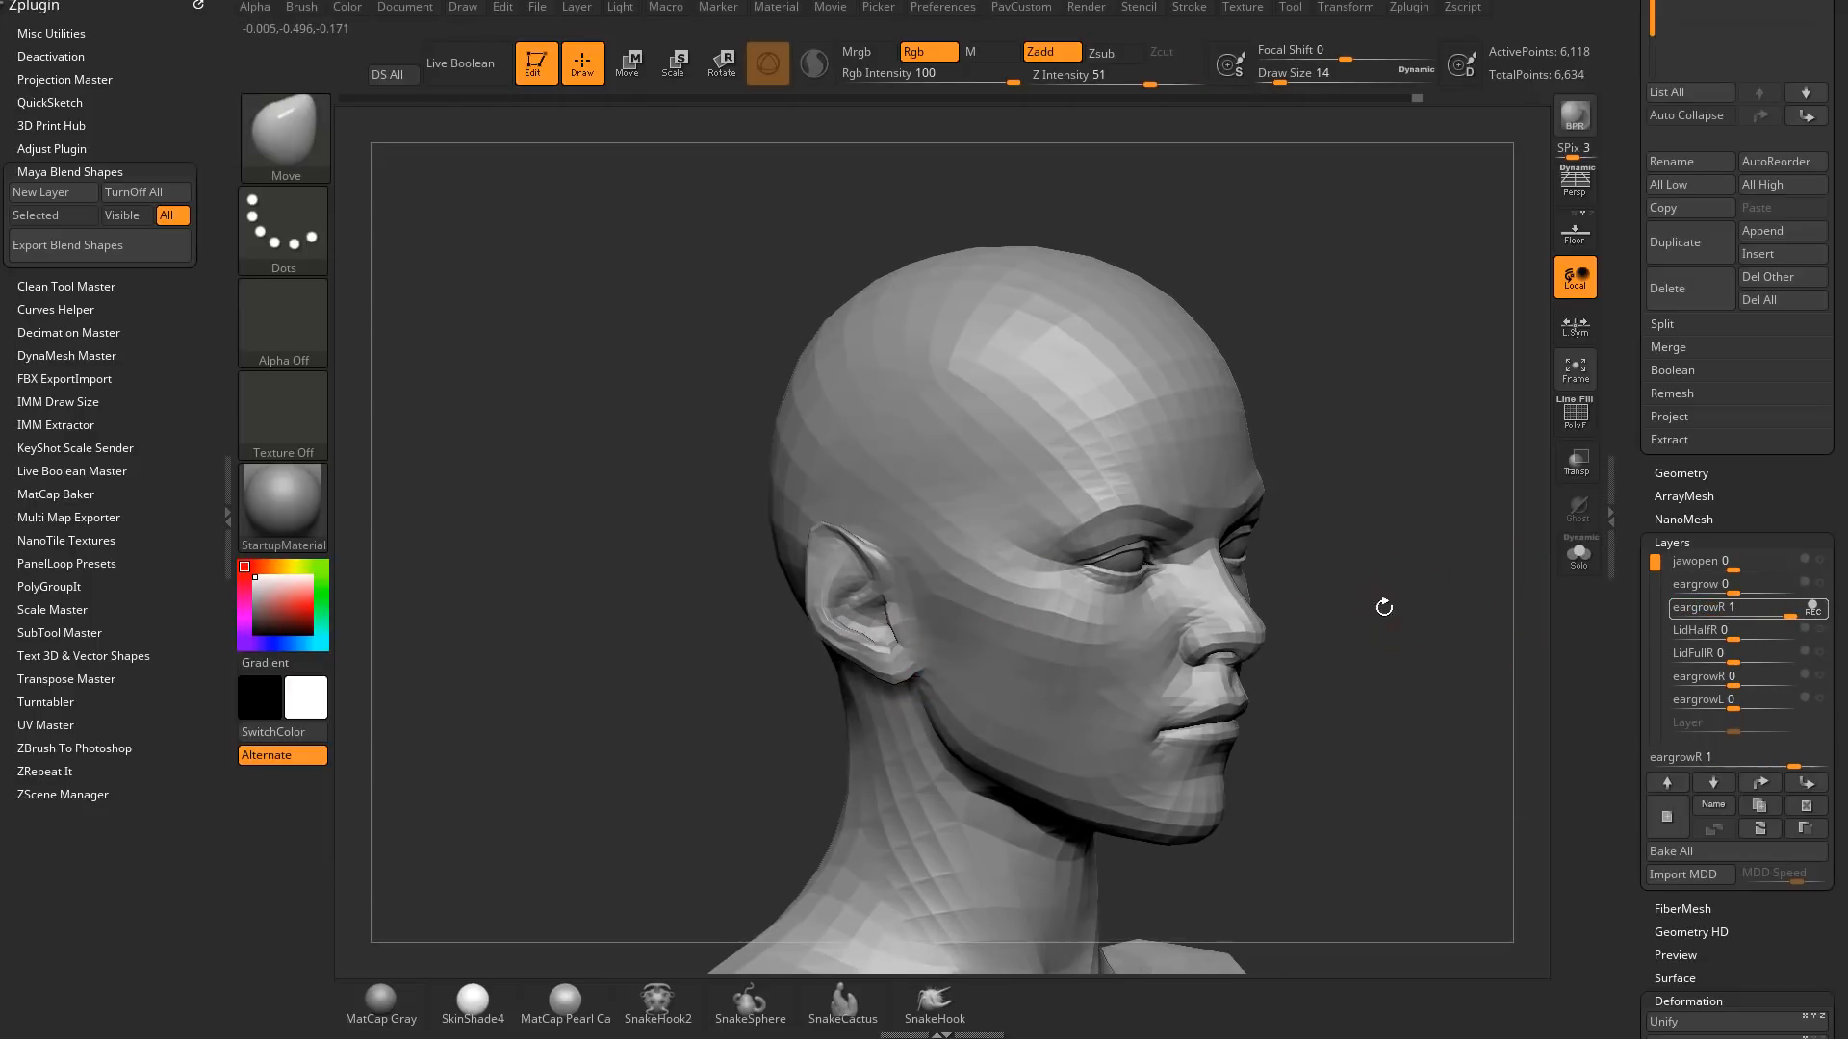